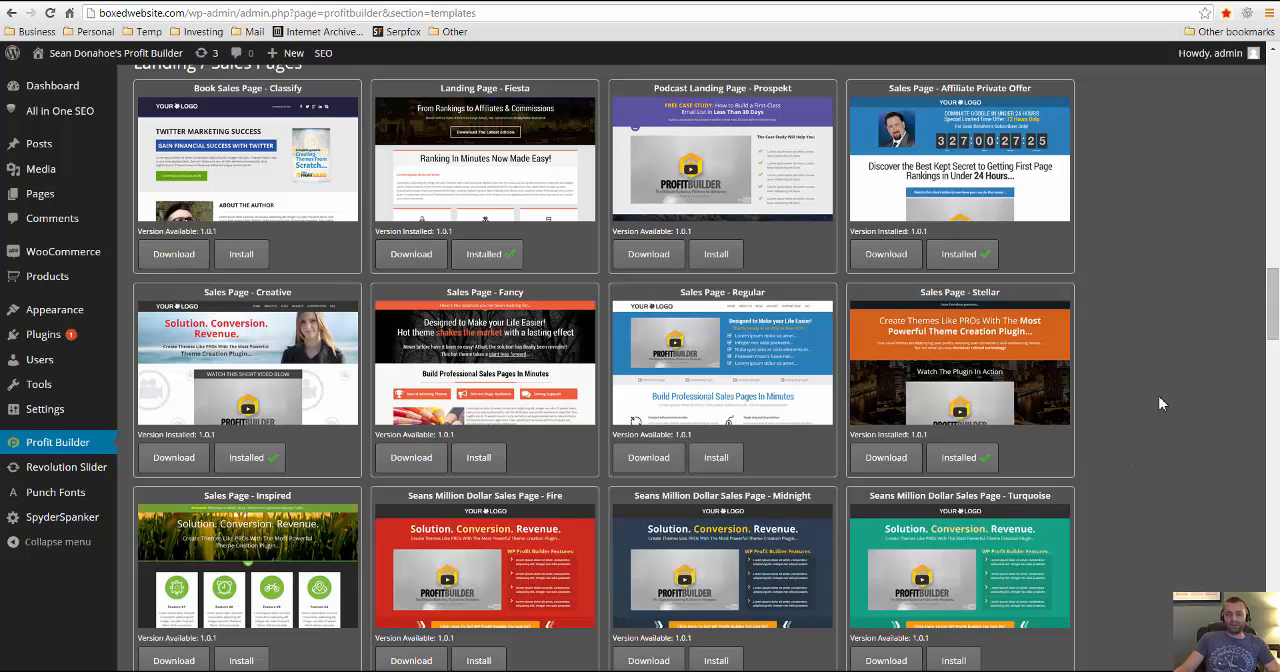
mouse_move(1130, 380)
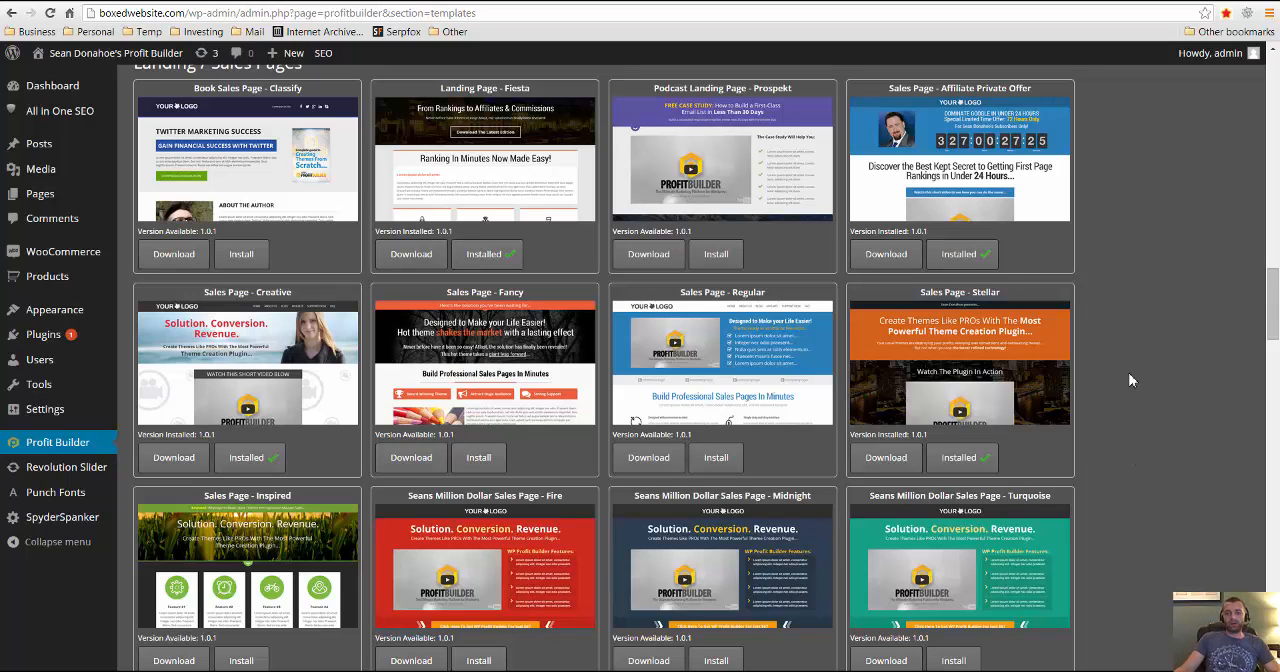
mouse_move(1125, 363)
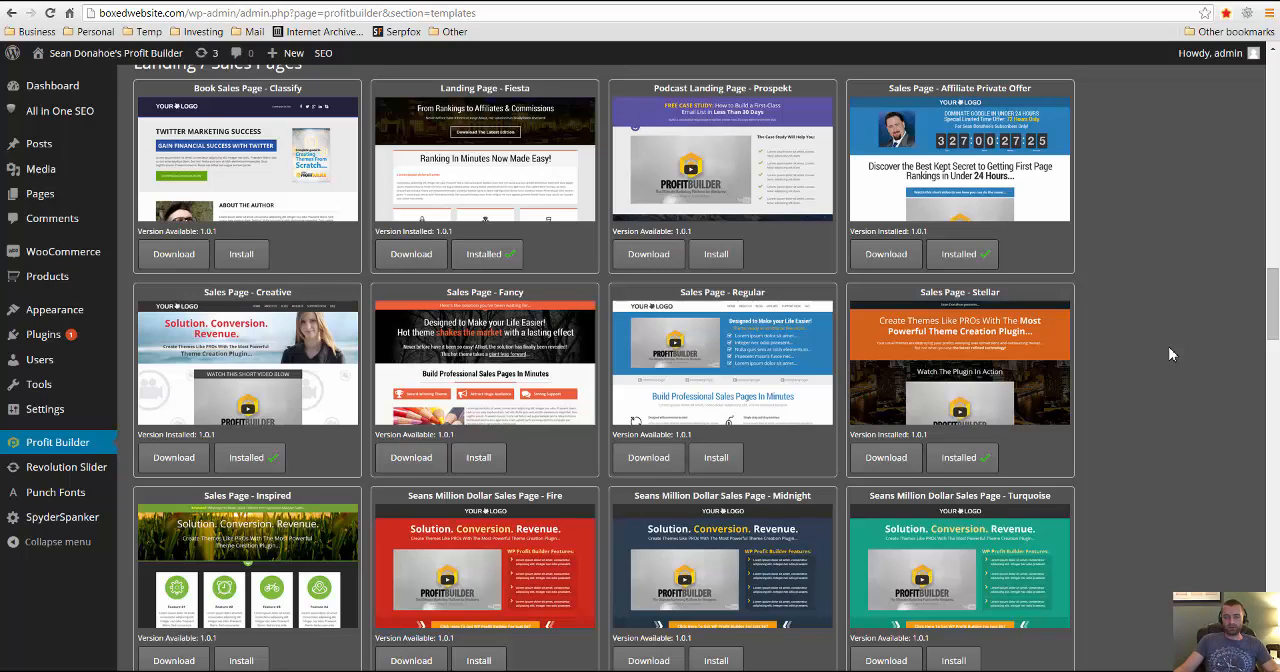
mouse_move(1123, 334)
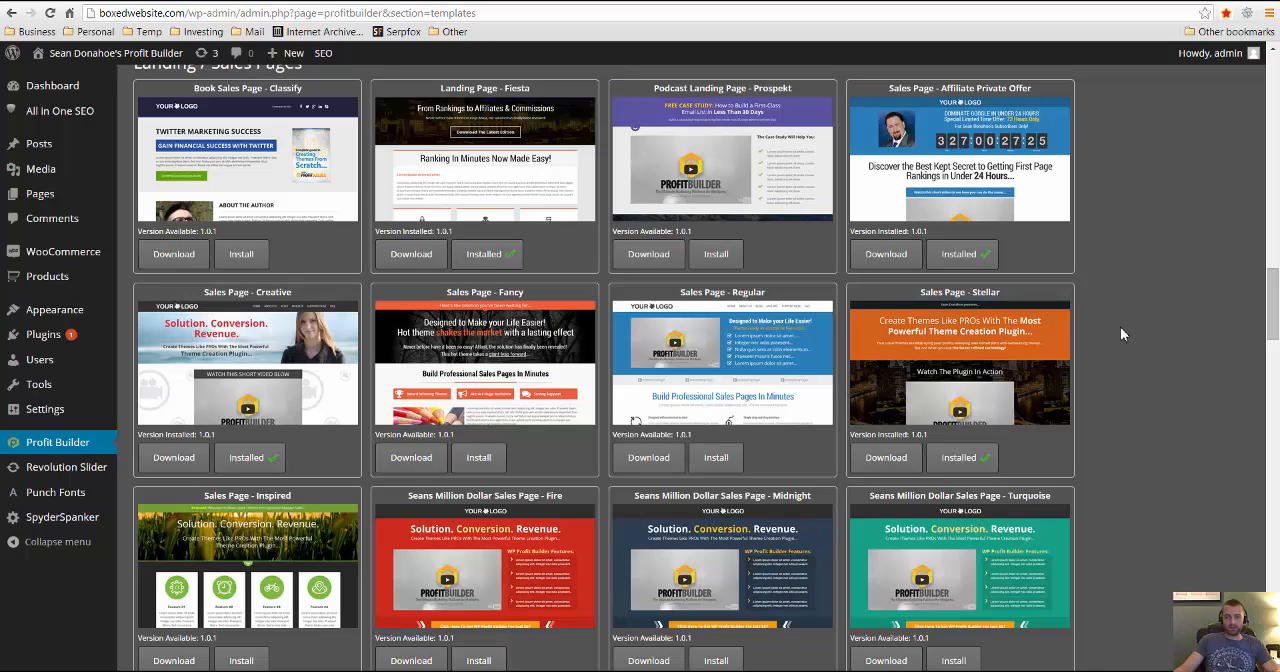
mouse_move(1078, 378)
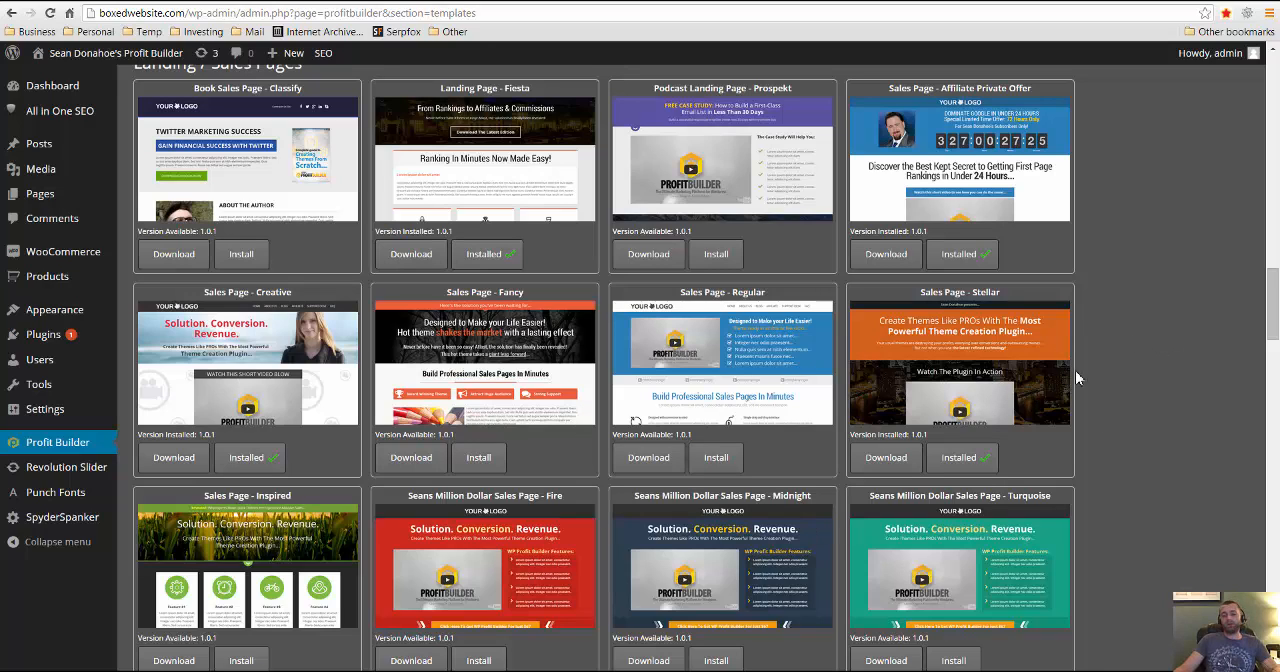
mouse_move(1156, 384)
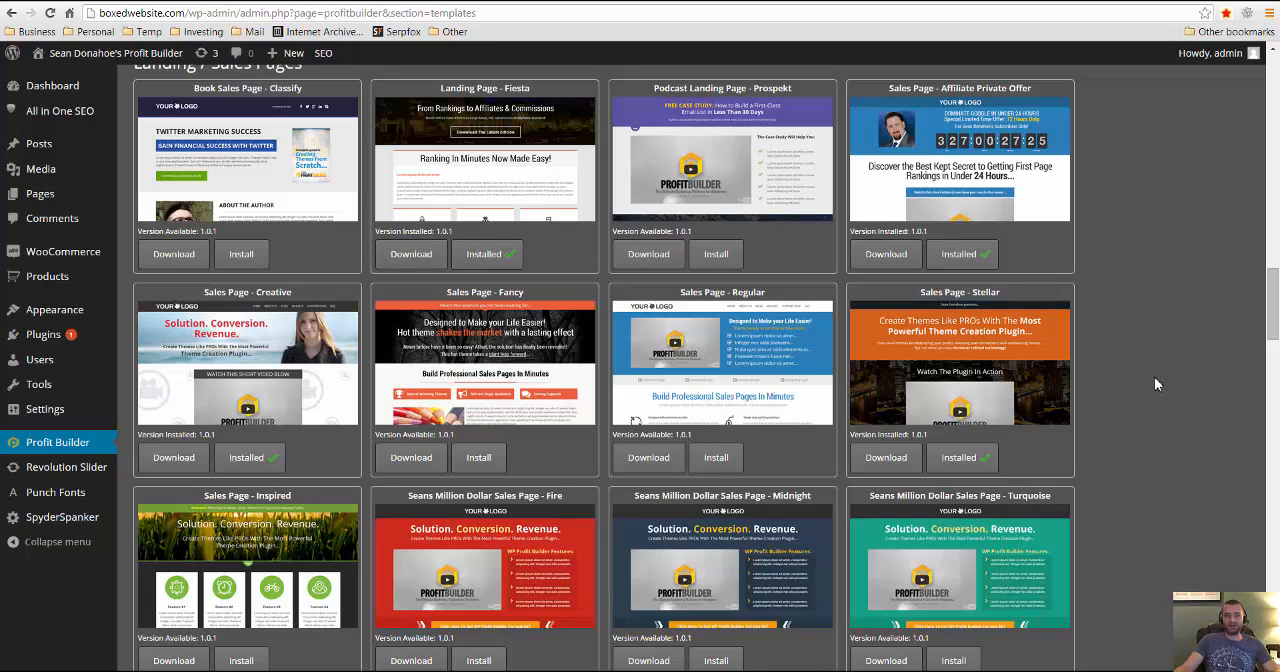
mouse_move(1152, 380)
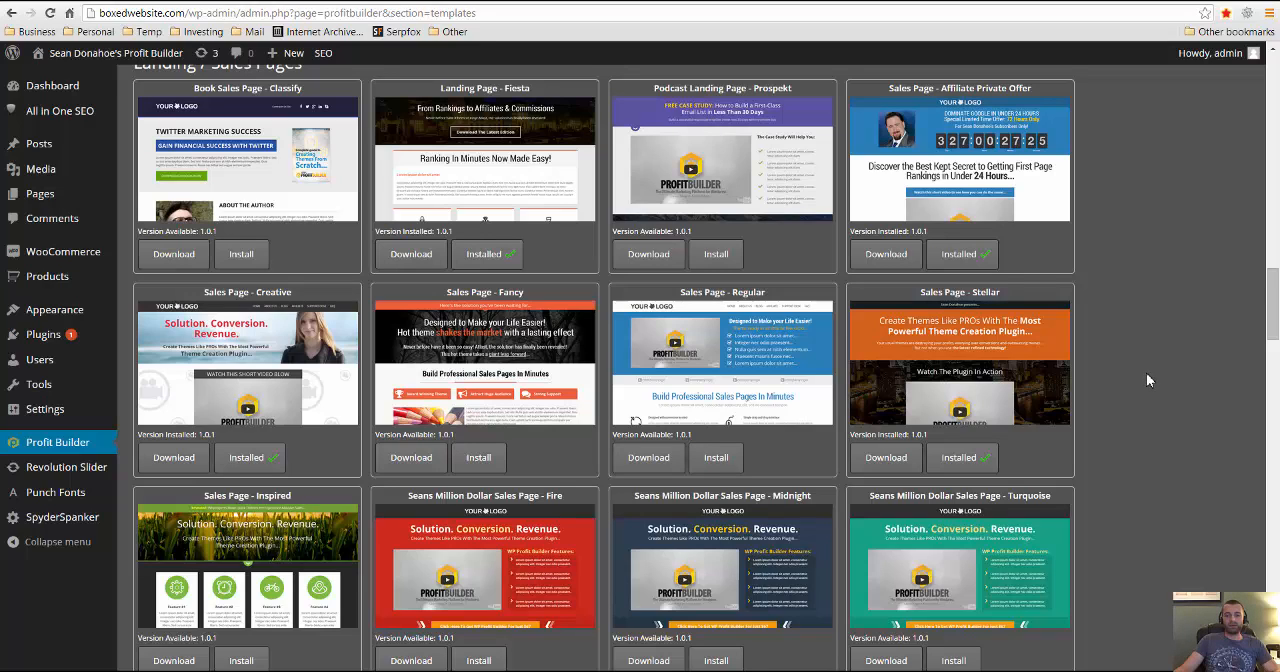
mouse_move(1217, 322)
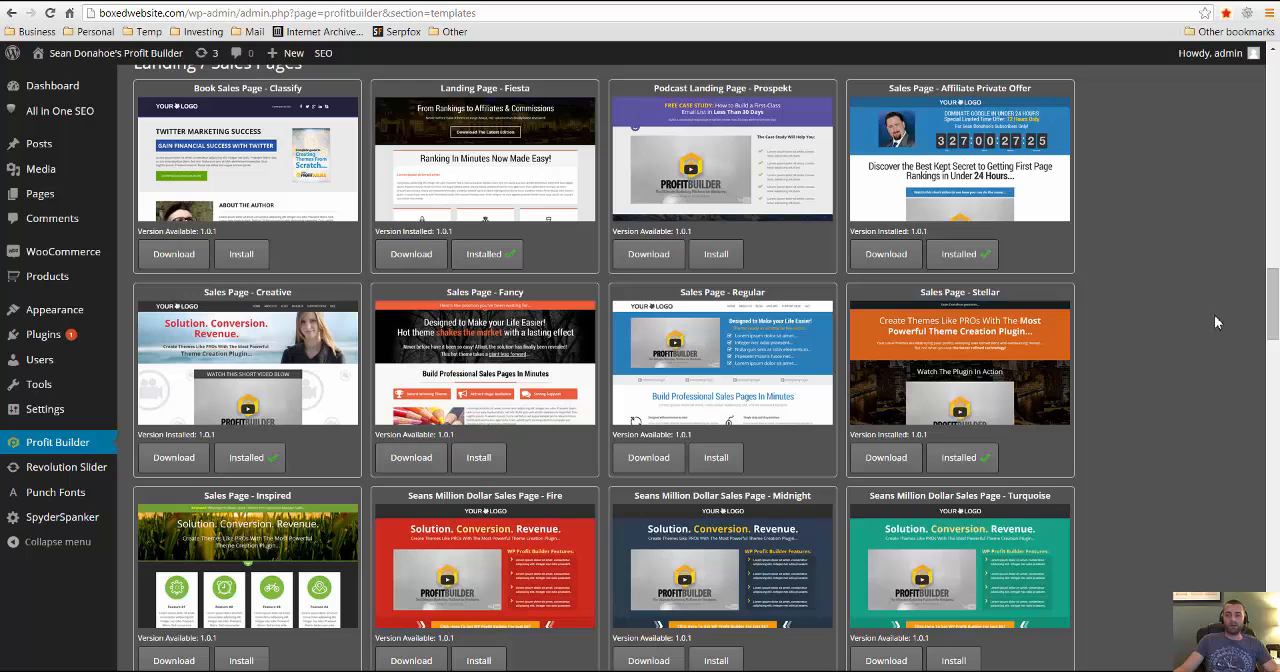
mouse_move(1199, 364)
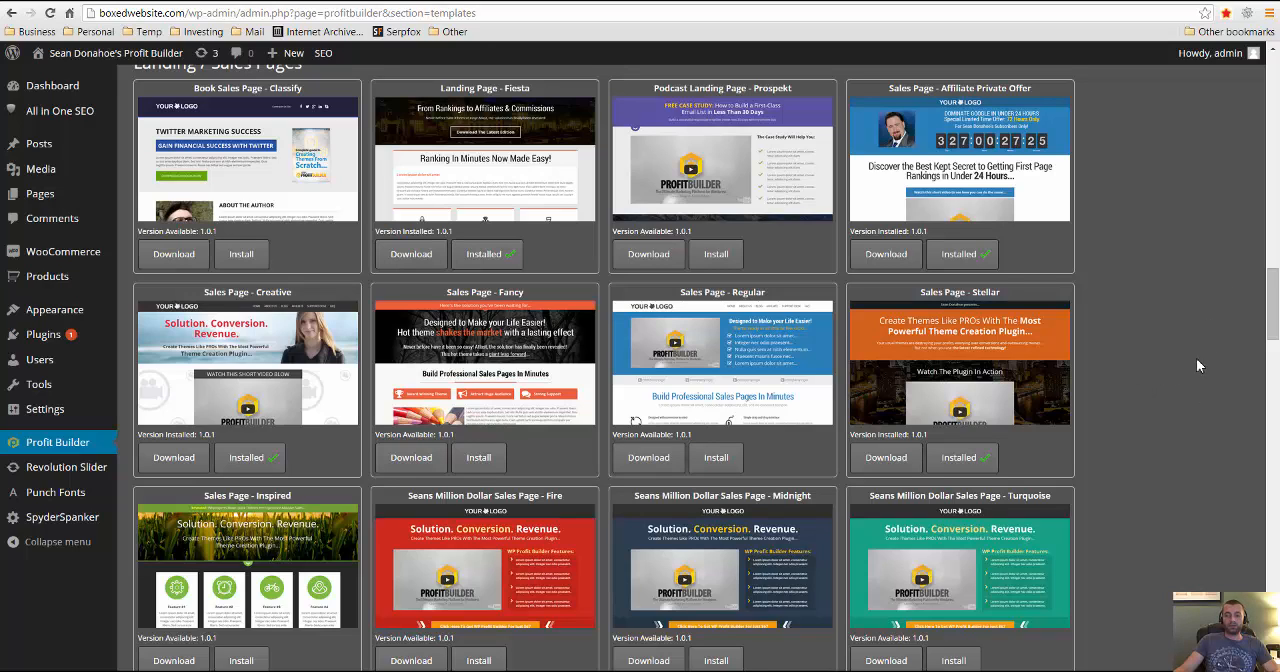
mouse_move(1170, 448)
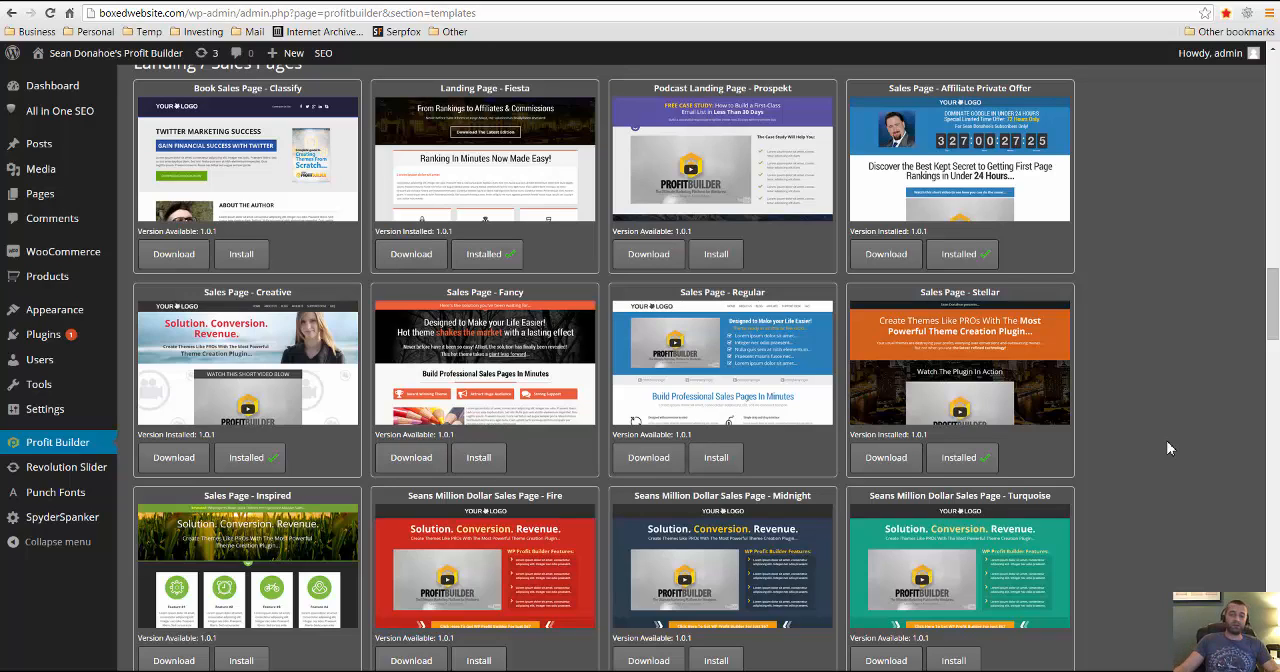
mouse_move(1143, 227)
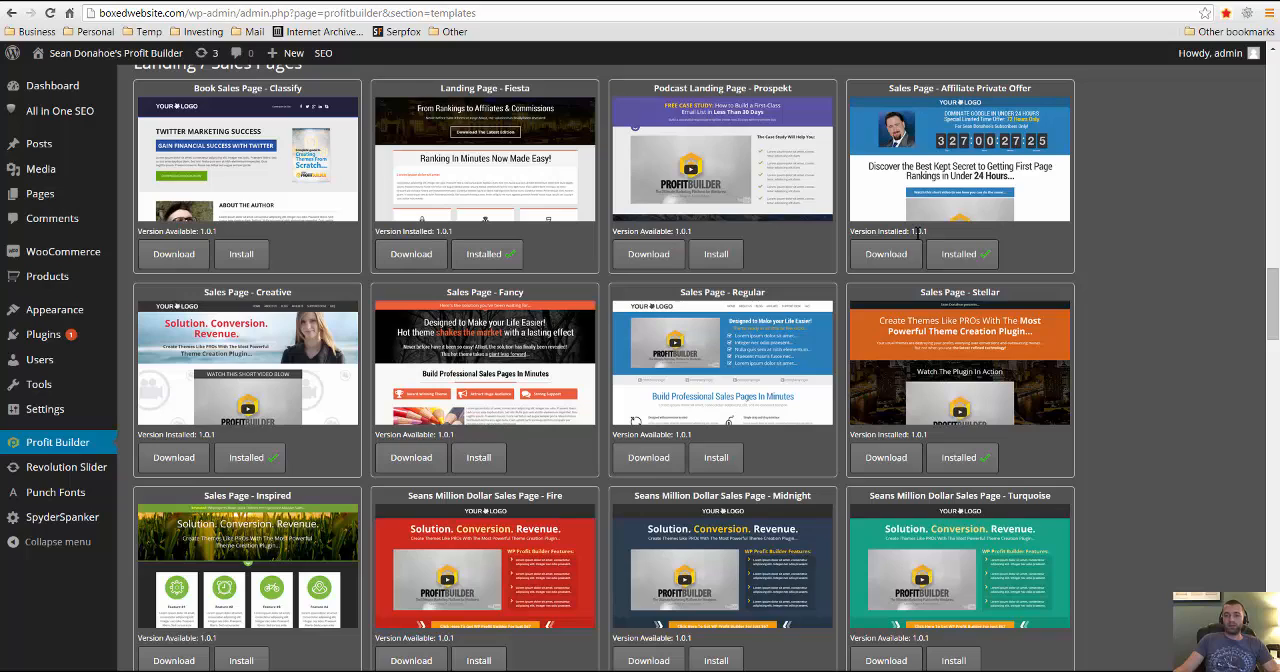
mouse_move(908, 222)
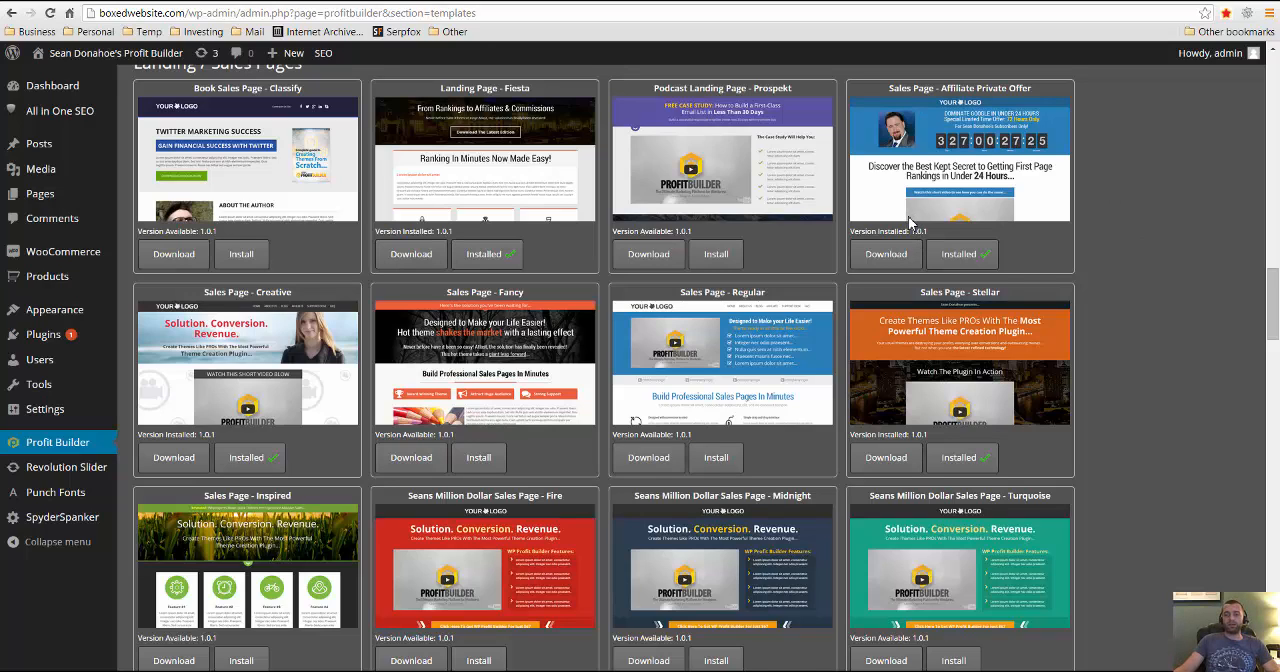
mouse_move(905, 213)
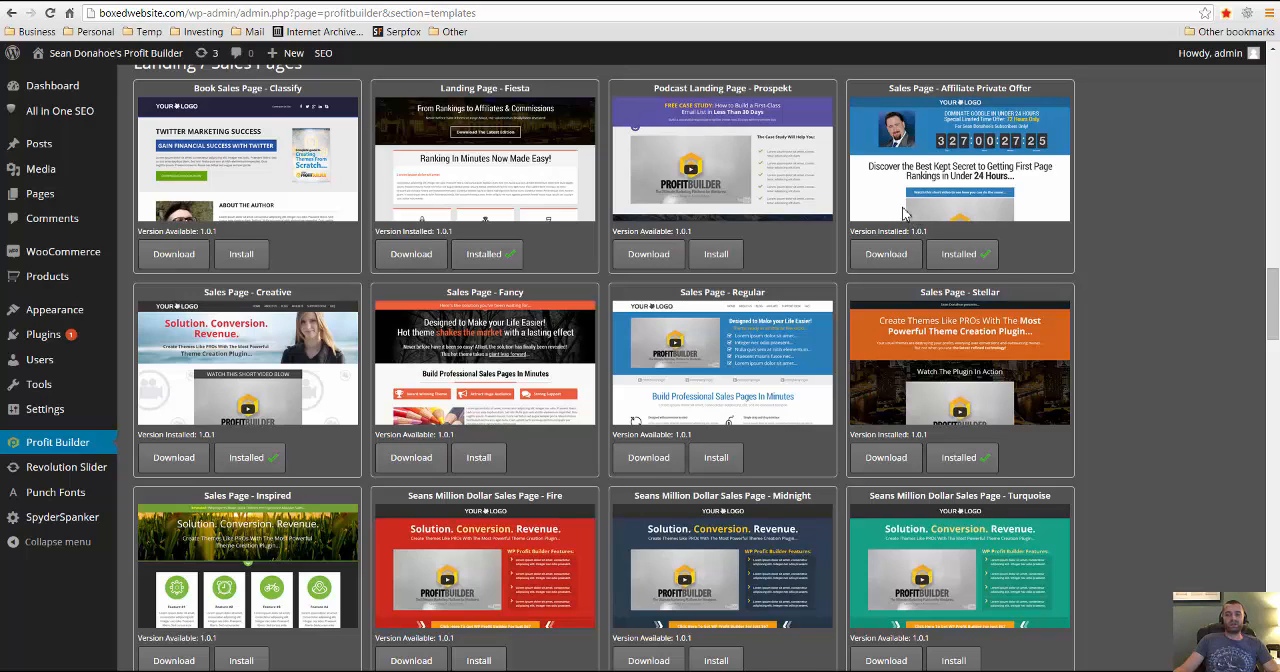
mouse_move(1077, 234)
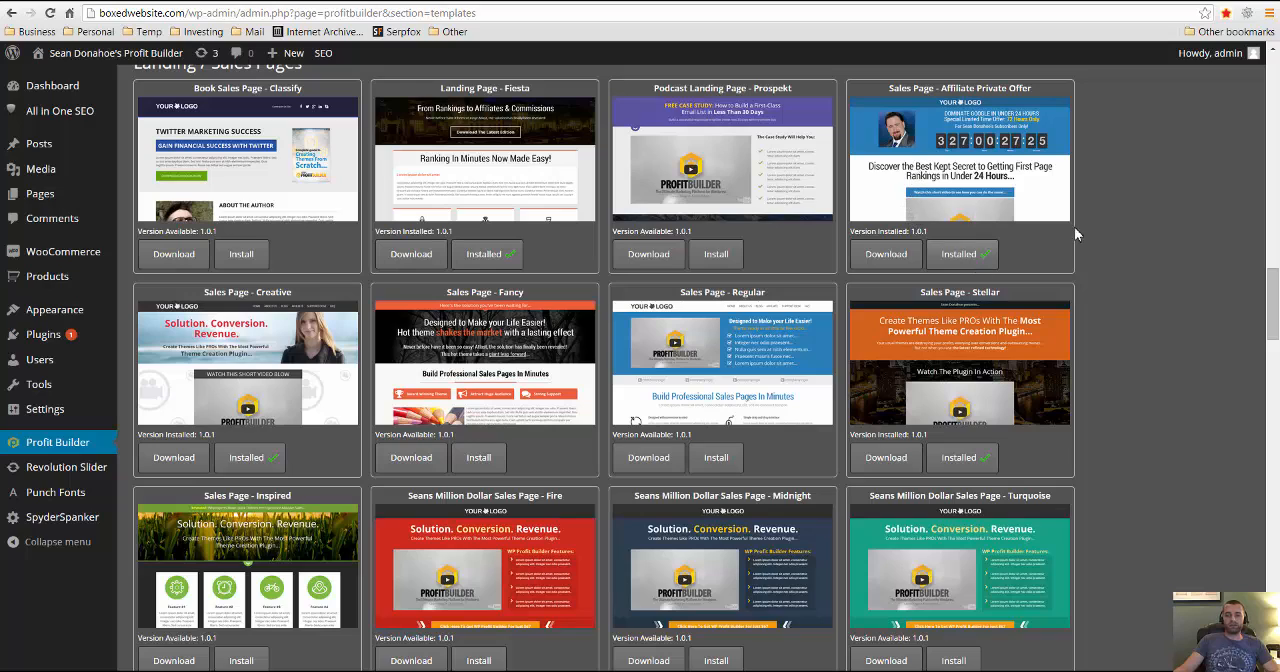
mouse_move(1199, 284)
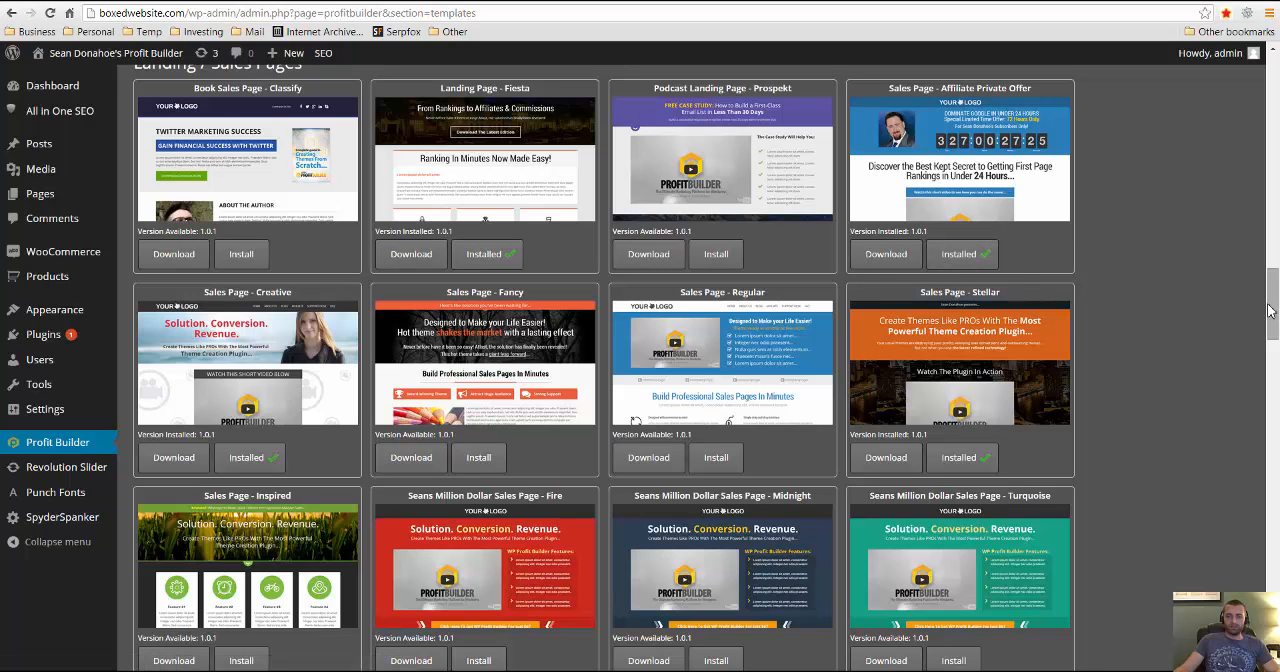
mouse_move(920, 353)
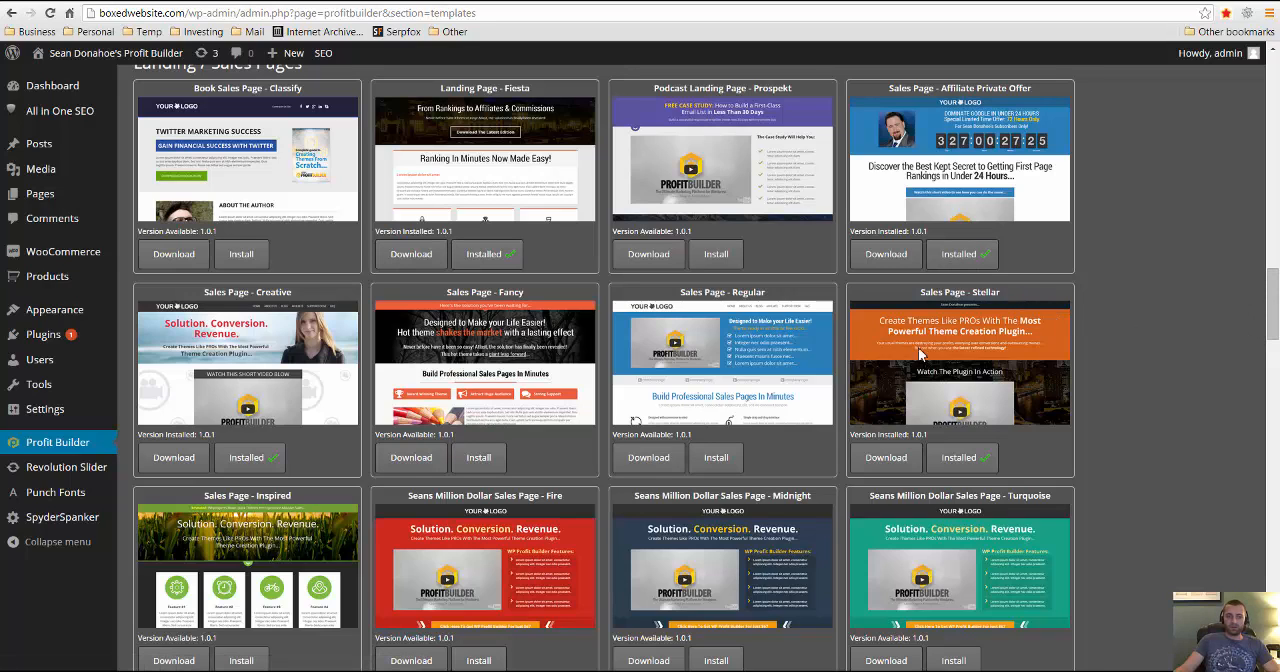
Step: Add a new page titled 'Source Phoenix Review: Are They Serious?' via Pages > Add New and publish it
left_click(40, 193)
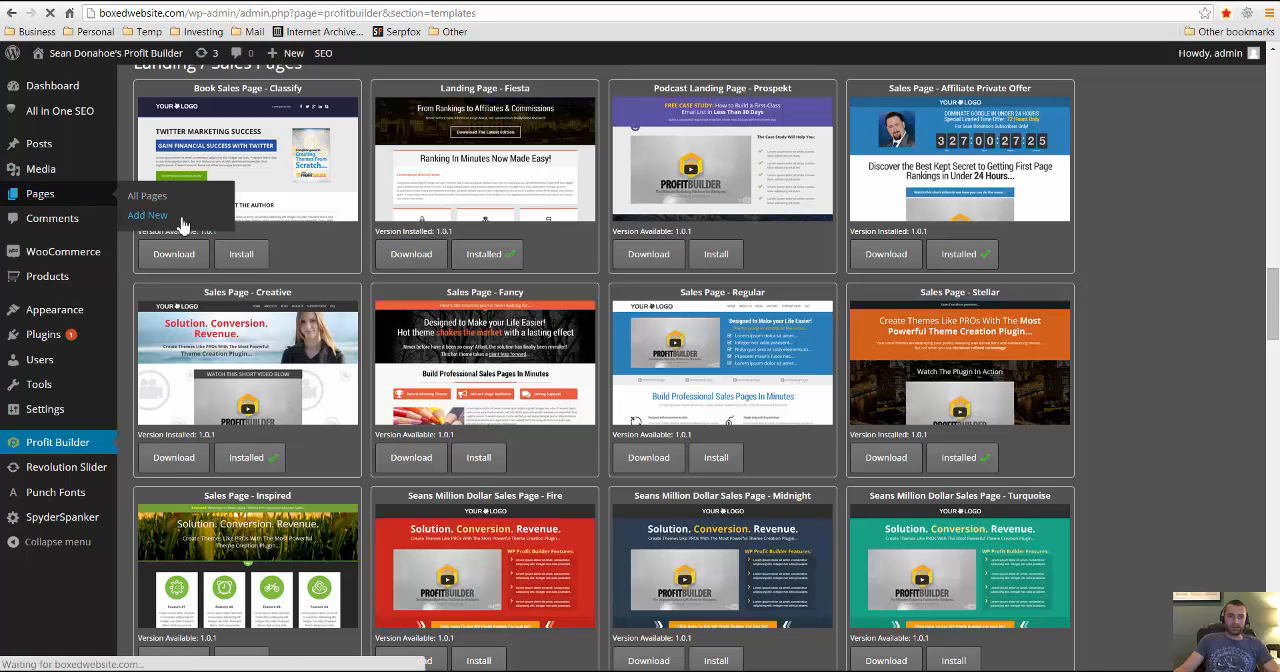
left_click(147, 215)
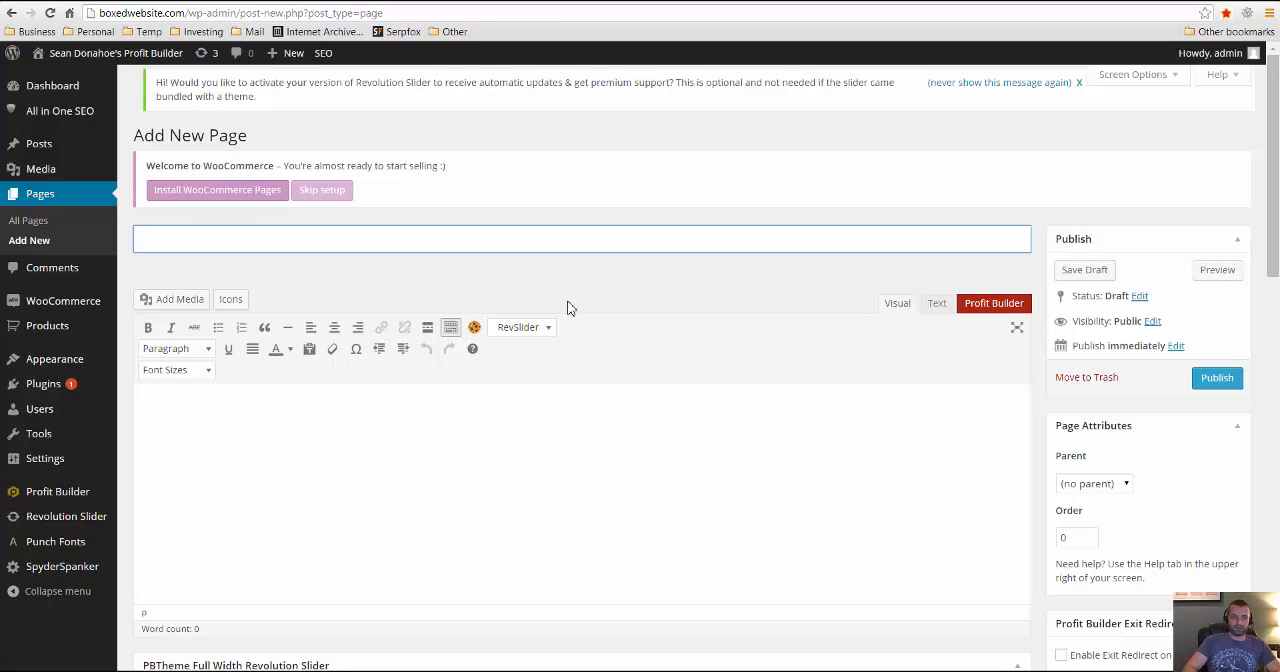
type("Sou")
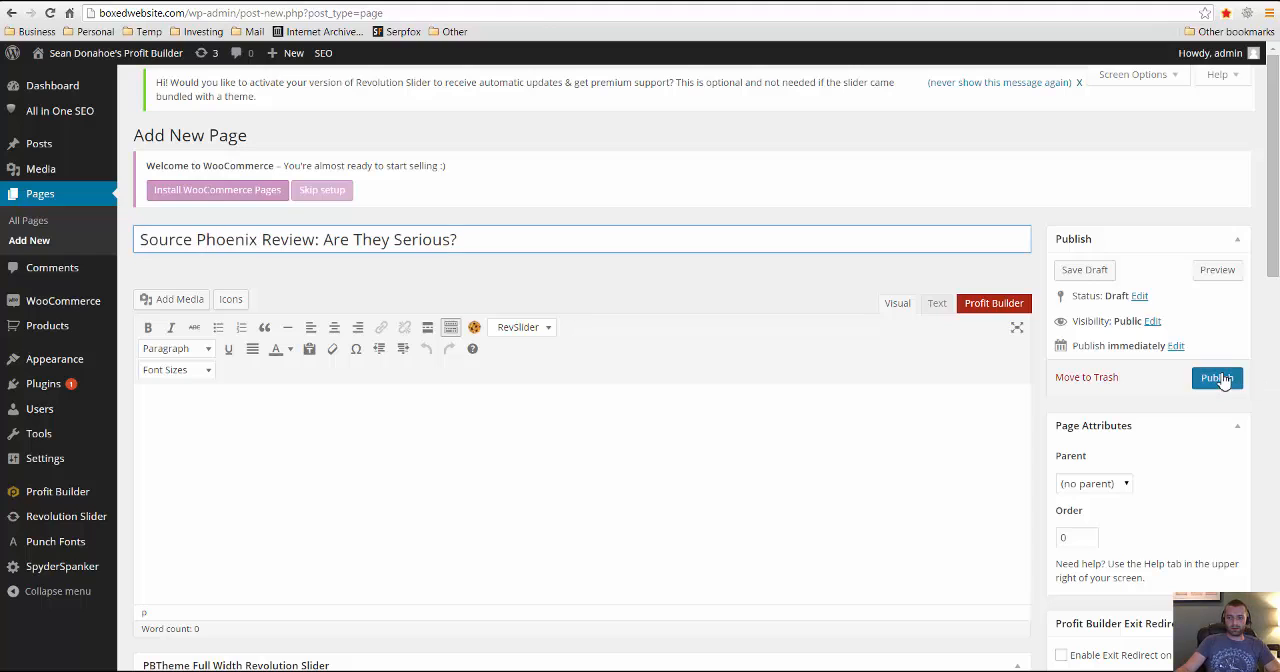
left_click(1217, 378)
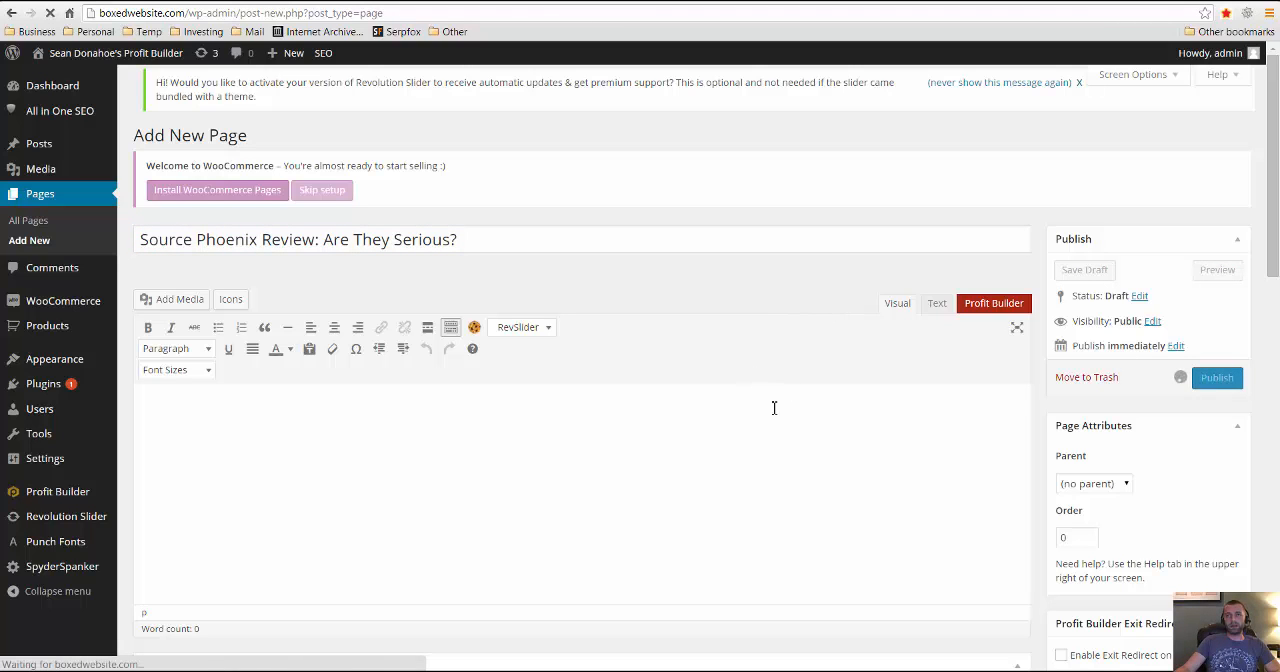
mouse_move(888, 355)
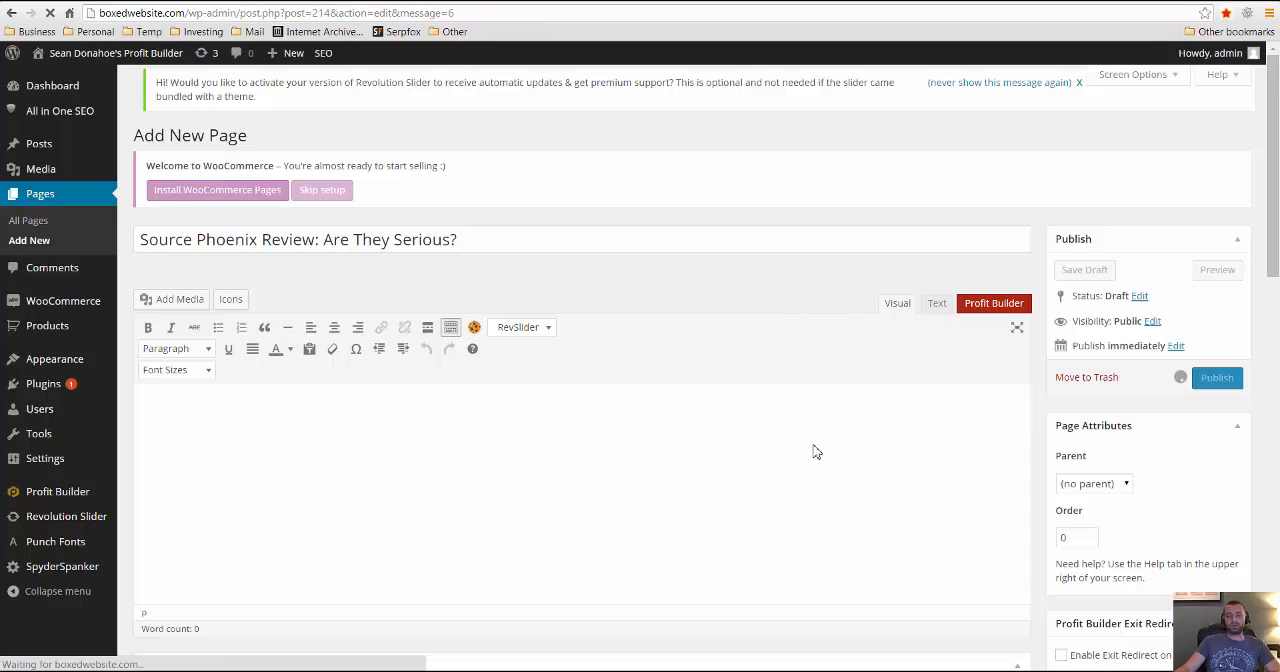
left_click(1216, 377)
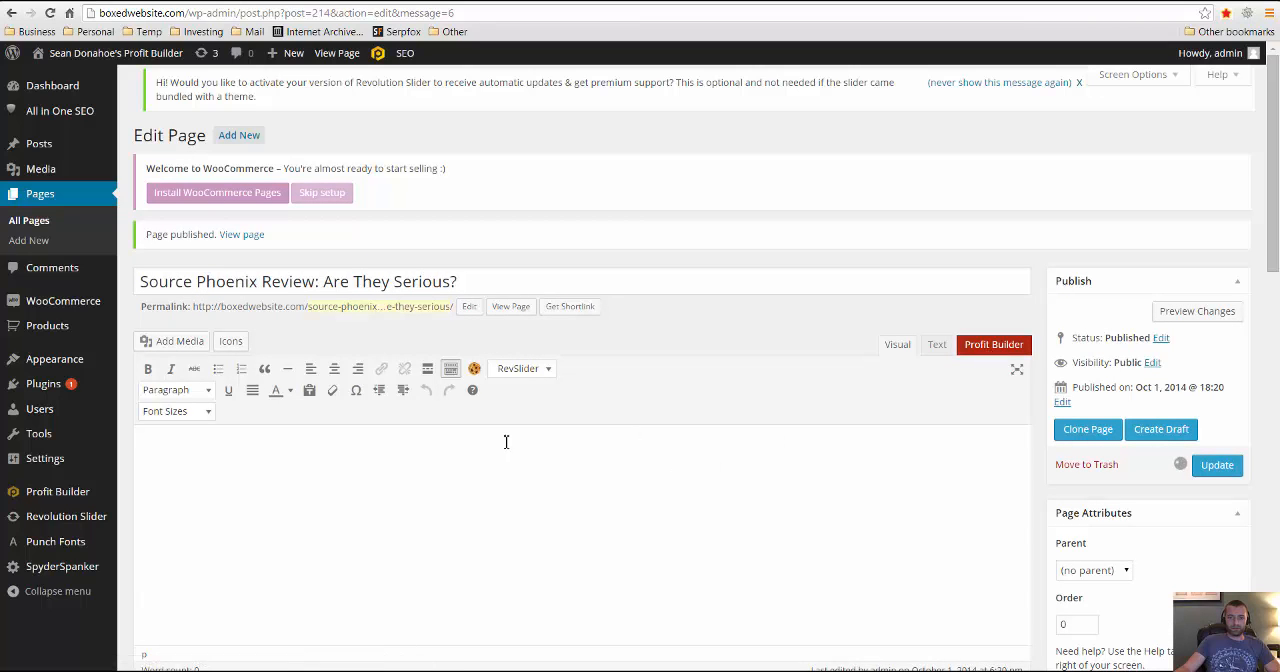
Step: Switch the published page to Profit Builder and open its empty visual builder canvas
left_click(993, 344)
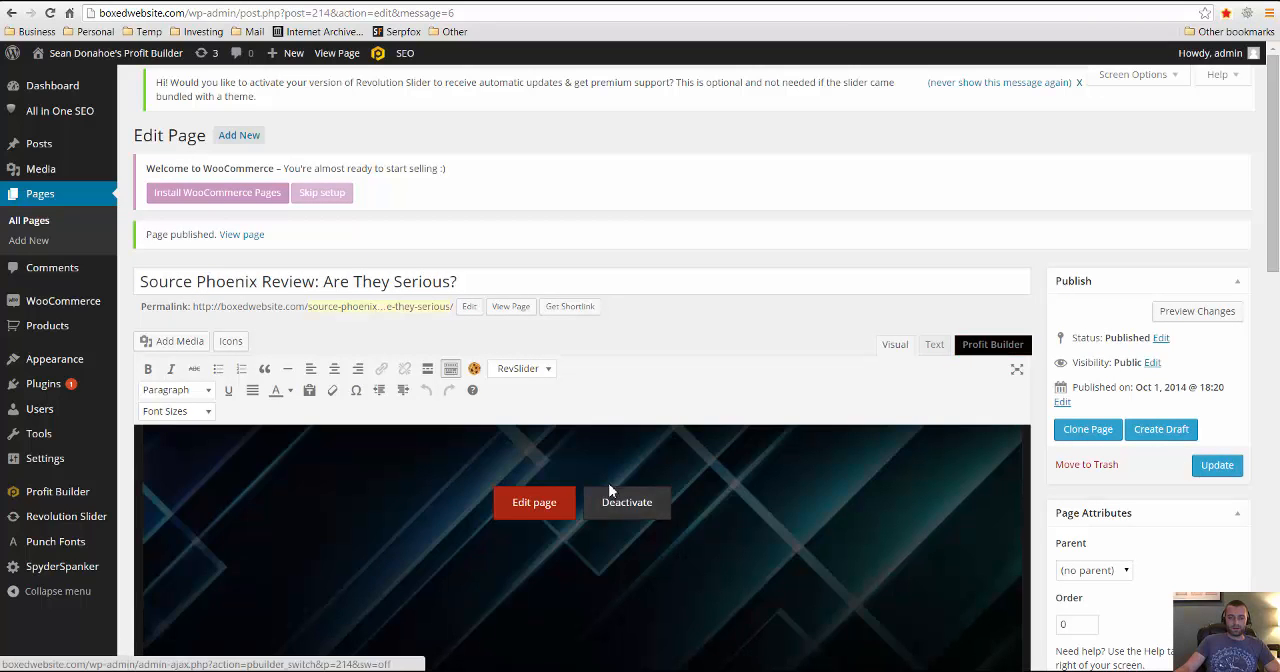
left_click(534, 502)
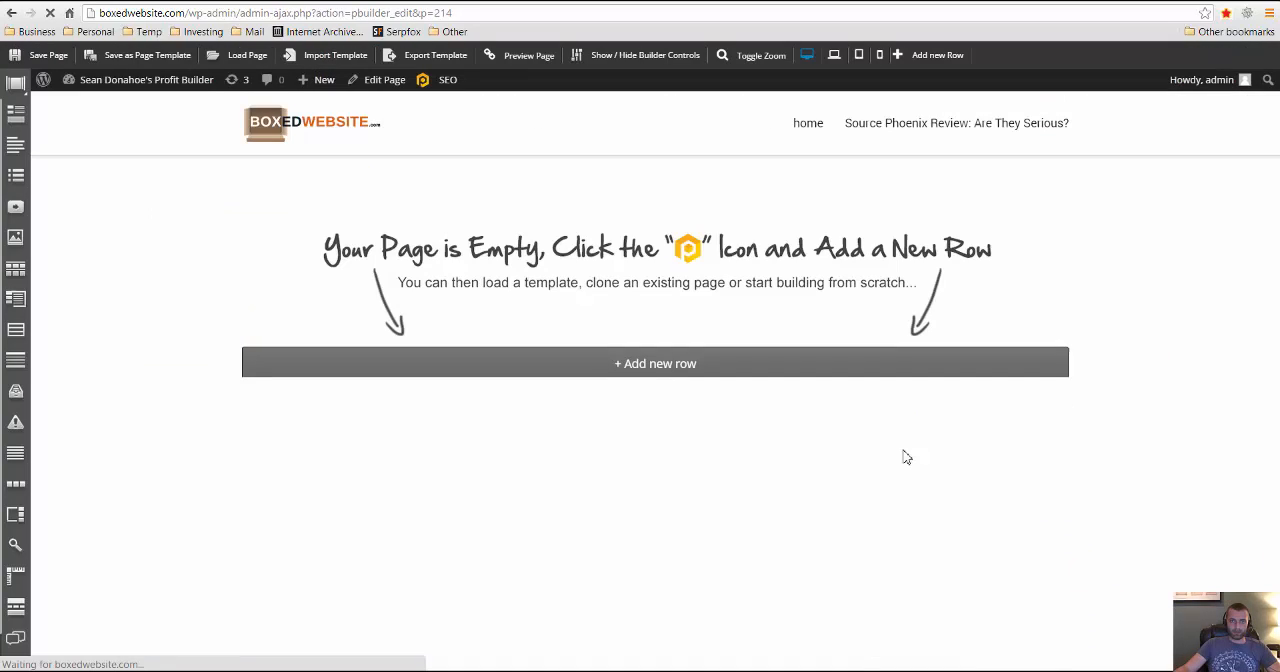
mouse_move(865, 459)
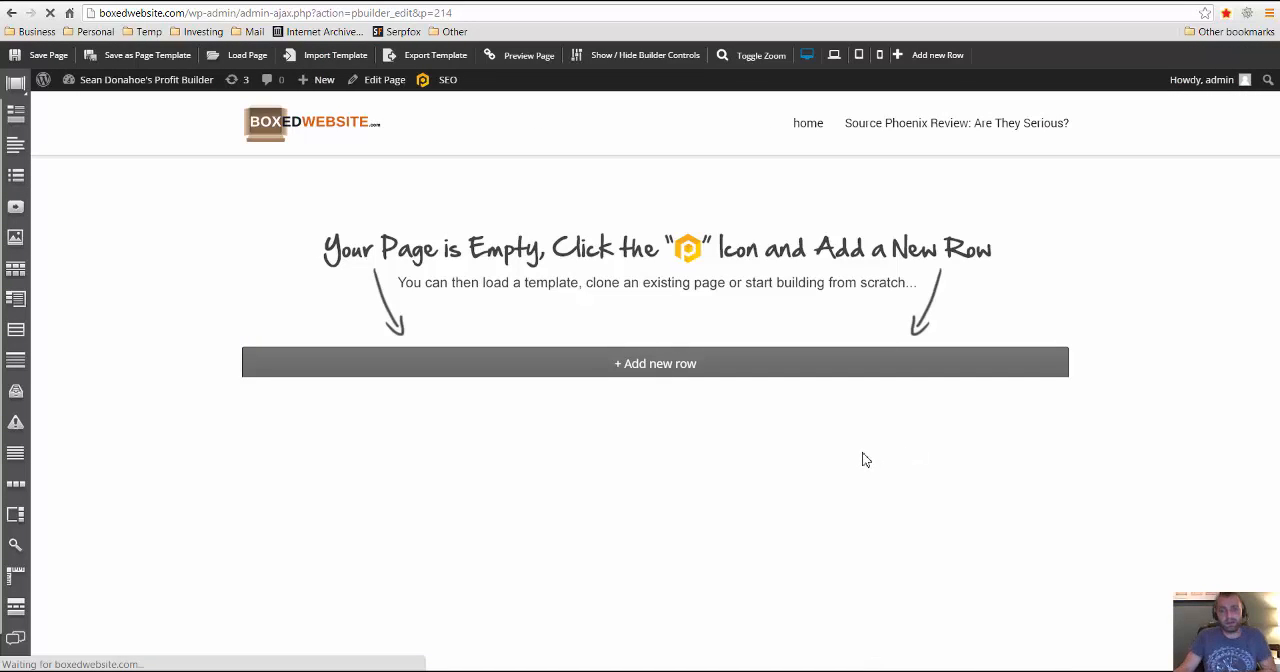
mouse_move(808, 434)
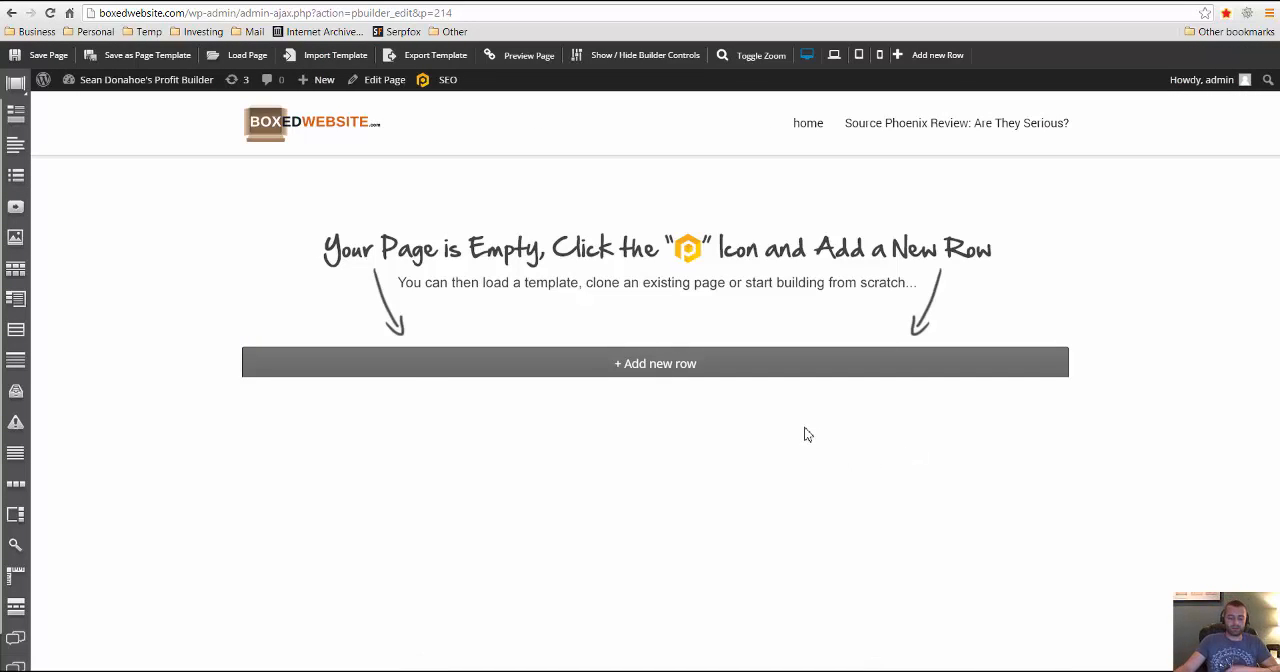
mouse_move(784, 405)
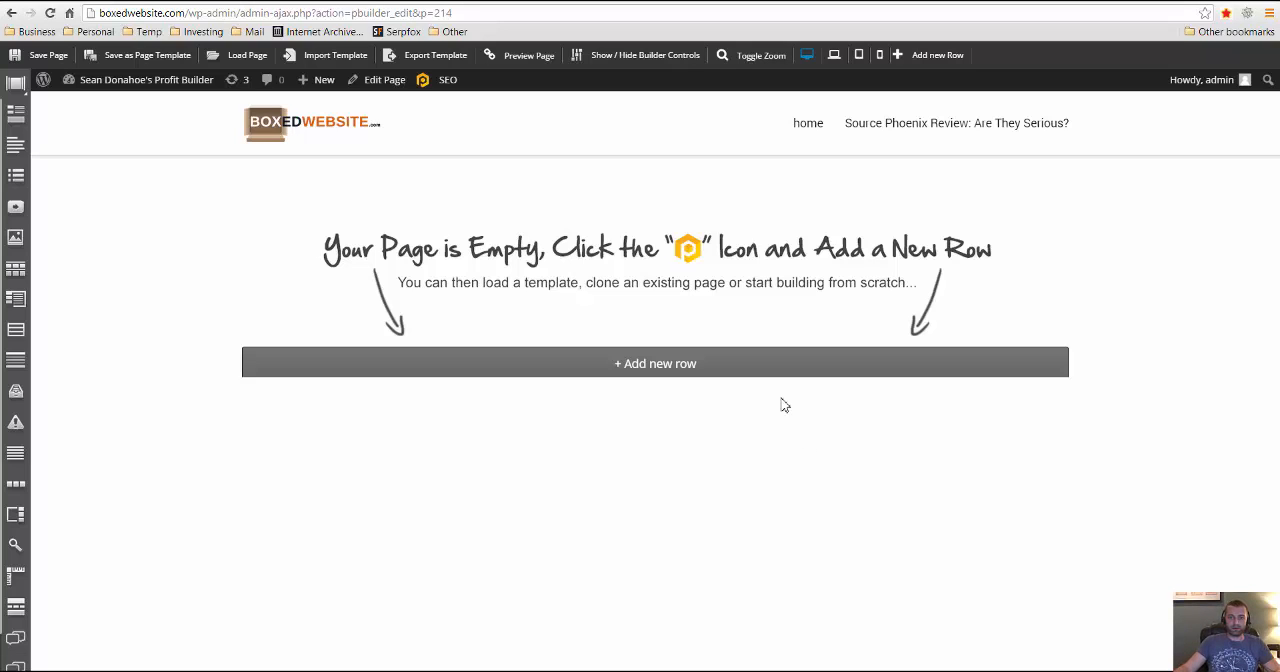
left_click(528, 55)
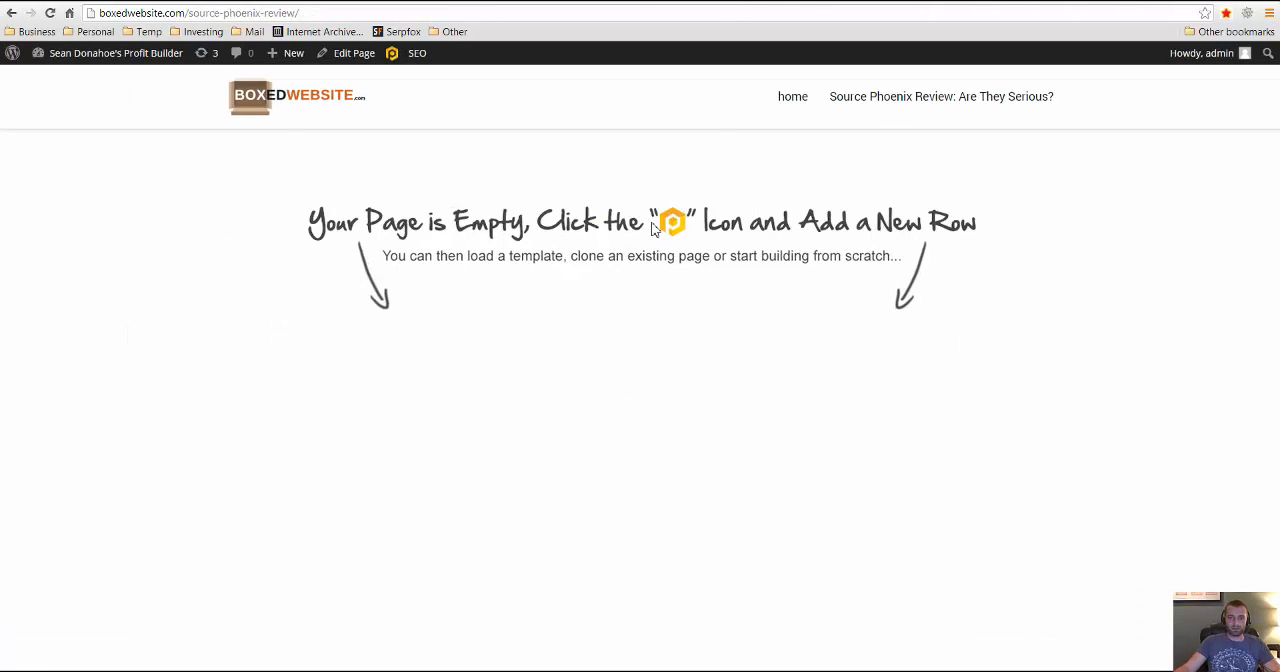
left_click(353, 53)
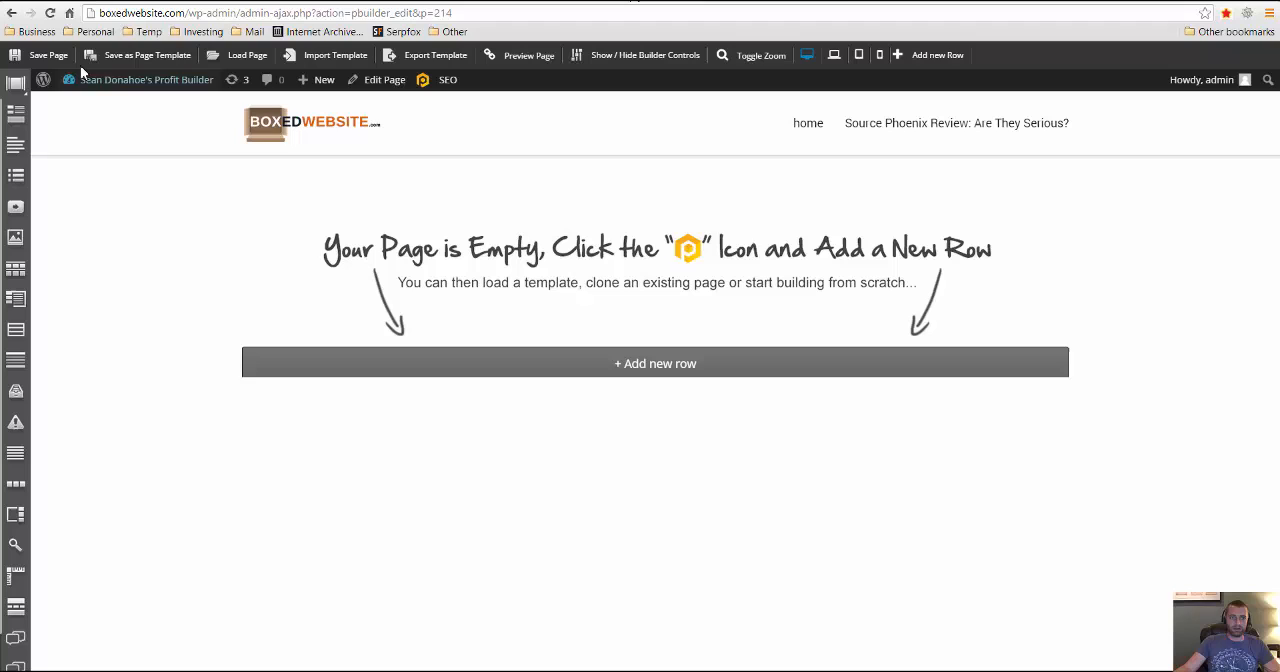
Step: In Load Page's template tab, select 'Sales Page - Affiliate Private Offer' from the dropdown
left_click(247, 55)
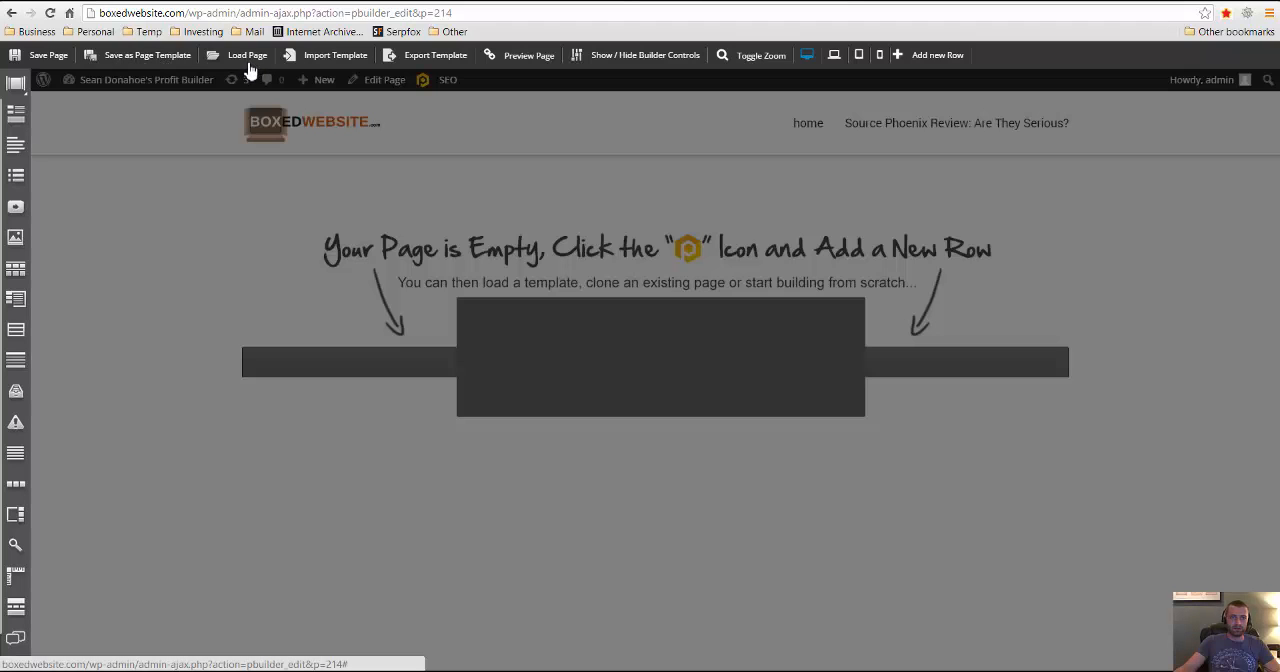
left_click(247, 55)
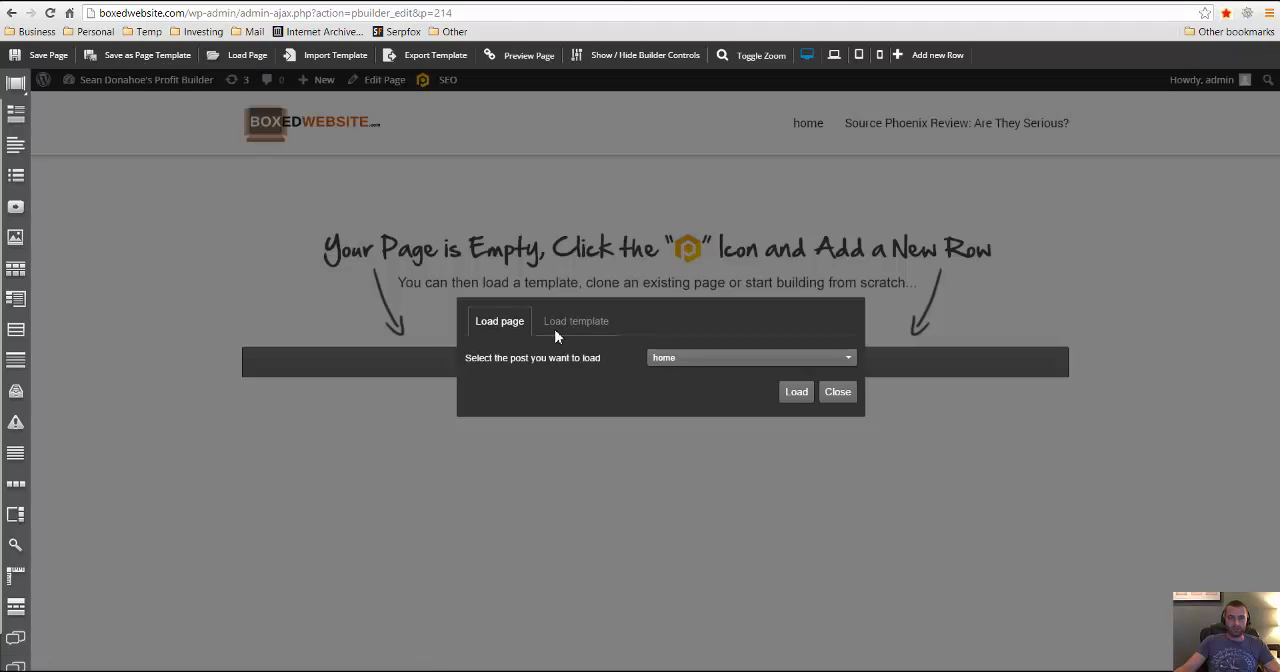
left_click(576, 321)
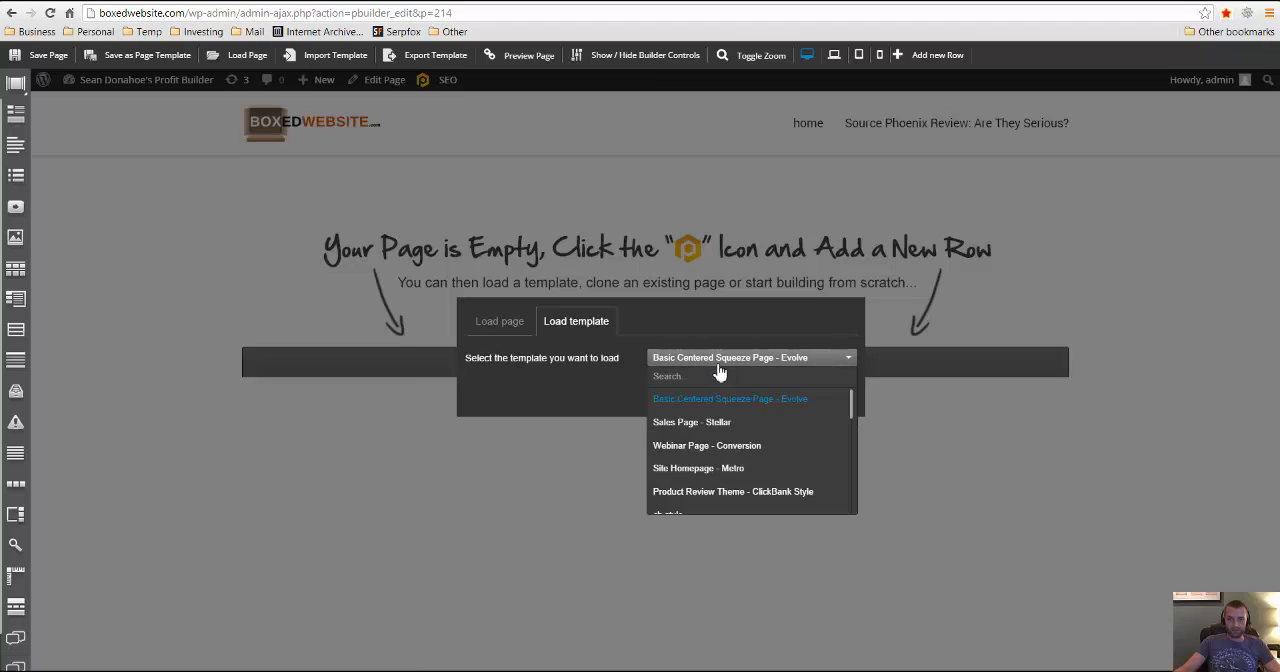
scroll("down", 3)
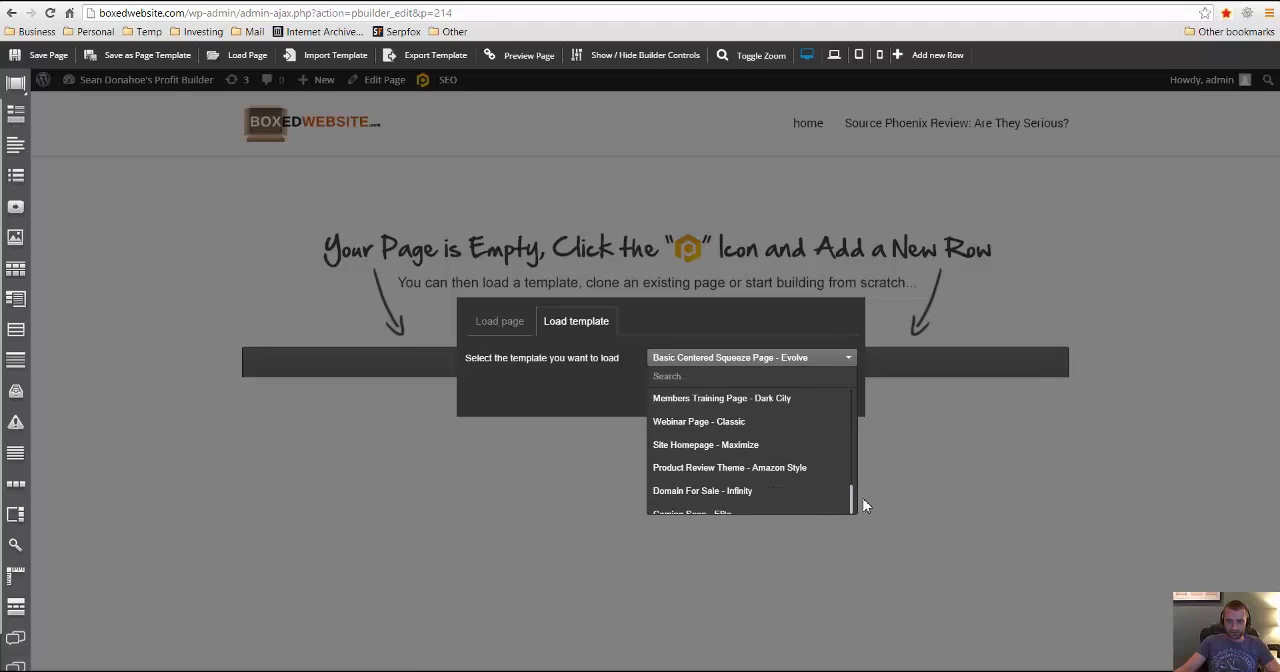
scroll("down", 3)
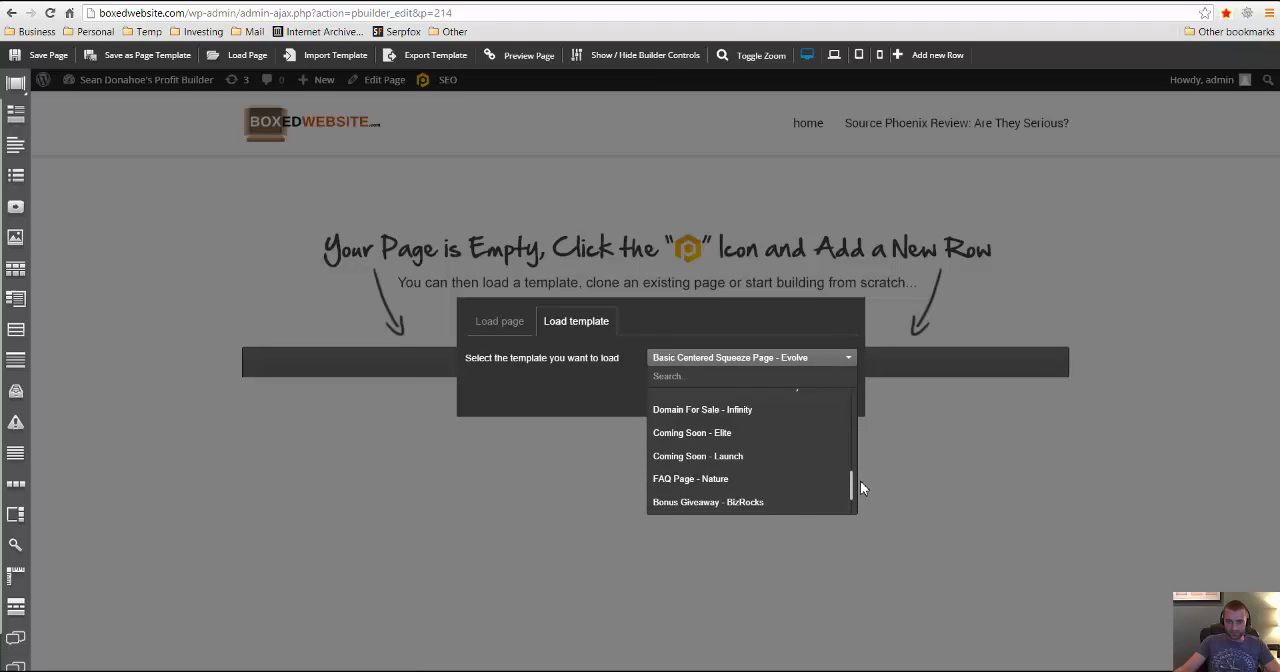
scroll("up", 3)
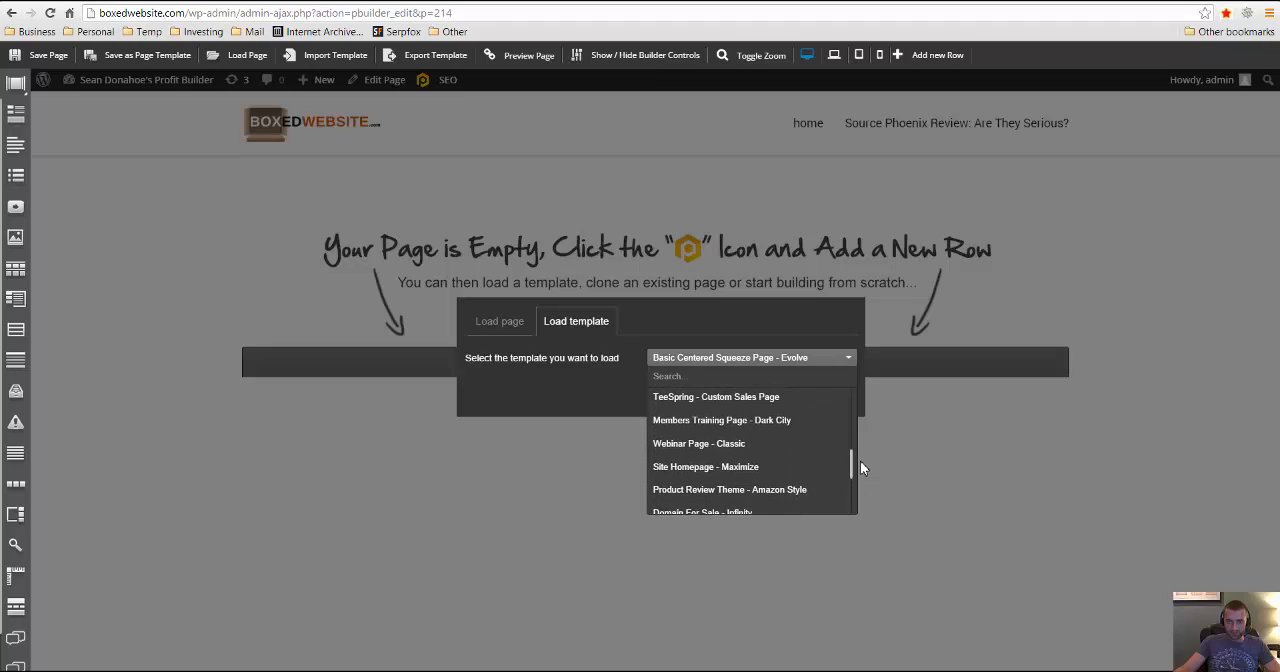
left_click(751, 357)
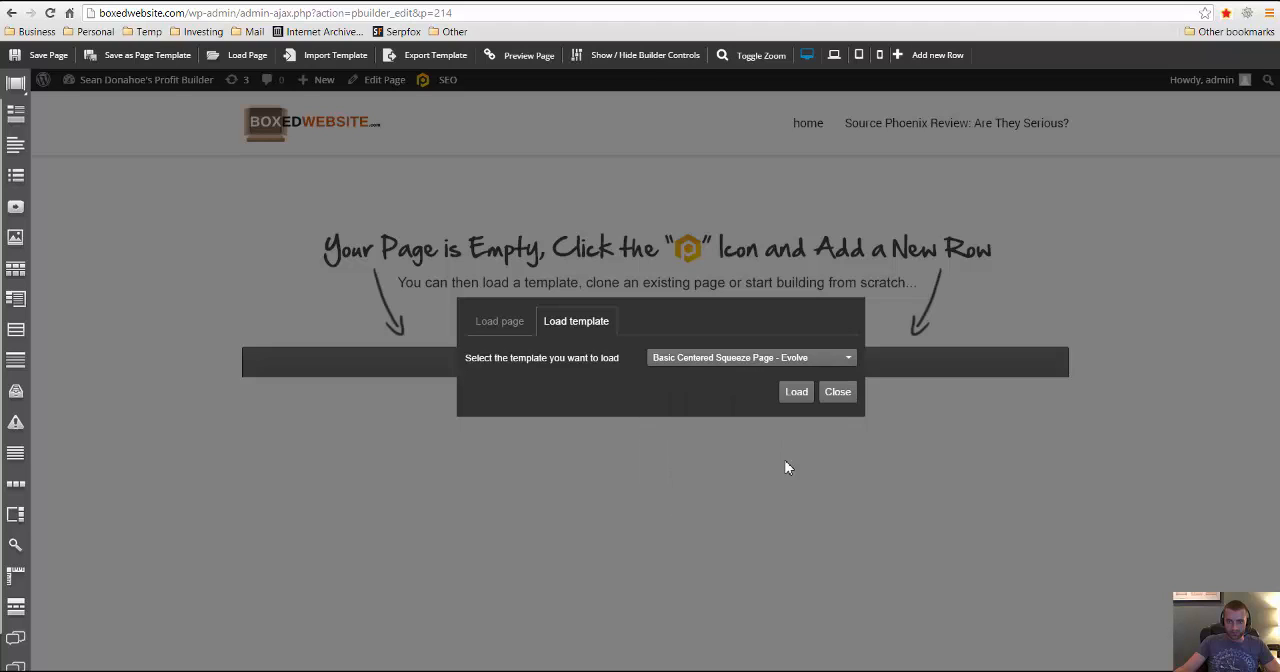
left_click(750, 357)
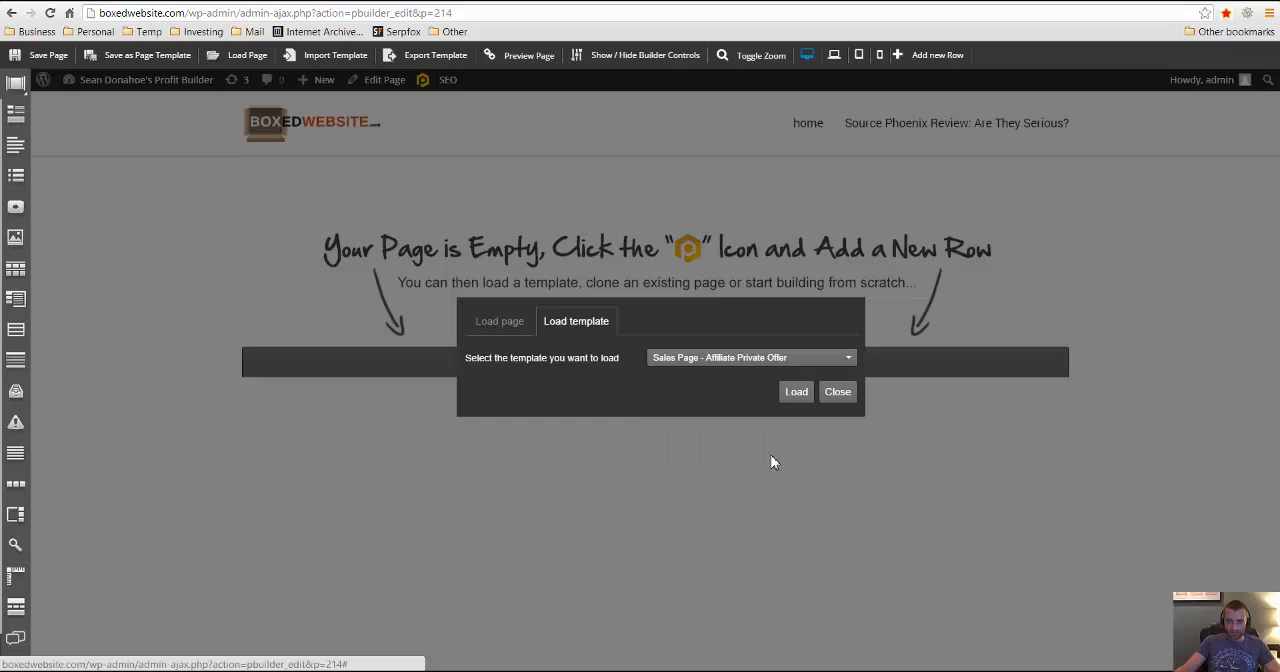
Step: Load the Sales Page - Affiliate Private Offer template and open the blue header row's settings
left_click(796, 391)
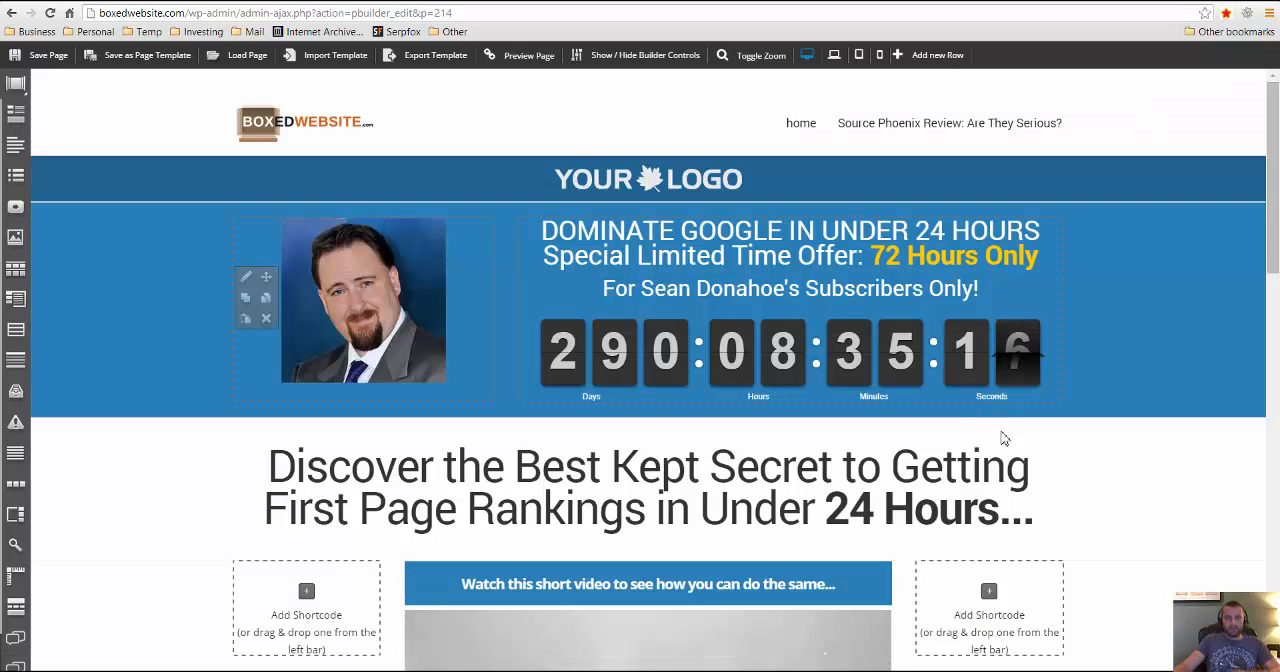
left_click(647, 487)
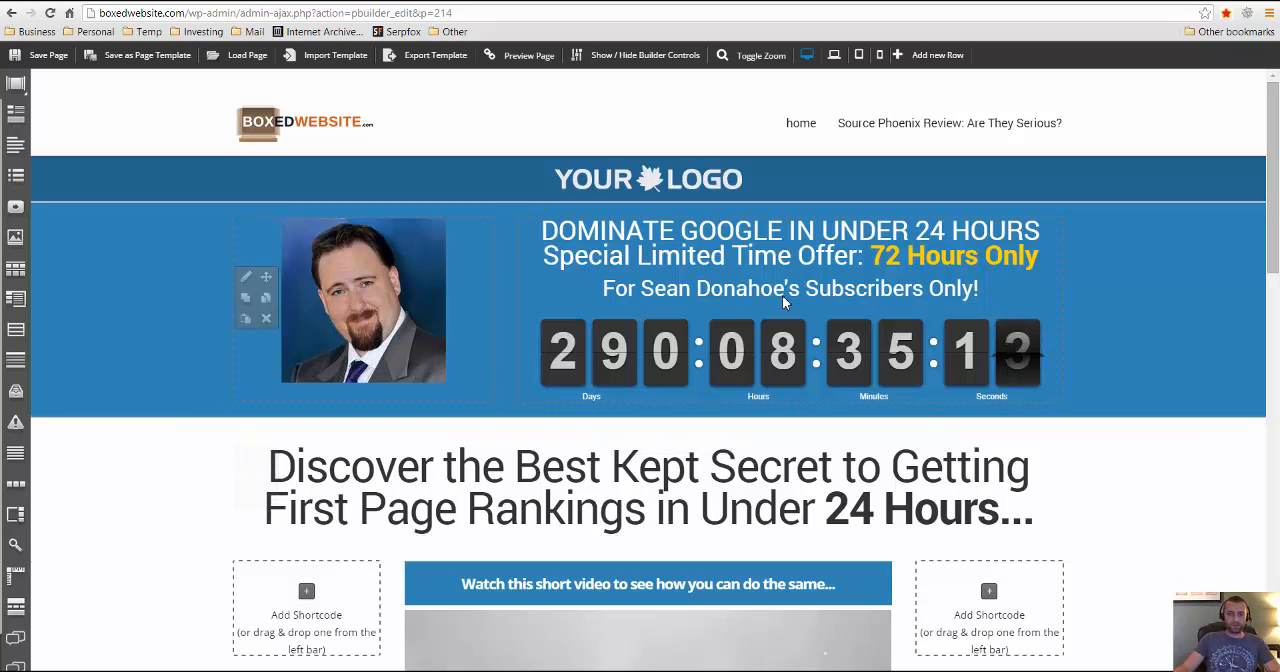
left_click(660, 355)
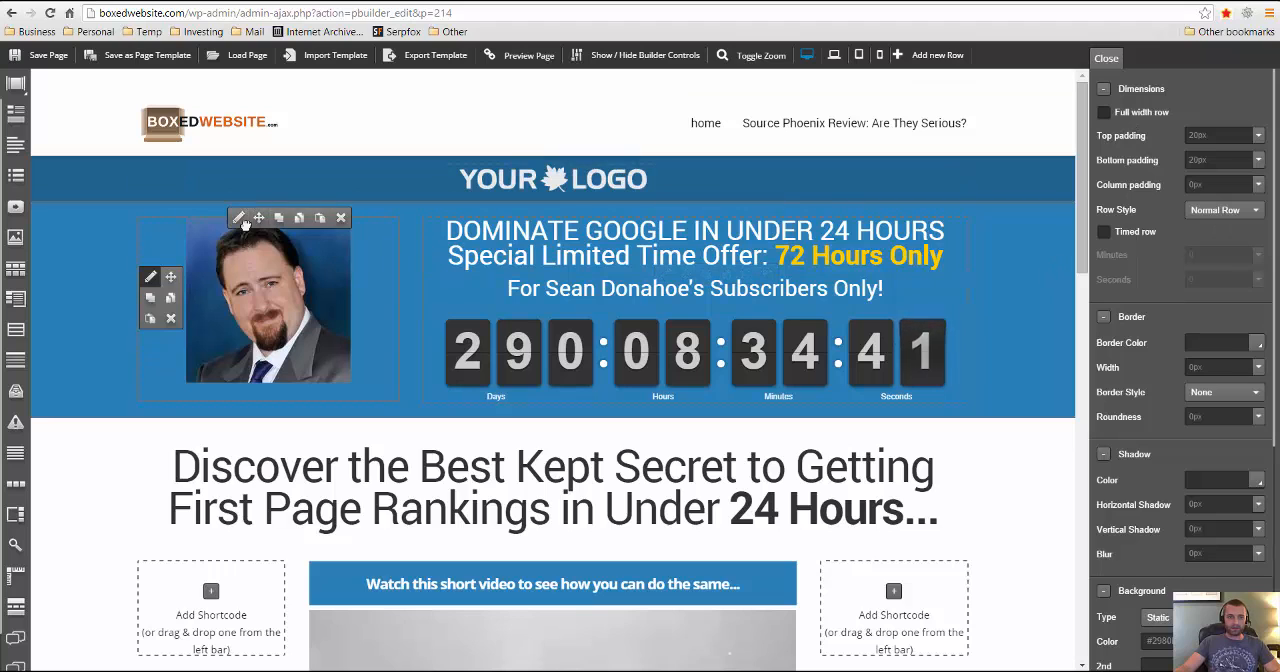
Step: Edit the header portrait image and choose the smiling man's photo from the Media Library
left_click(150, 277)
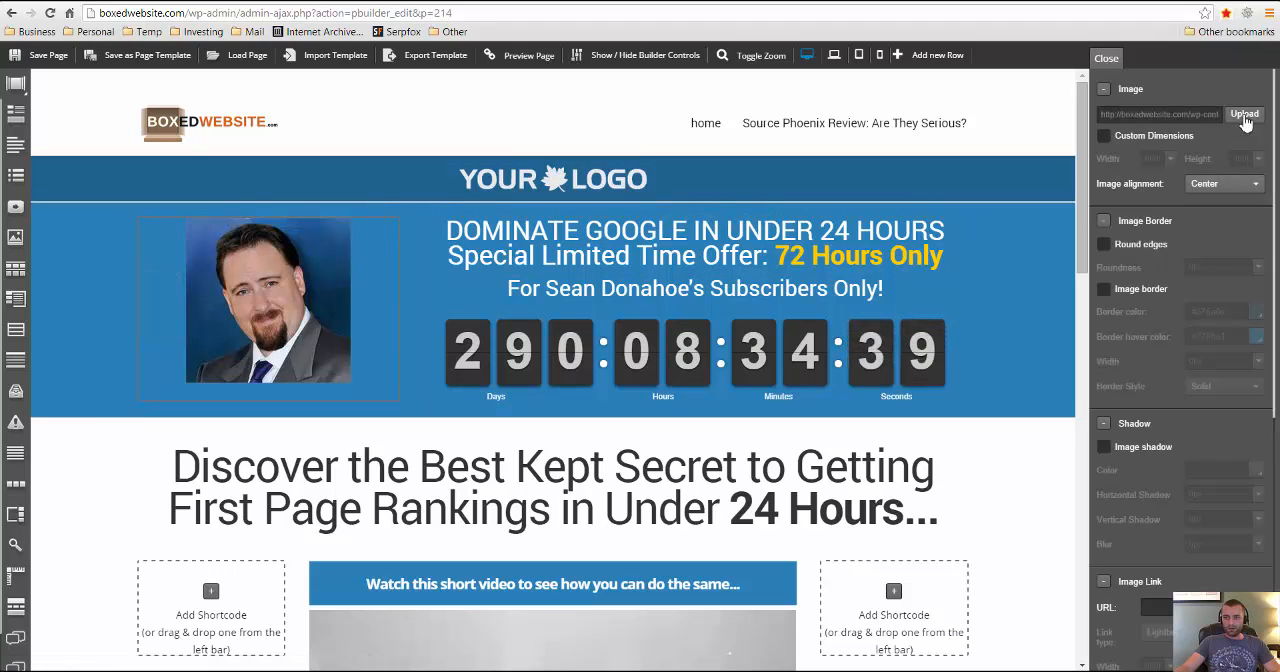
left_click(1245, 114)
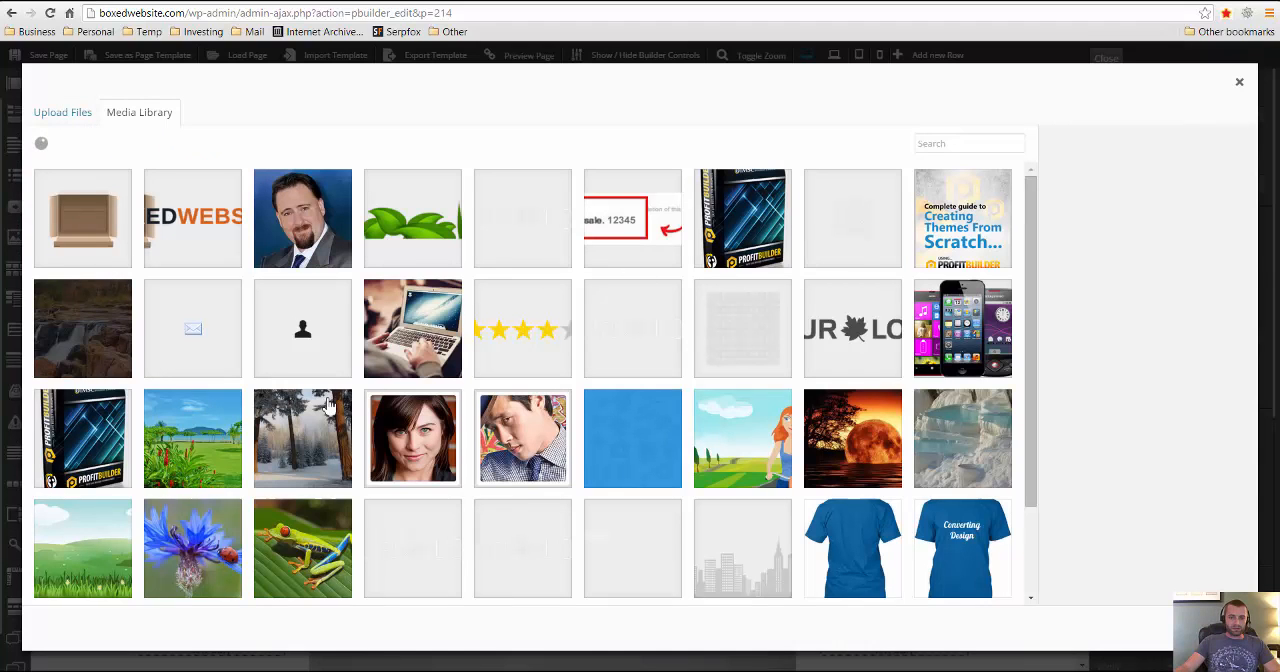
scroll("down", 3)
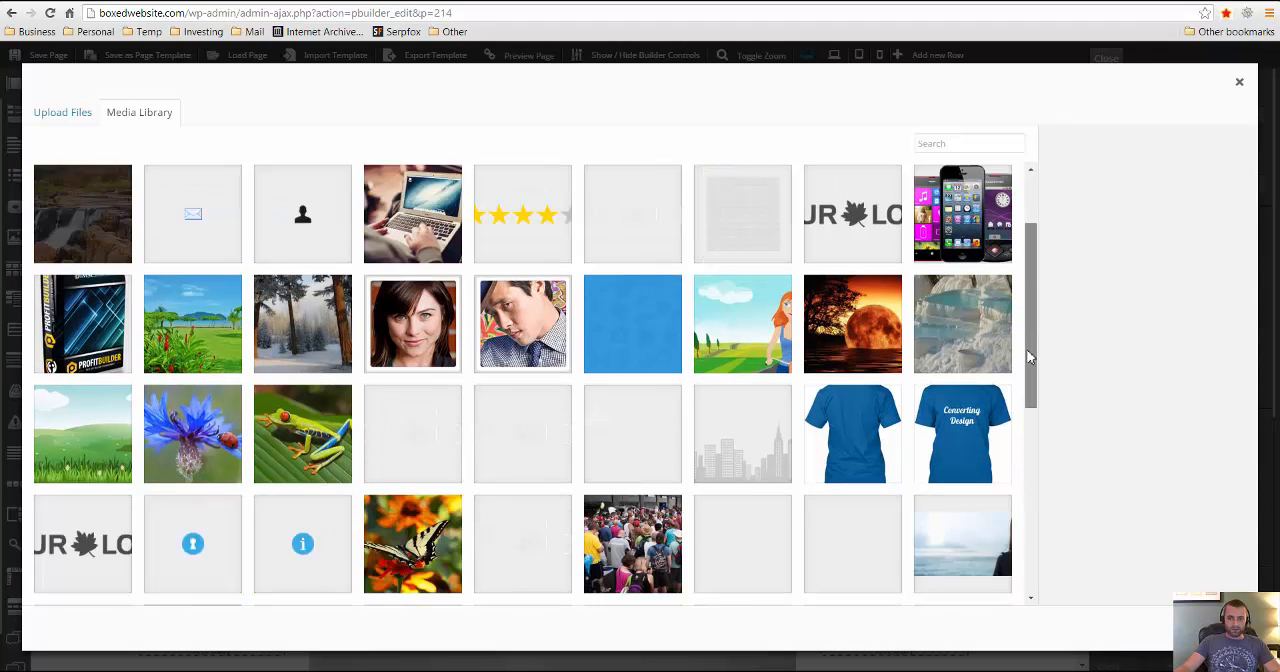
scroll("down", 3)
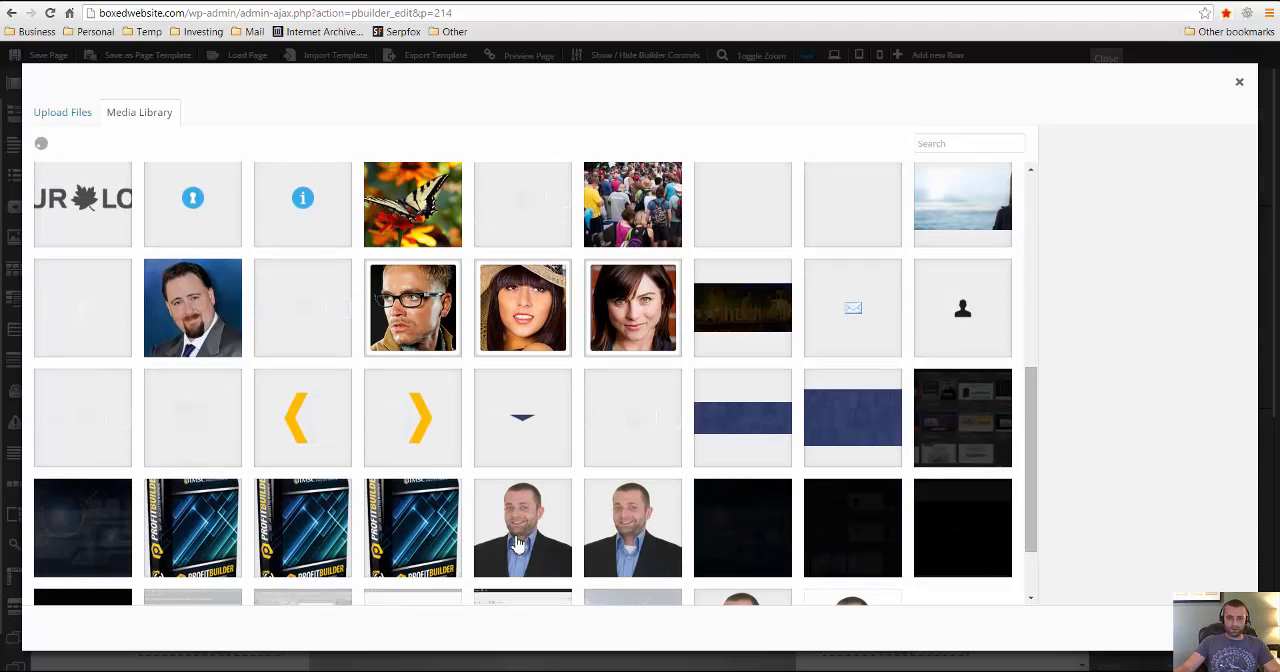
left_click(522, 528)
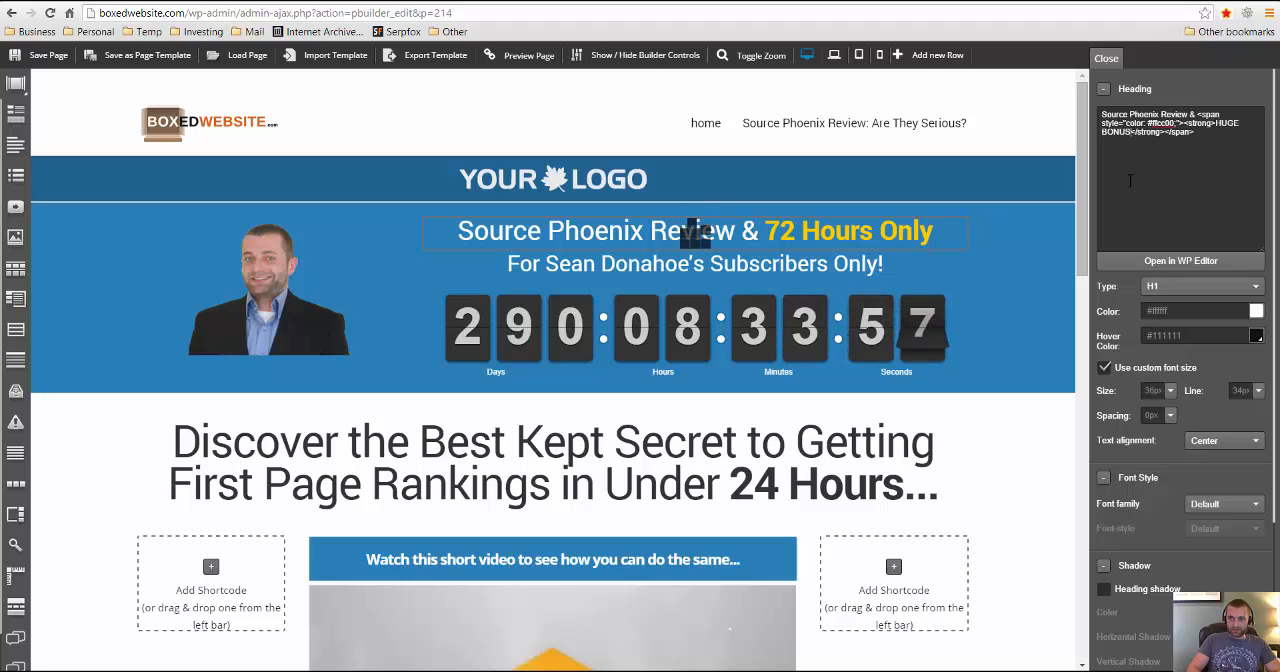
Step: Change the headline to 'Source Phoenix Review & HUGE BONUS' and enlarge the subheading to about 36 px
left_click(1180, 180)
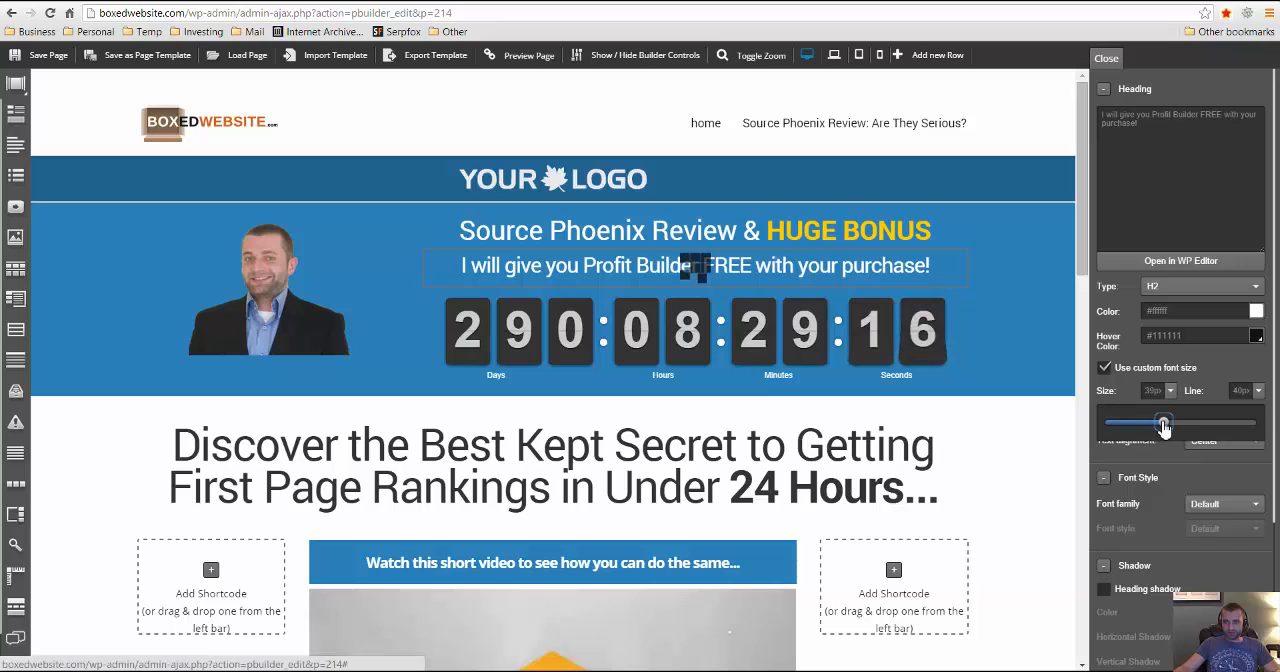
left_click_drag(1163, 423, 1158, 422)
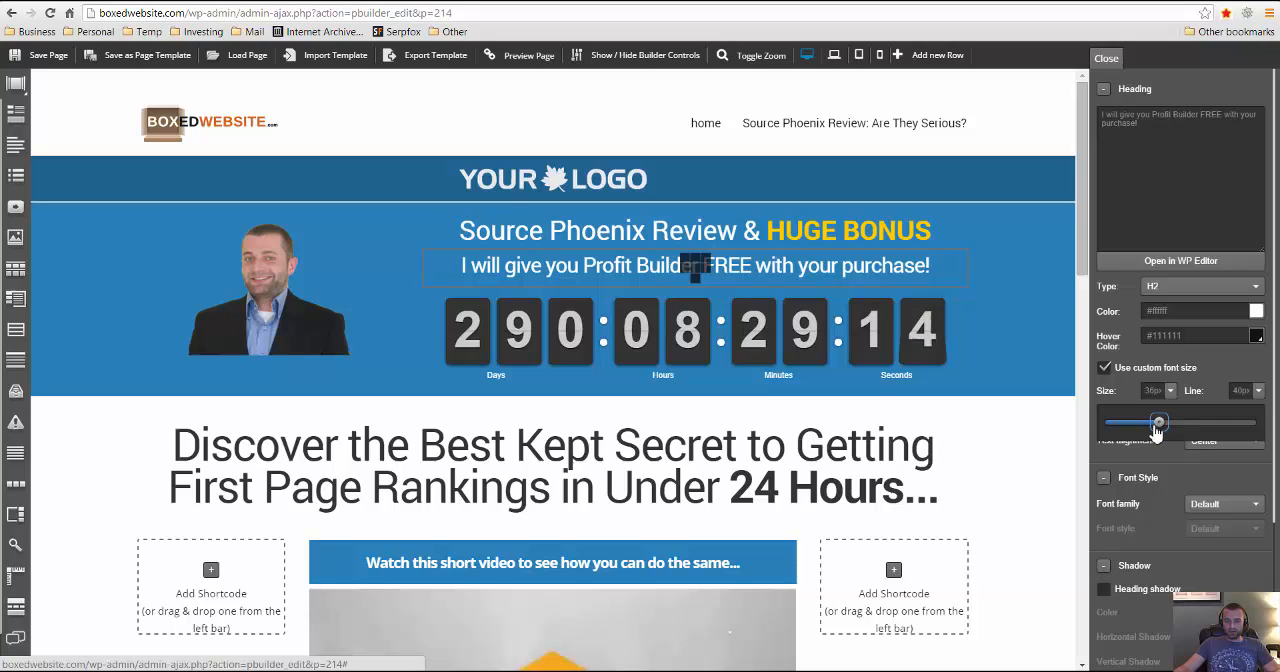
left_click_drag(1165, 422, 1155, 422)
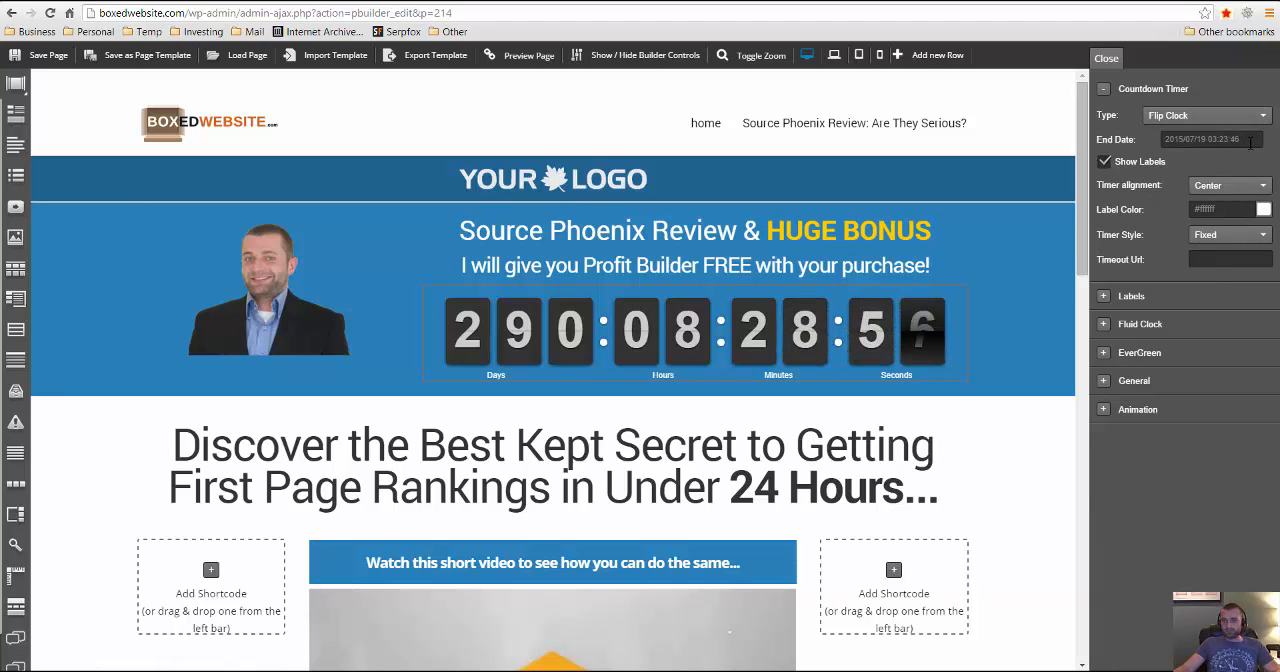
Step: Set the countdown end date to 3 November 2014 (about 32 days left) and save the page
left_click(1211, 139)
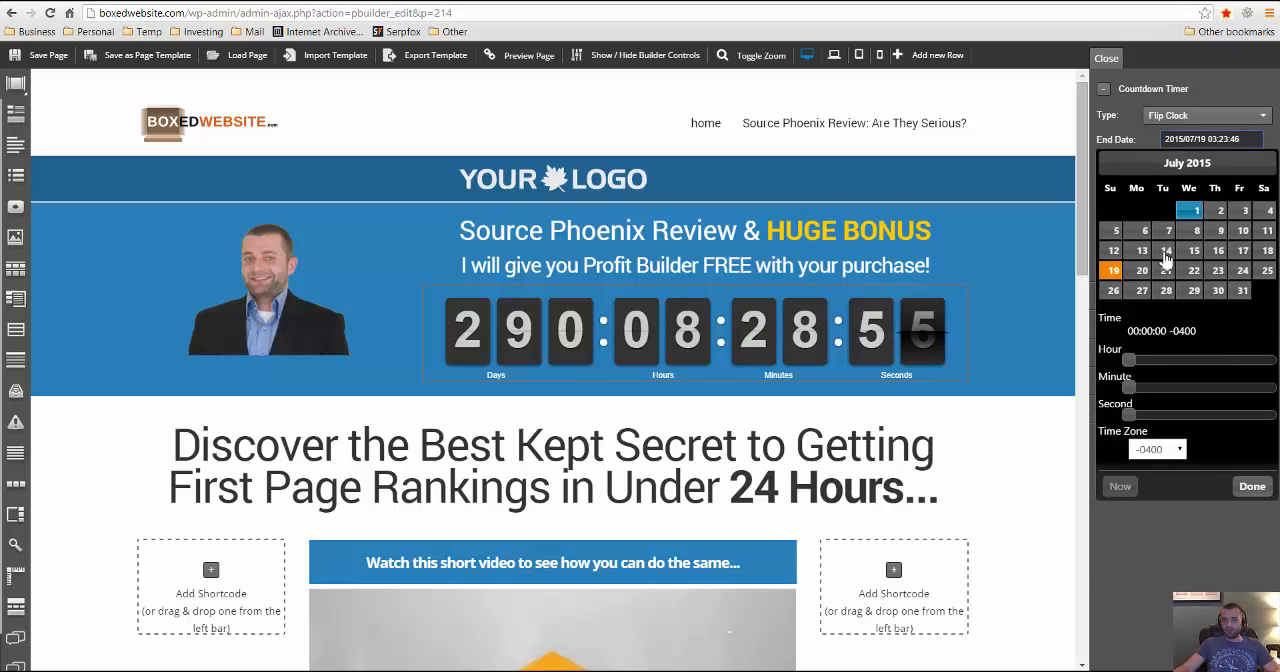
mouse_move(1197, 240)
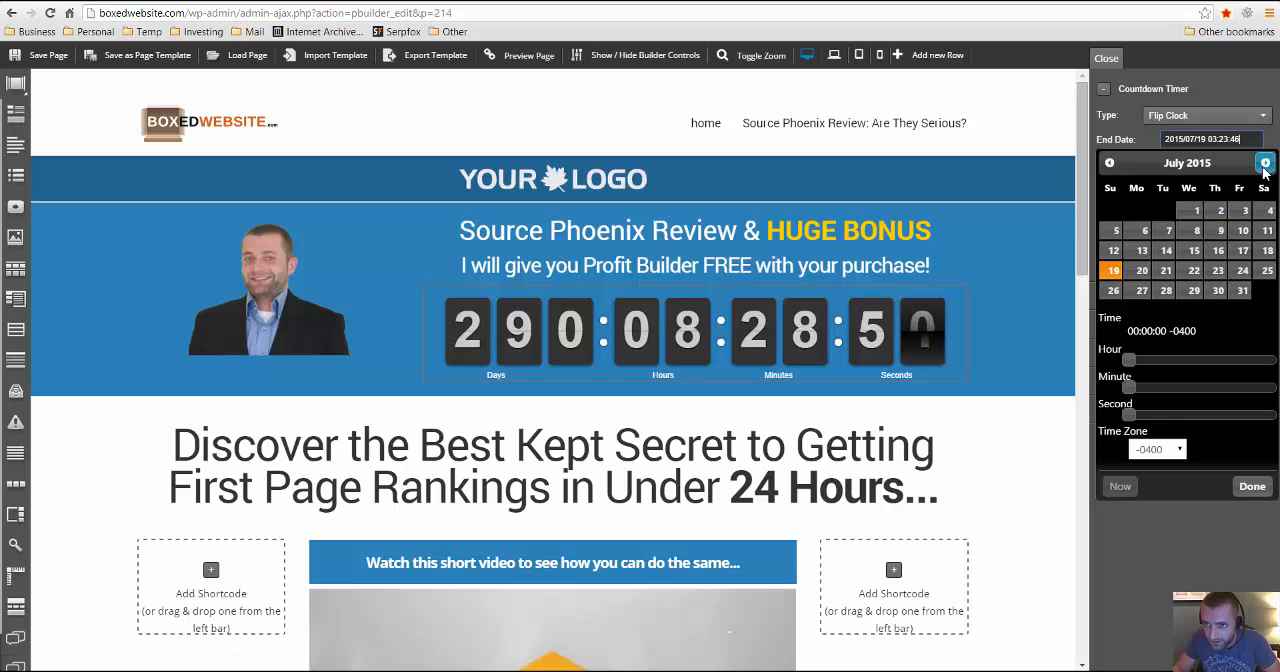
left_click(1265, 162)
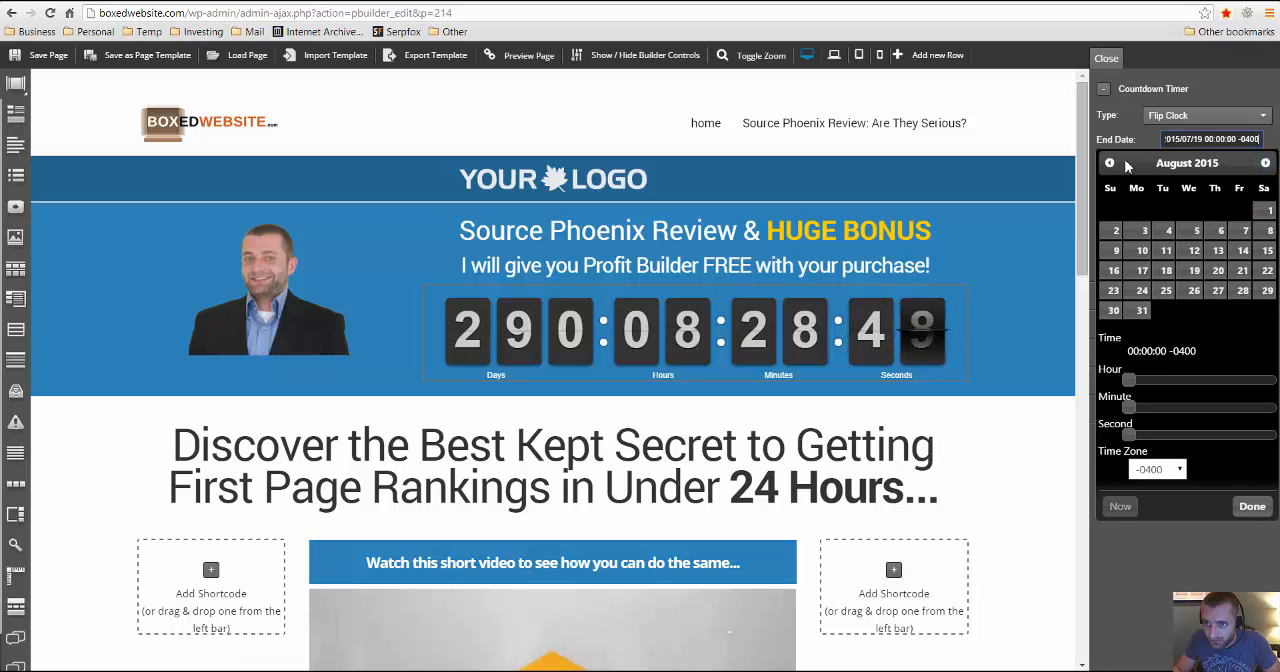
left_click(1108, 163)
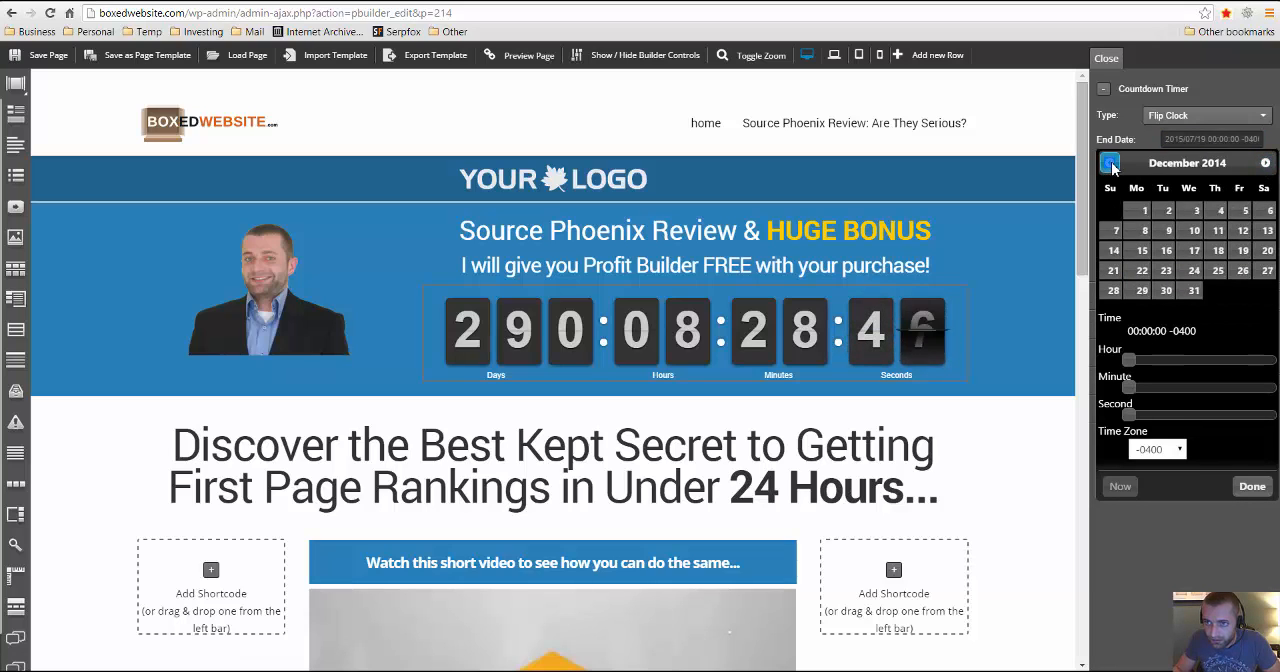
left_click(1109, 162)
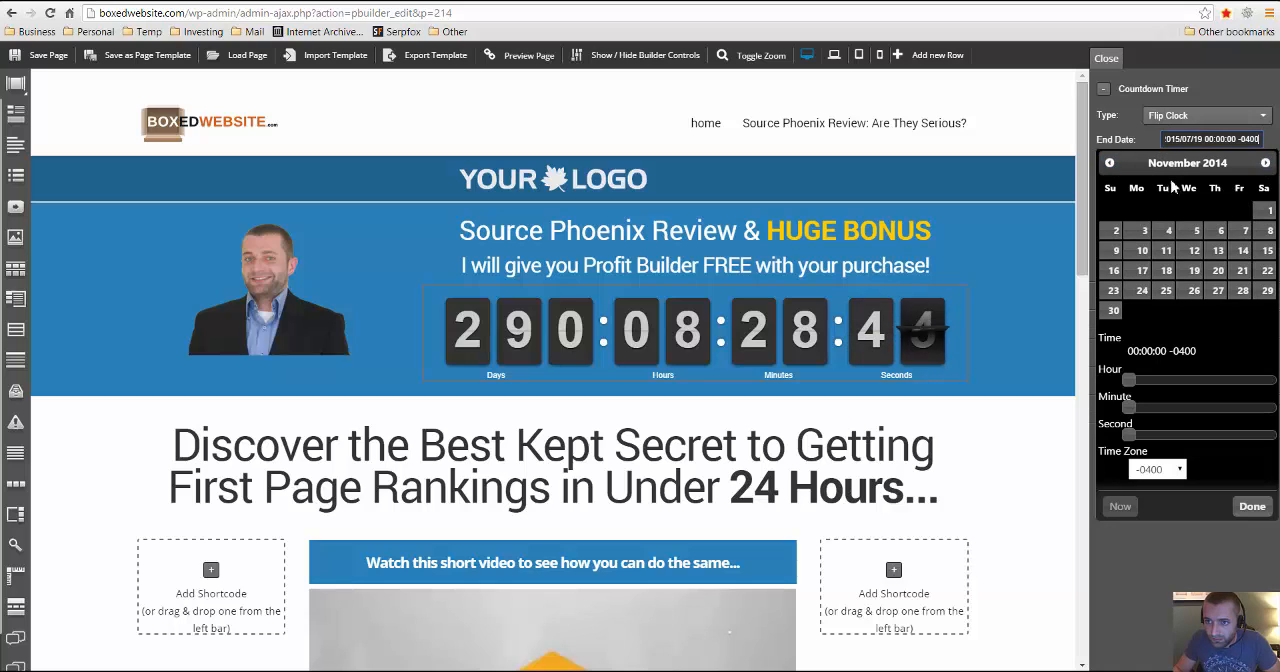
left_click(1142, 230)
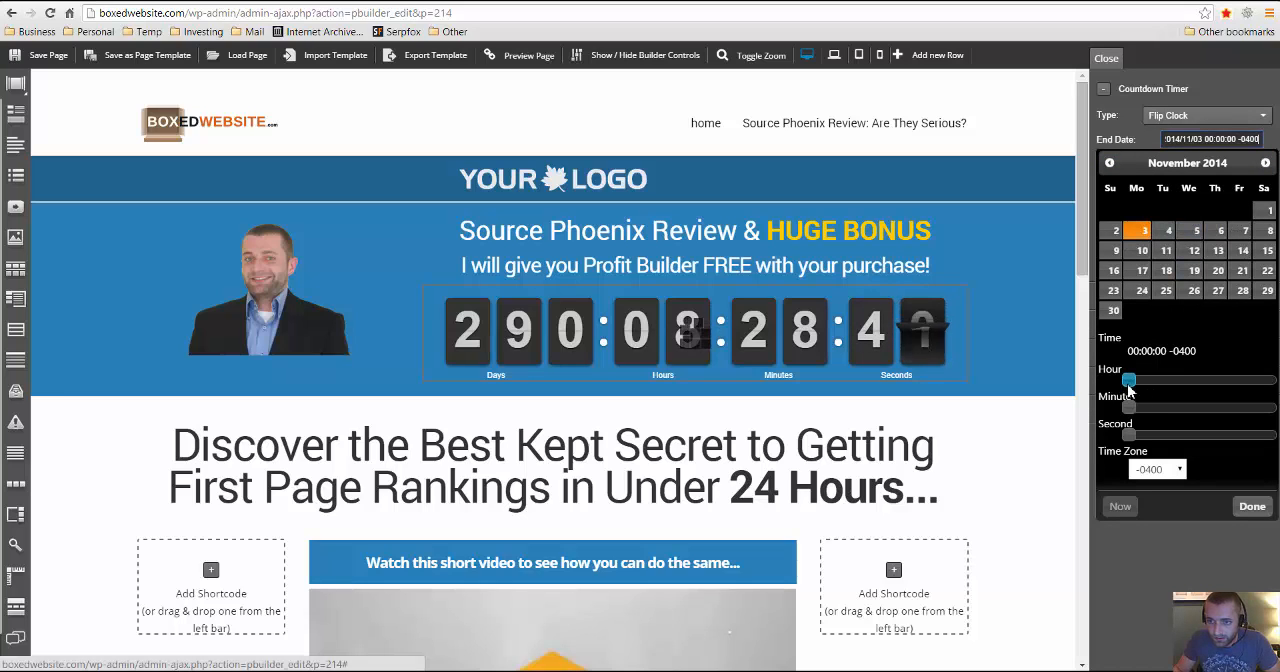
left_click(1120, 506)
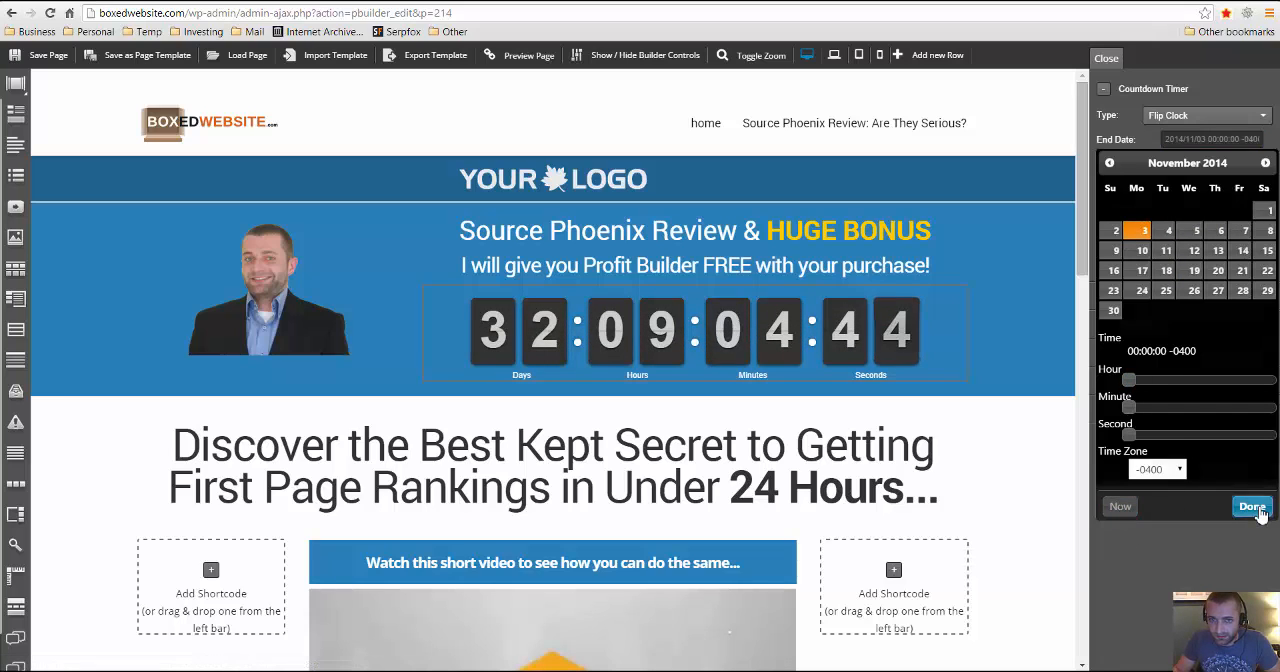
left_click(1252, 506)
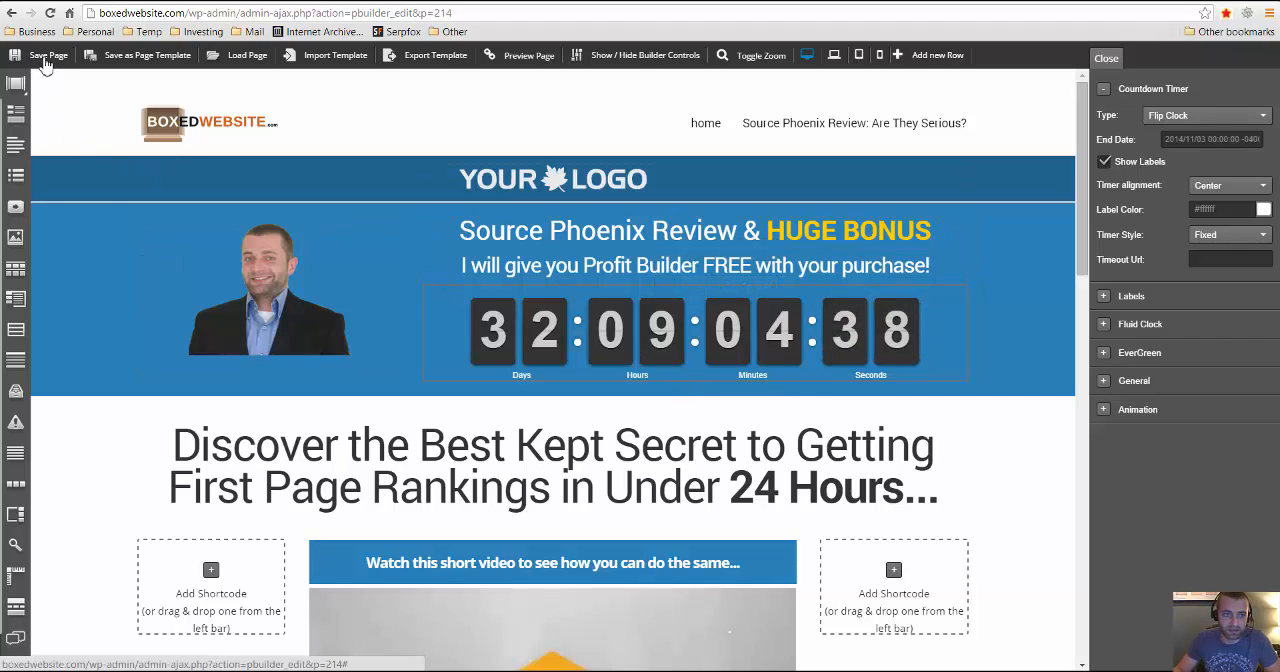
left_click(553, 178)
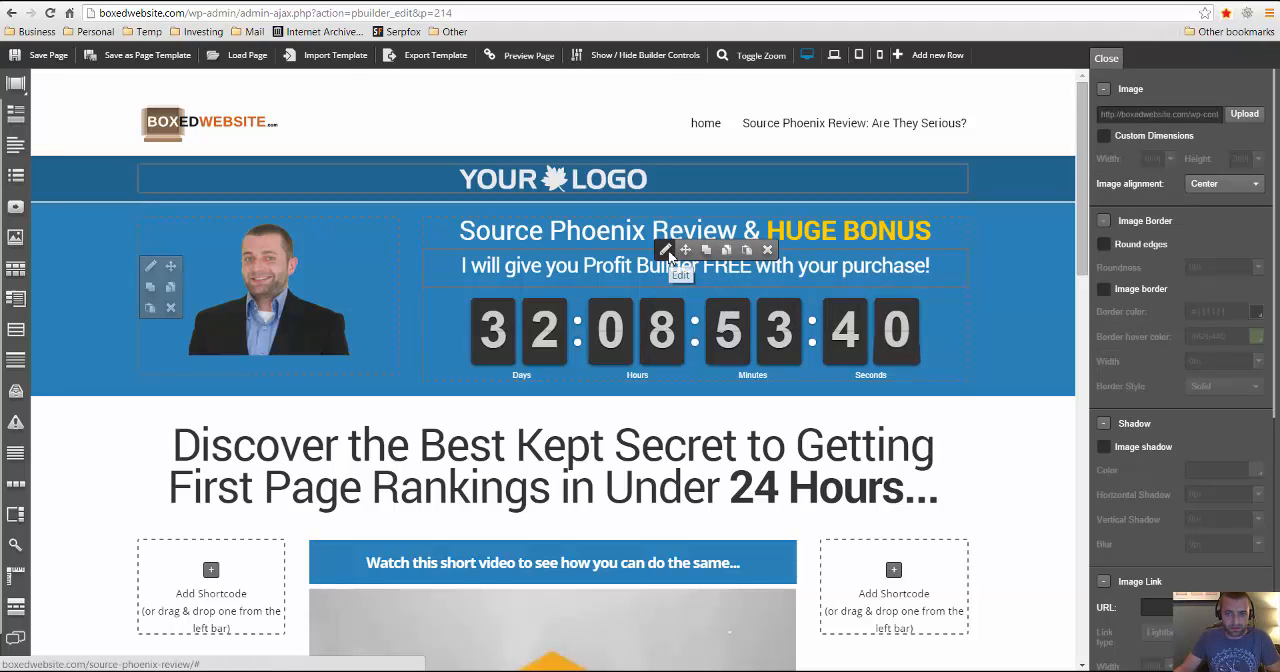
Step: In the subheading text, wrap 'Profit Builder' in <strong> and 'FREE' in <u> tags
left_click(694, 265)
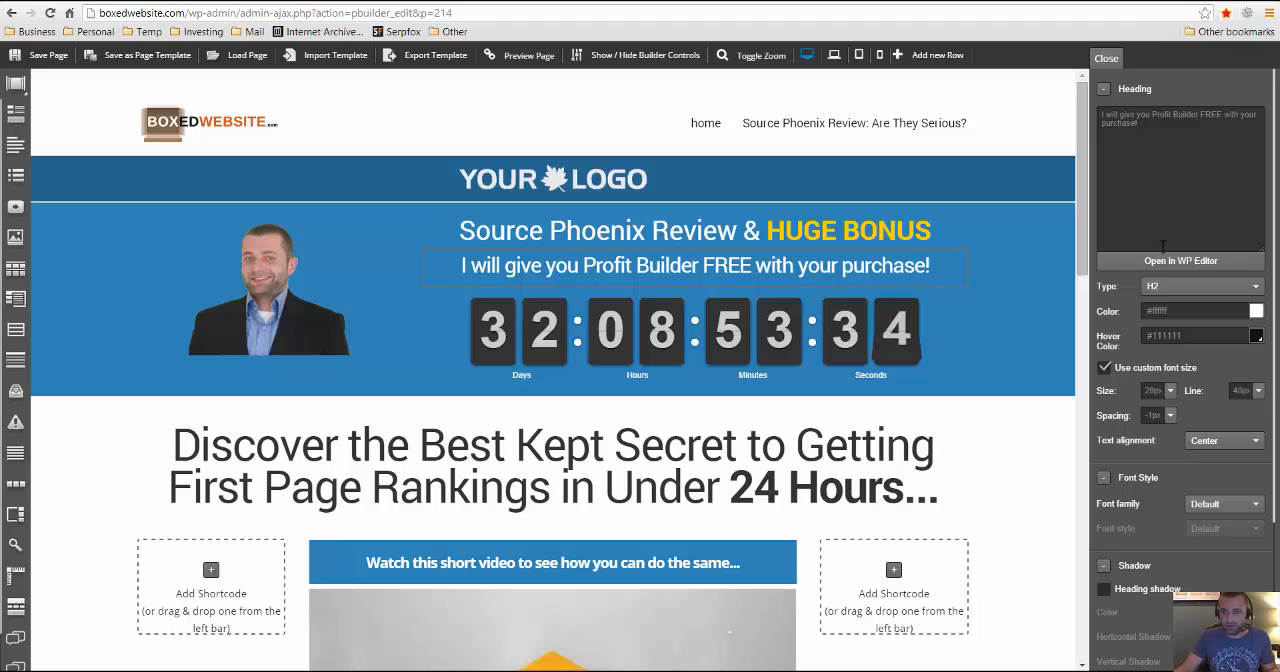
left_click(1180, 261)
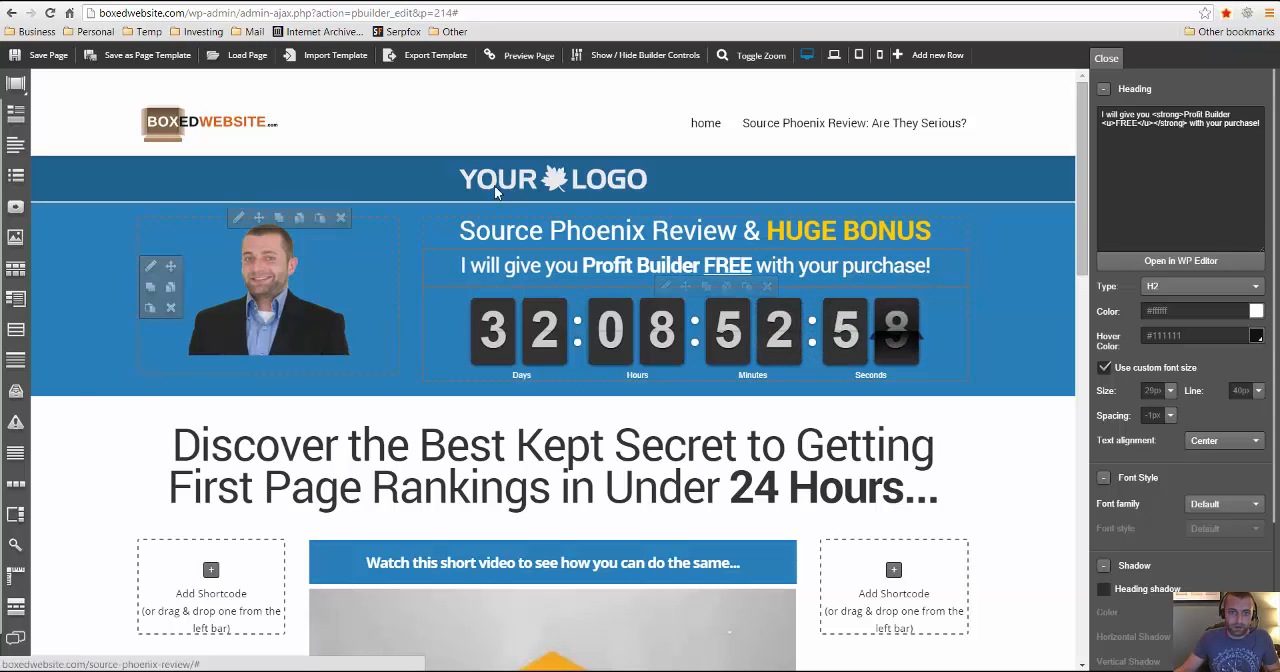
Step: Upload sp-logo.png and insert it in place of the YOUR LOGO header image
left_click(553, 179)
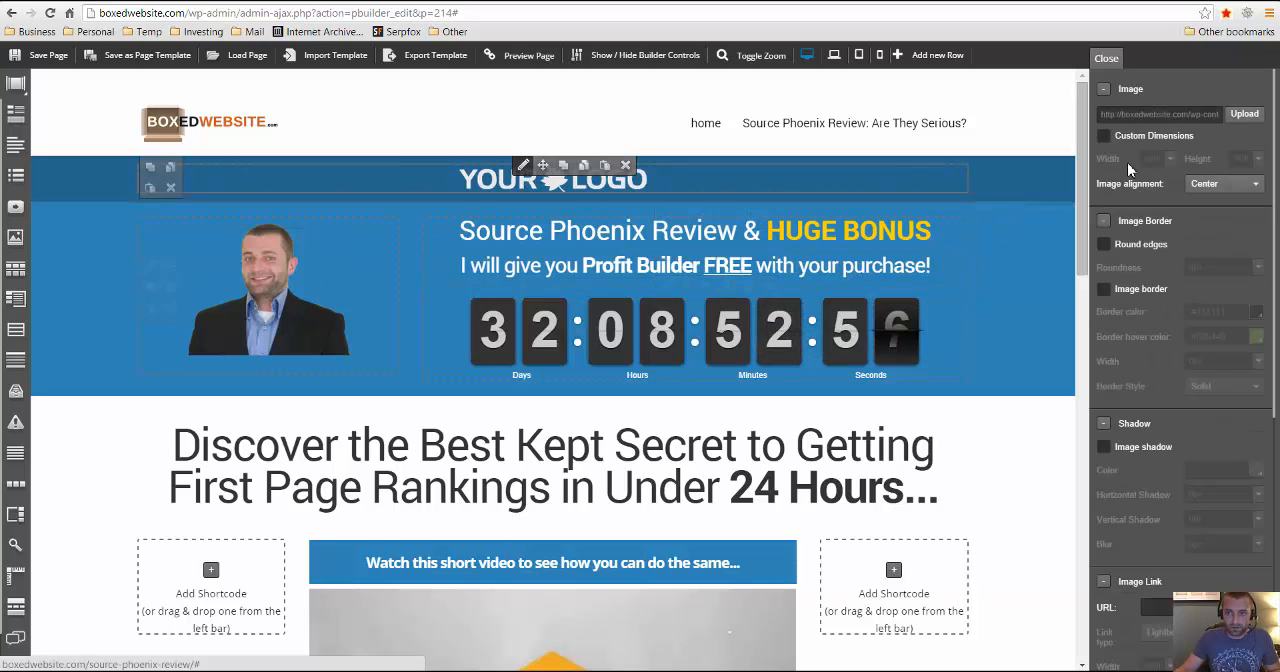
left_click(1244, 114)
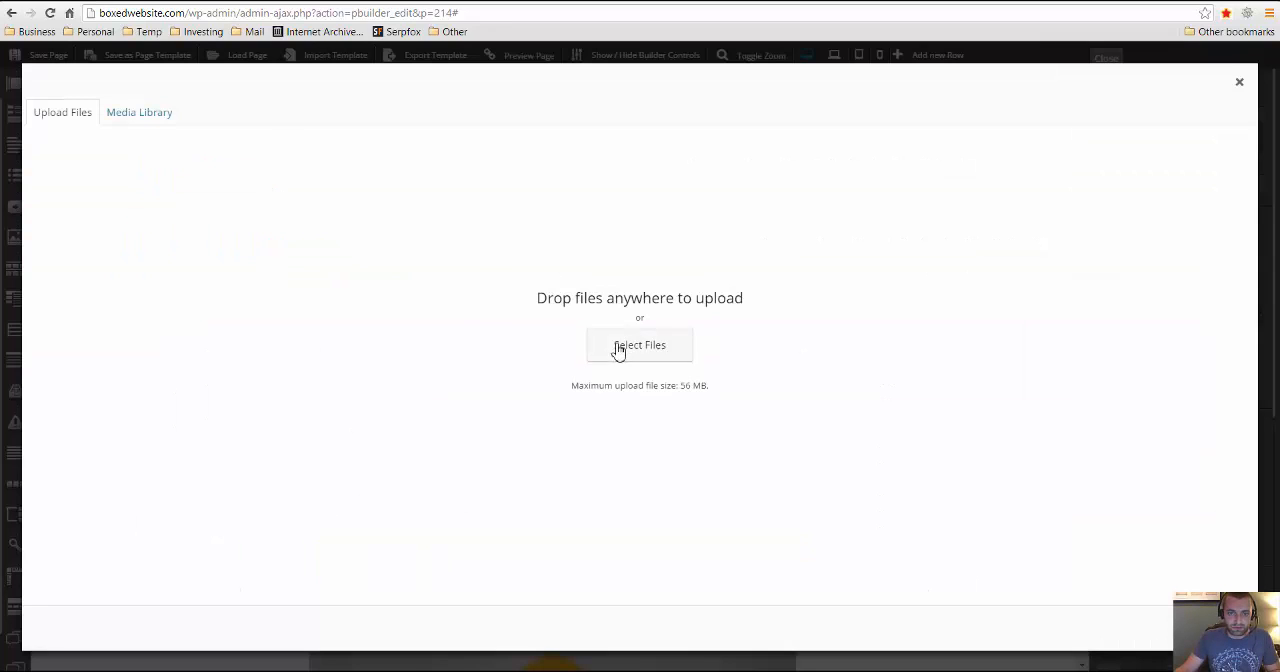
left_click(639, 345)
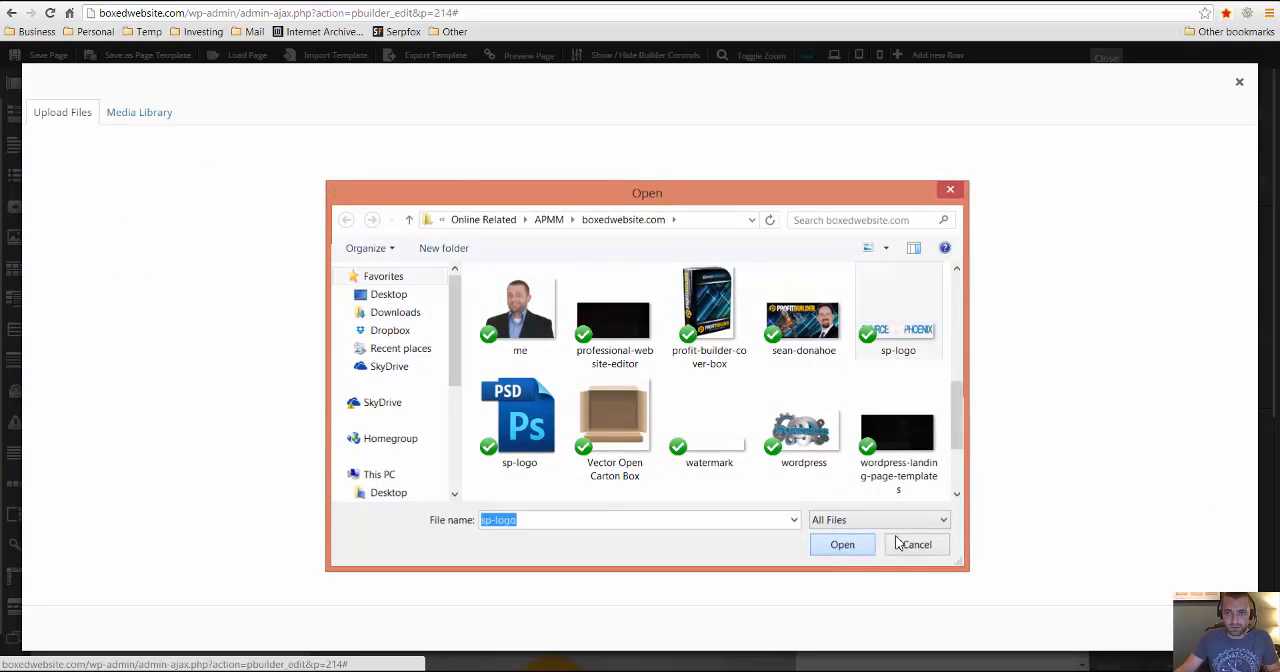
left_click(842, 544)
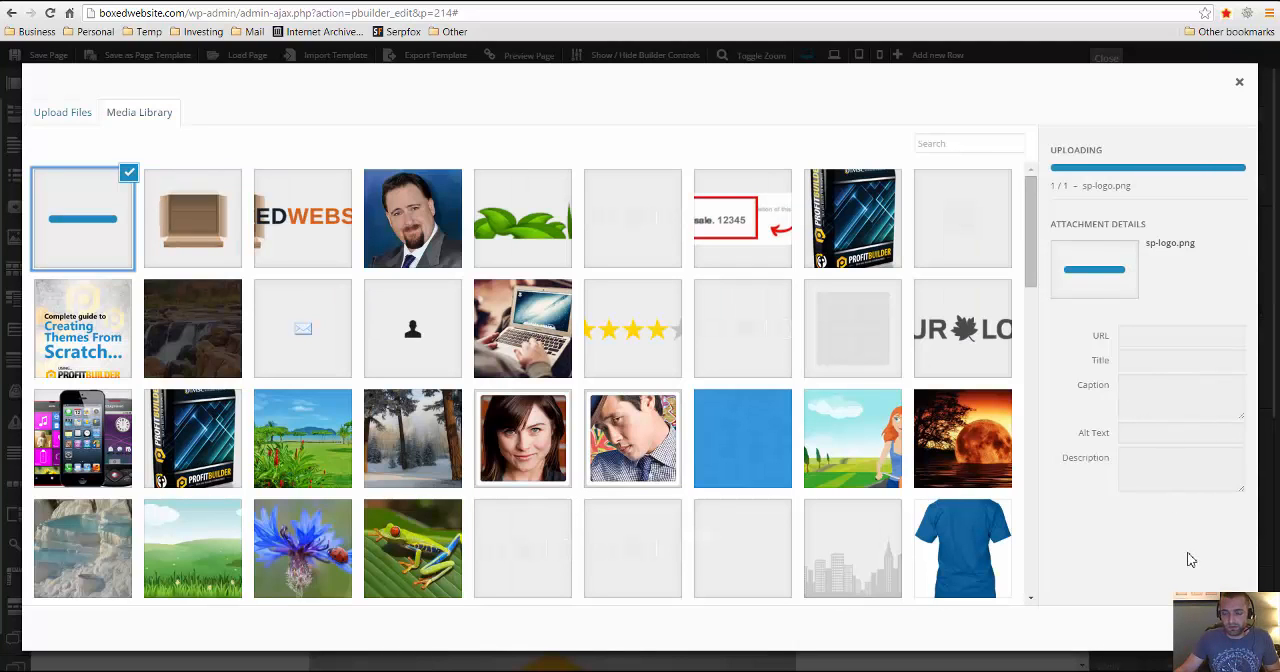
mouse_move(1130, 358)
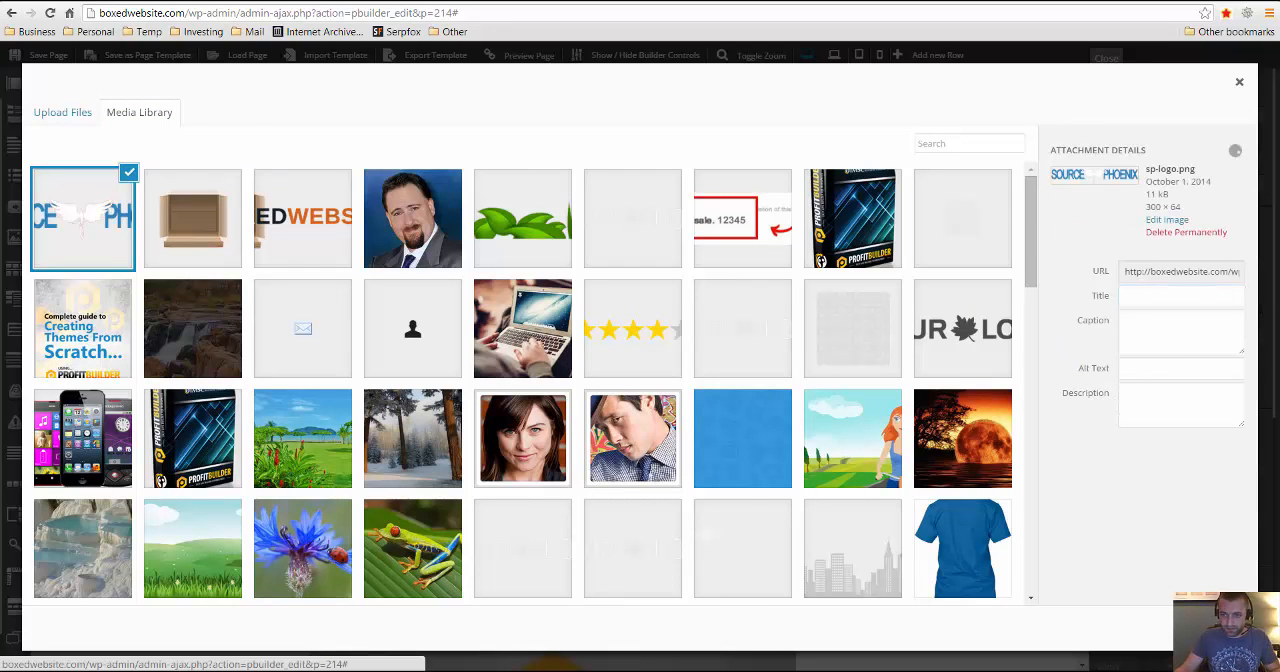
left_click(1239, 81)
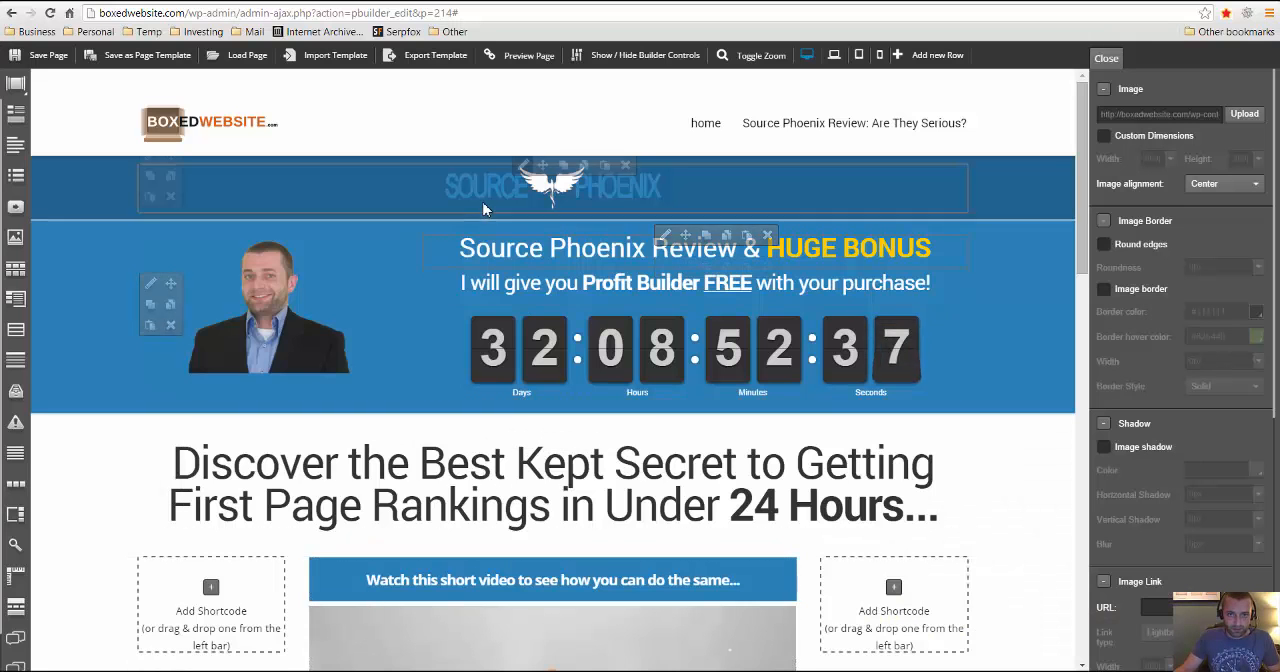
scroll("down", 3)
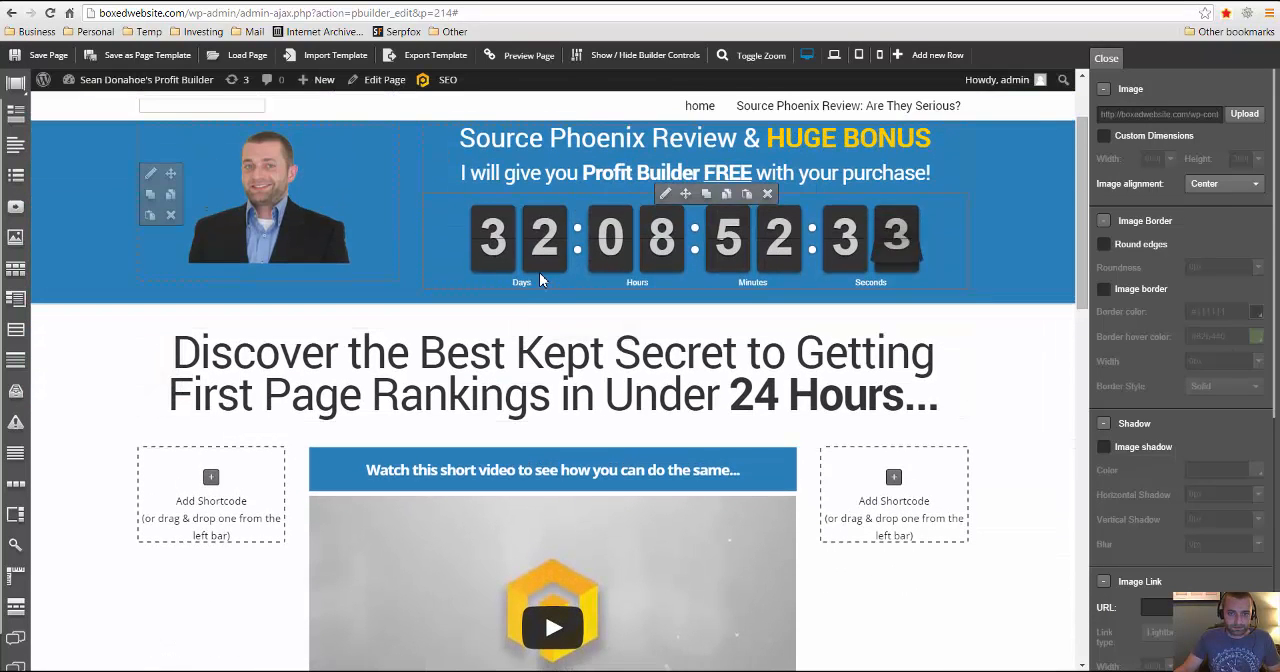
Step: Open the Source Phoenix review video on YouTube and select its URL in the address bar
scroll("down", 3)
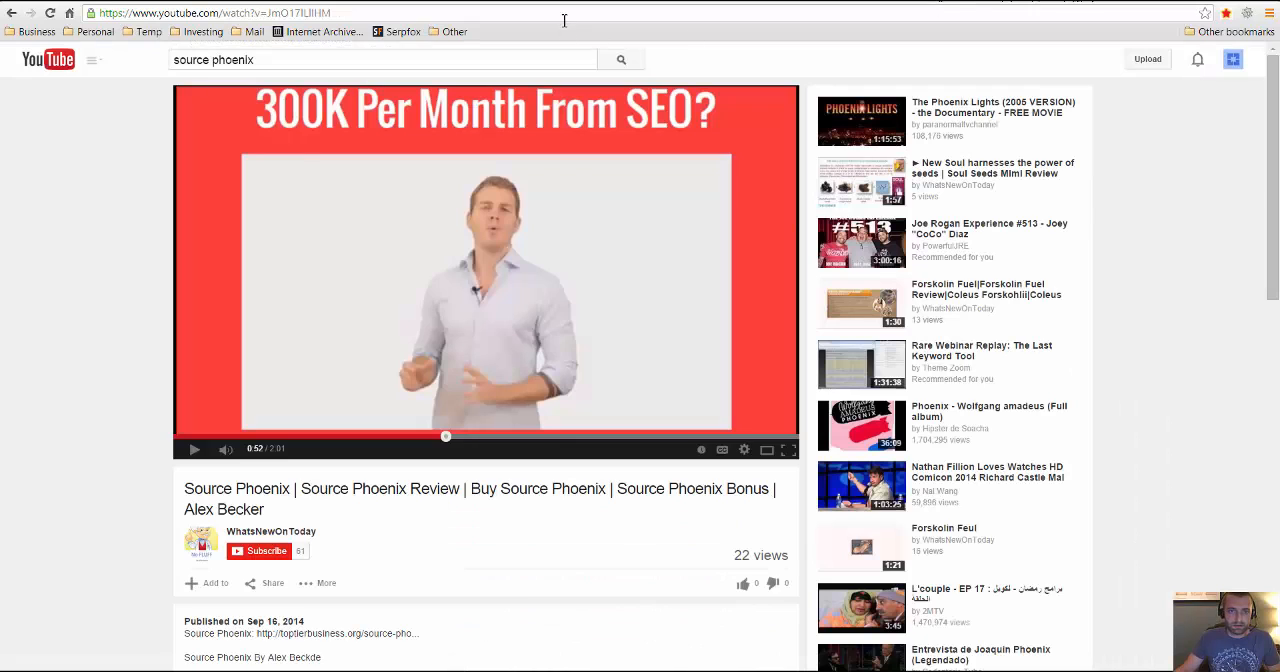
left_click(200, 13)
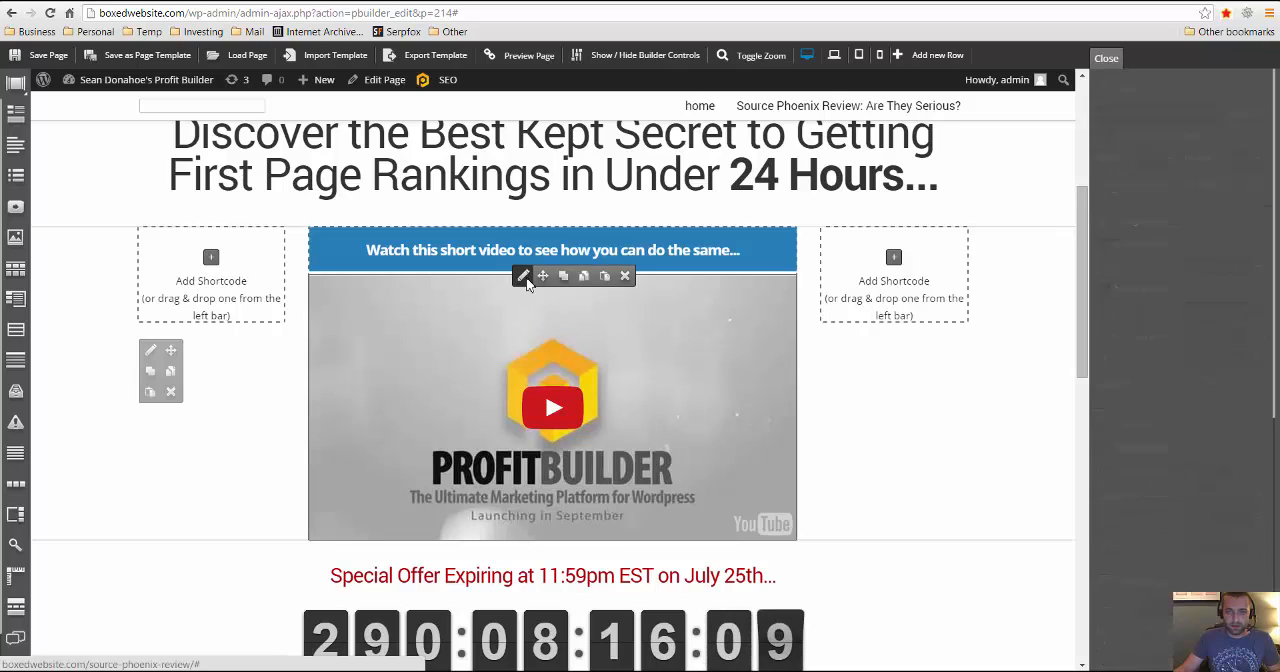
Step: Replace the embedded video with the Source Phoenix YouTube video, keeping the YouTube / Vimeo type
left_click(524, 276)
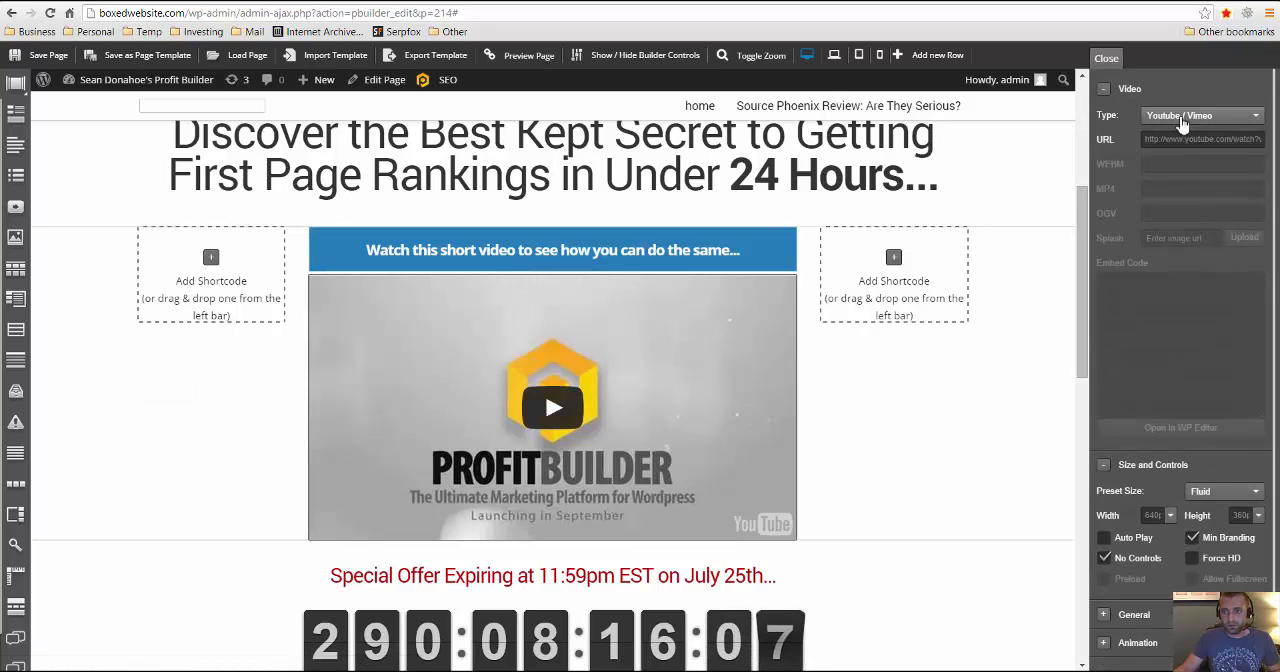
left_click(1200, 115)
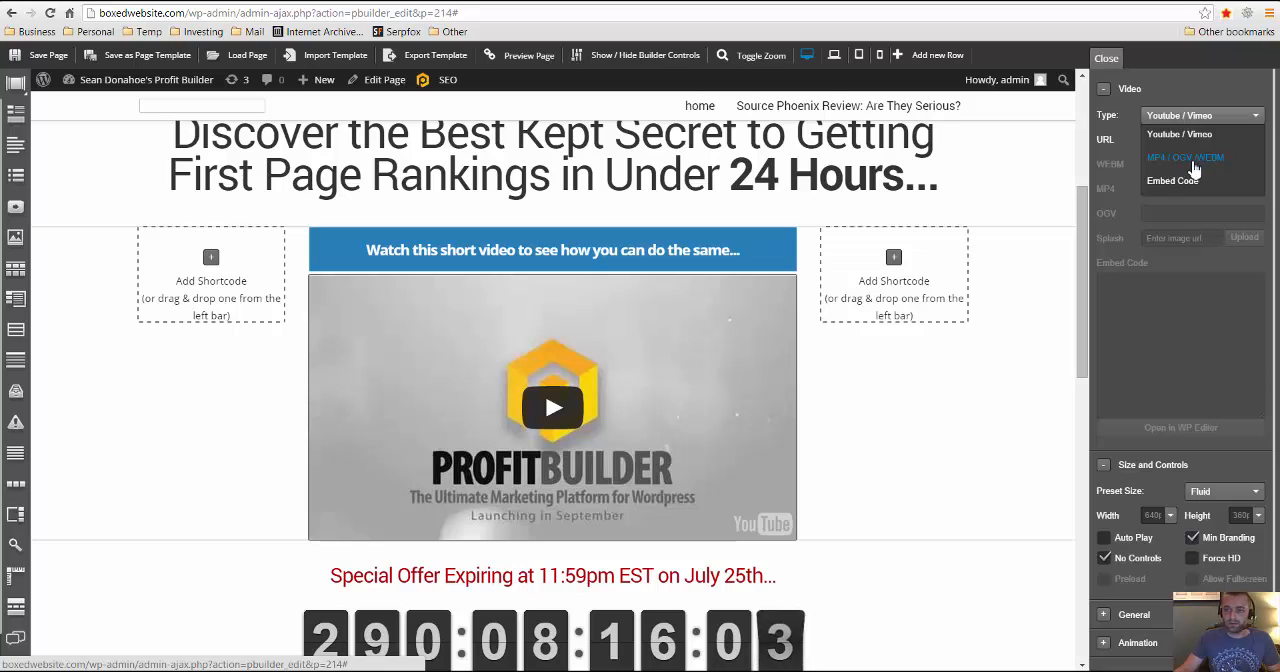
mouse_move(1192, 164)
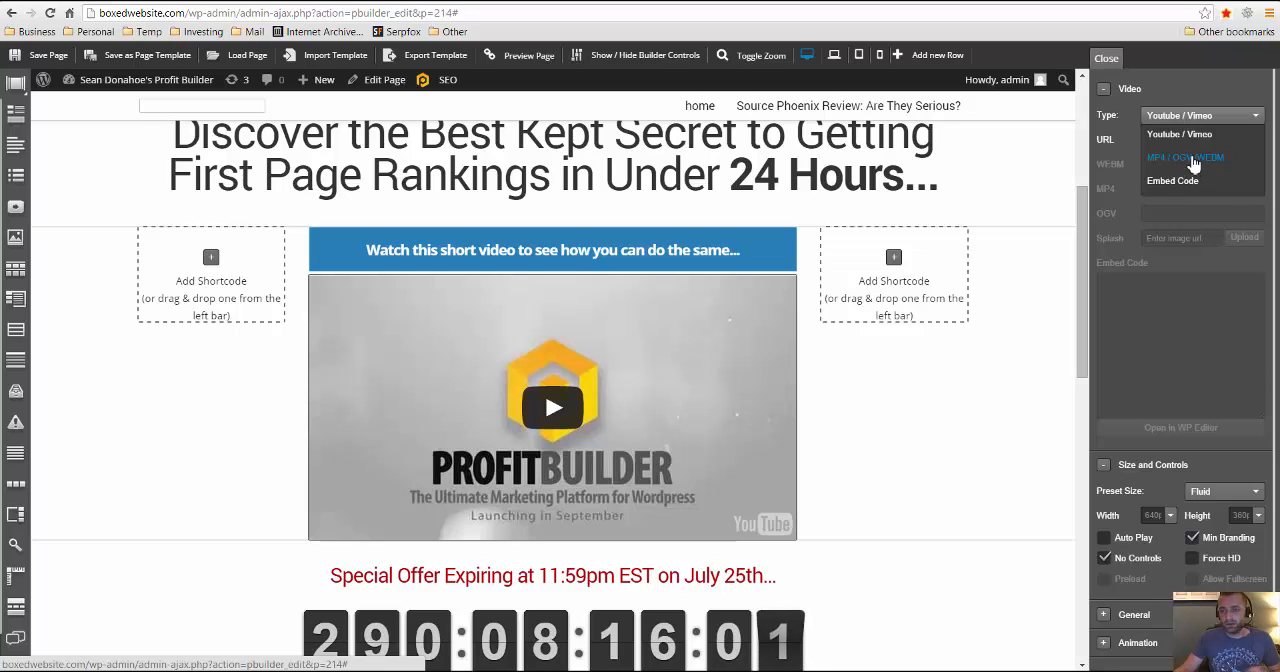
mouse_move(1190, 168)
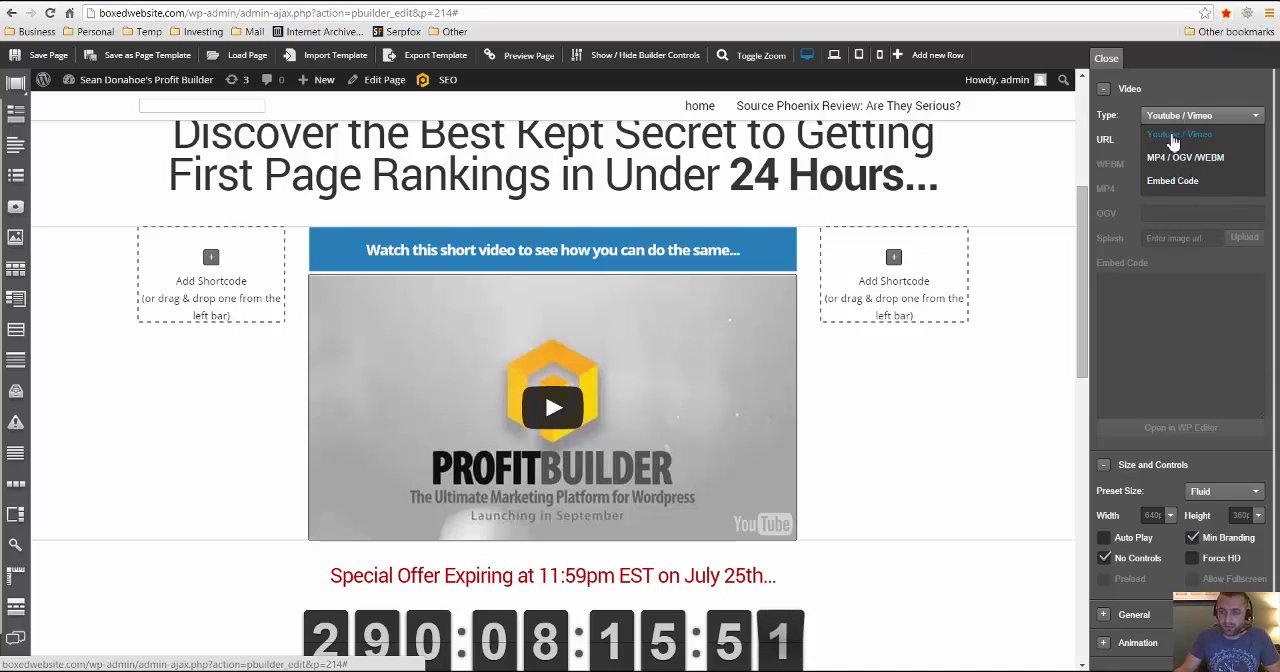
left_click(1180, 134)
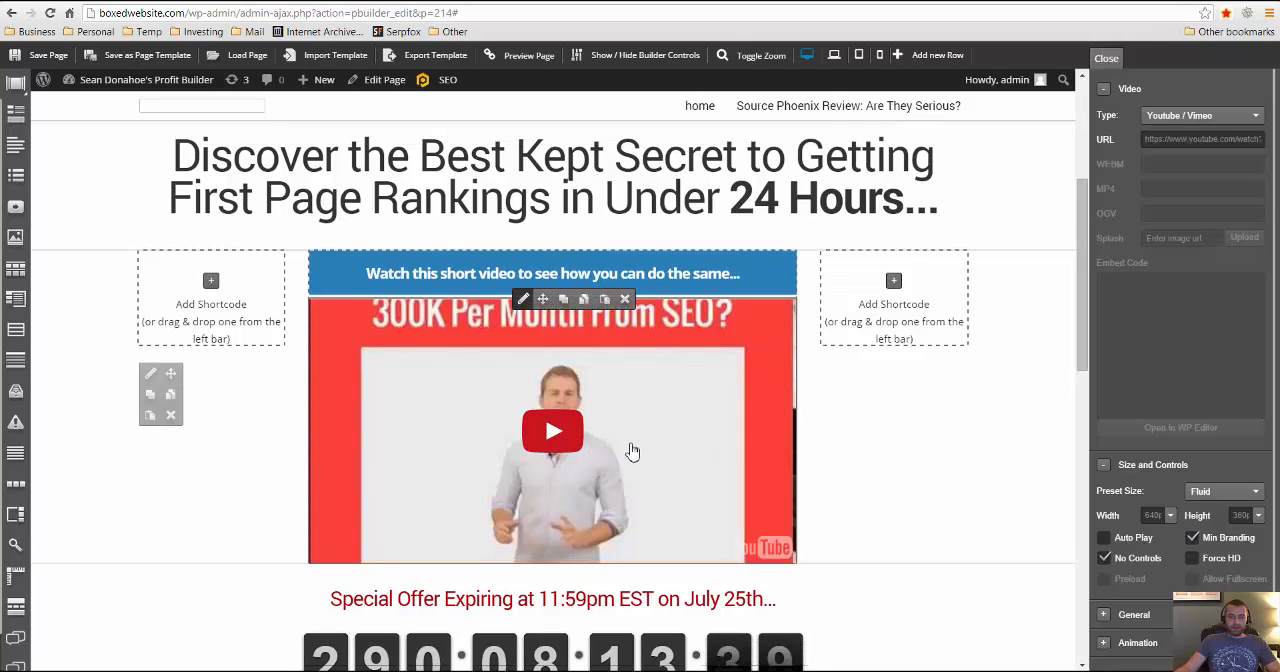
left_click(552, 431)
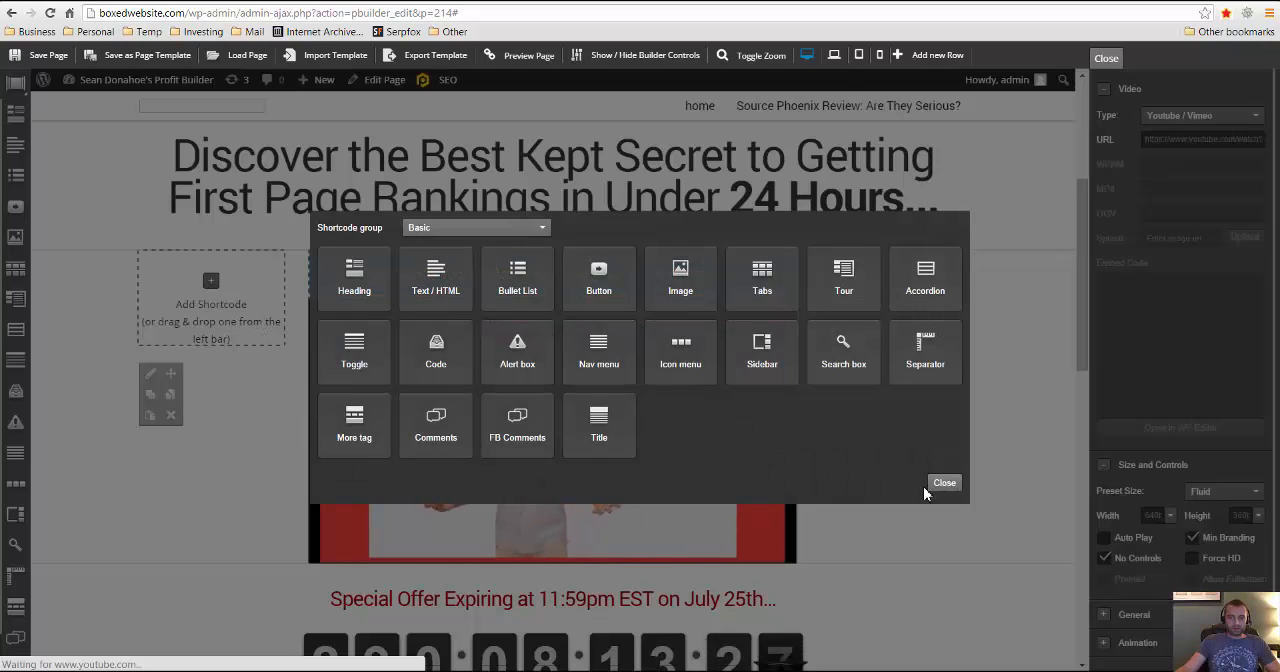
Step: Add an alert box to the left column saying Source Phoenix buyers get this Profit Builder plugin free
left_click(943, 482)
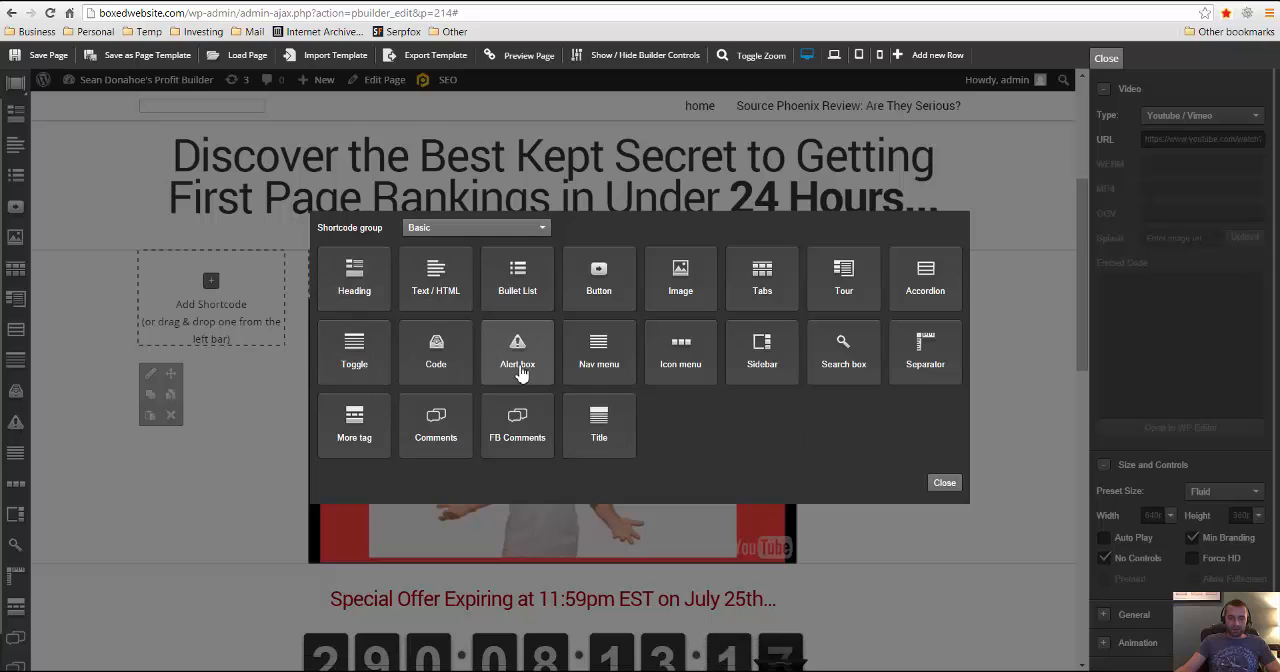
left_click(517, 350)
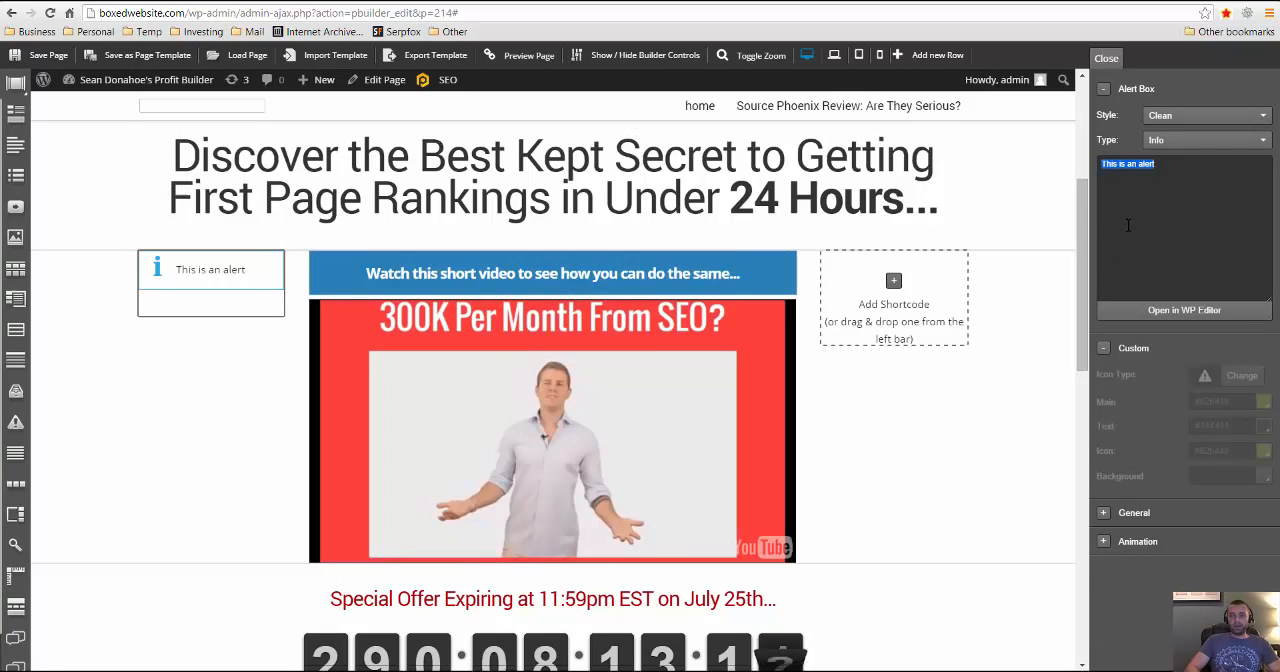
type("NOTE:")
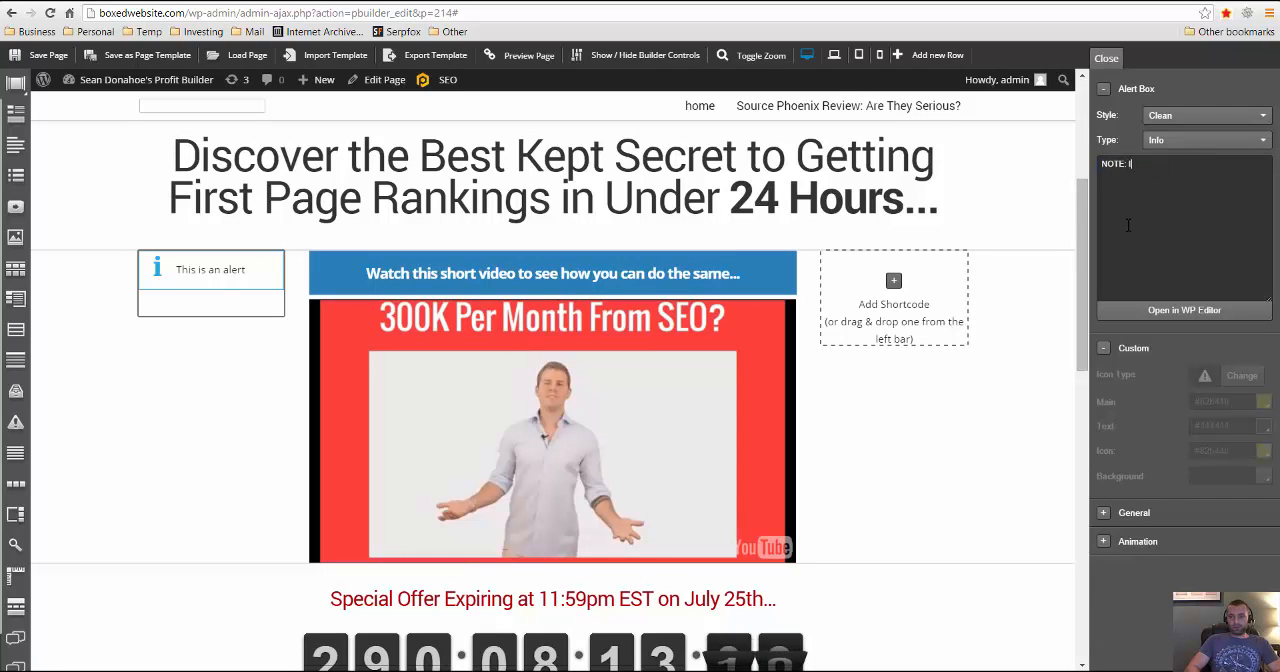
type("If you buy")
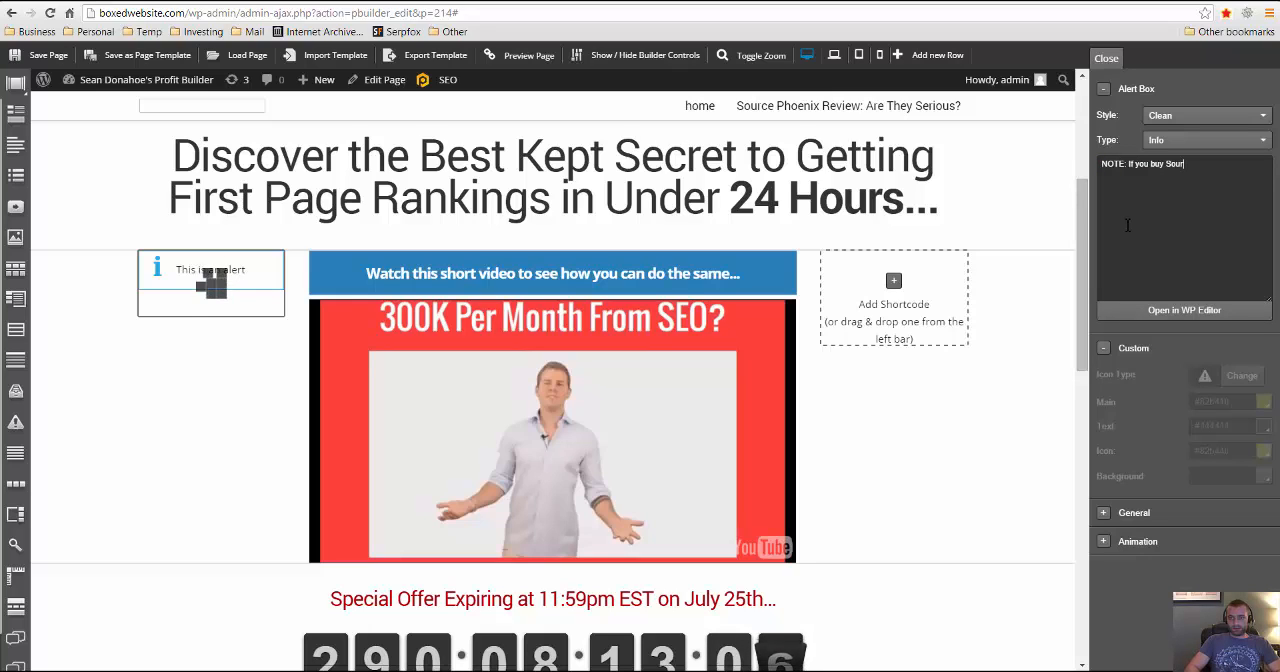
type("Source Phoenix through this page, I will buy you")
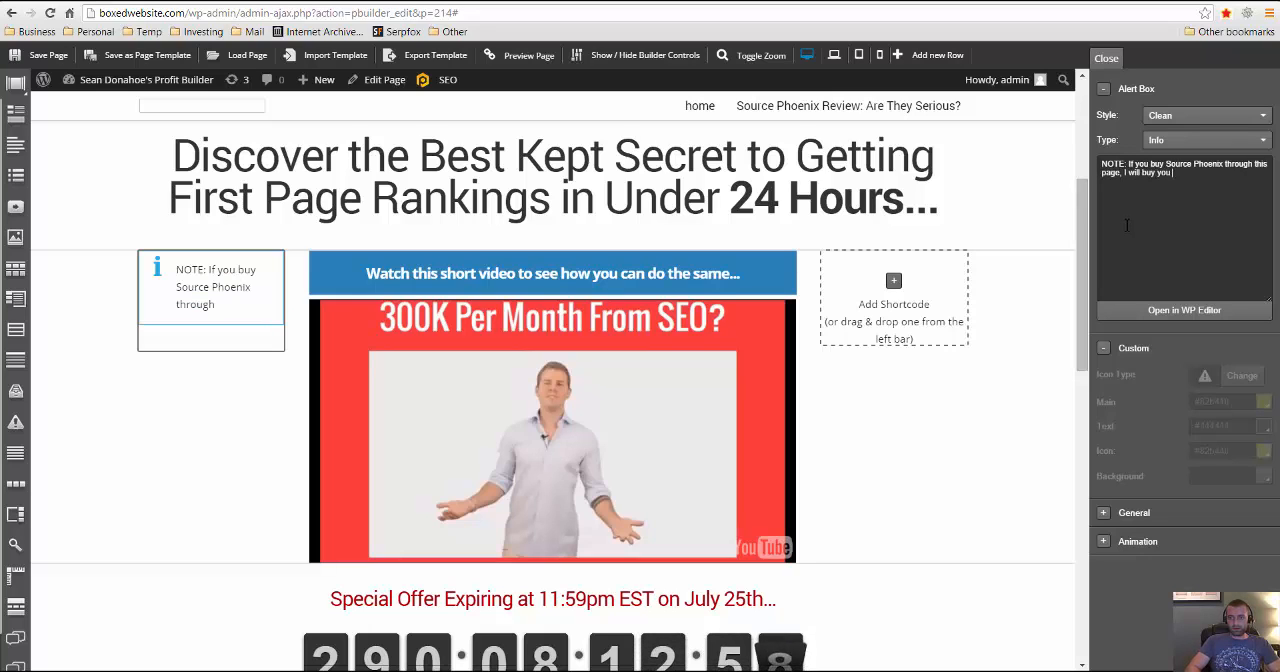
type("a copy of Profit Build")
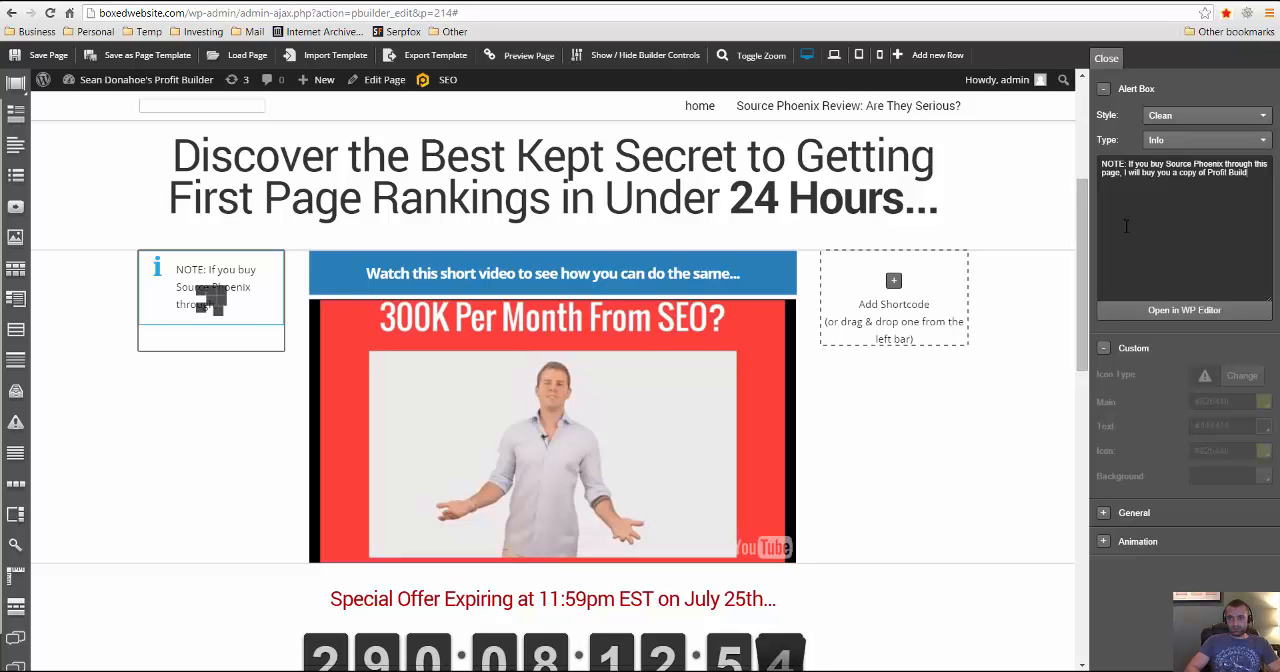
type("The")
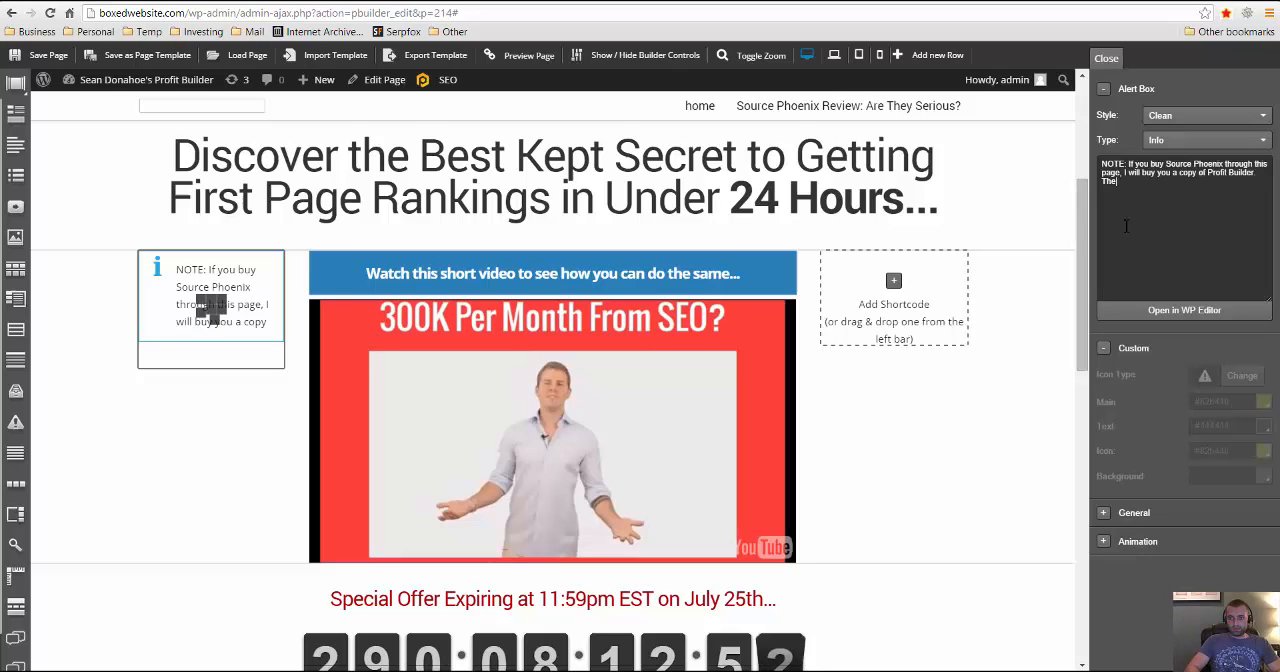
type("W")
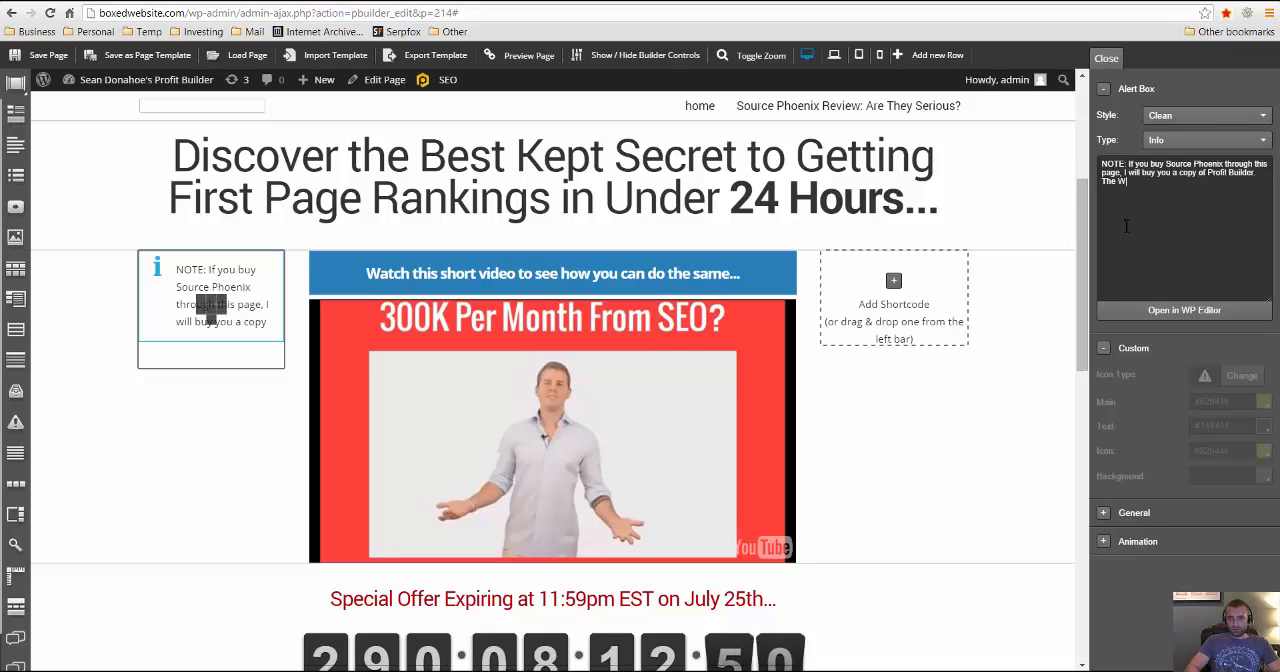
type("ordPress")
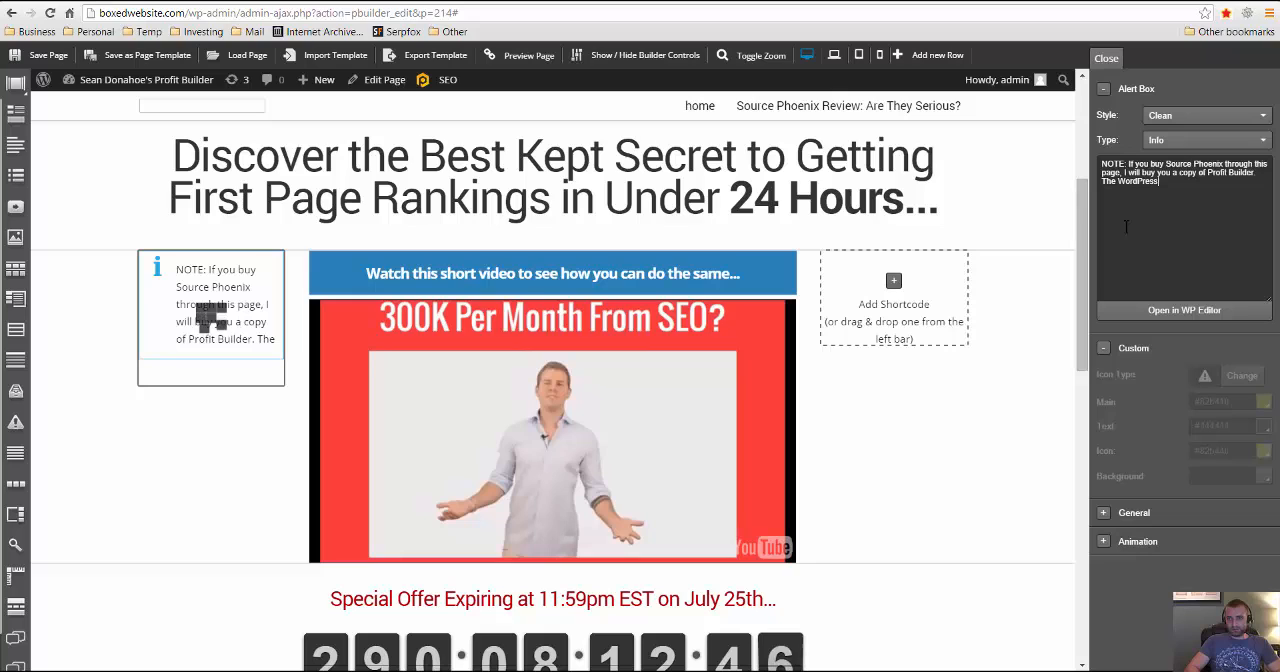
type("plugin I used to create this")
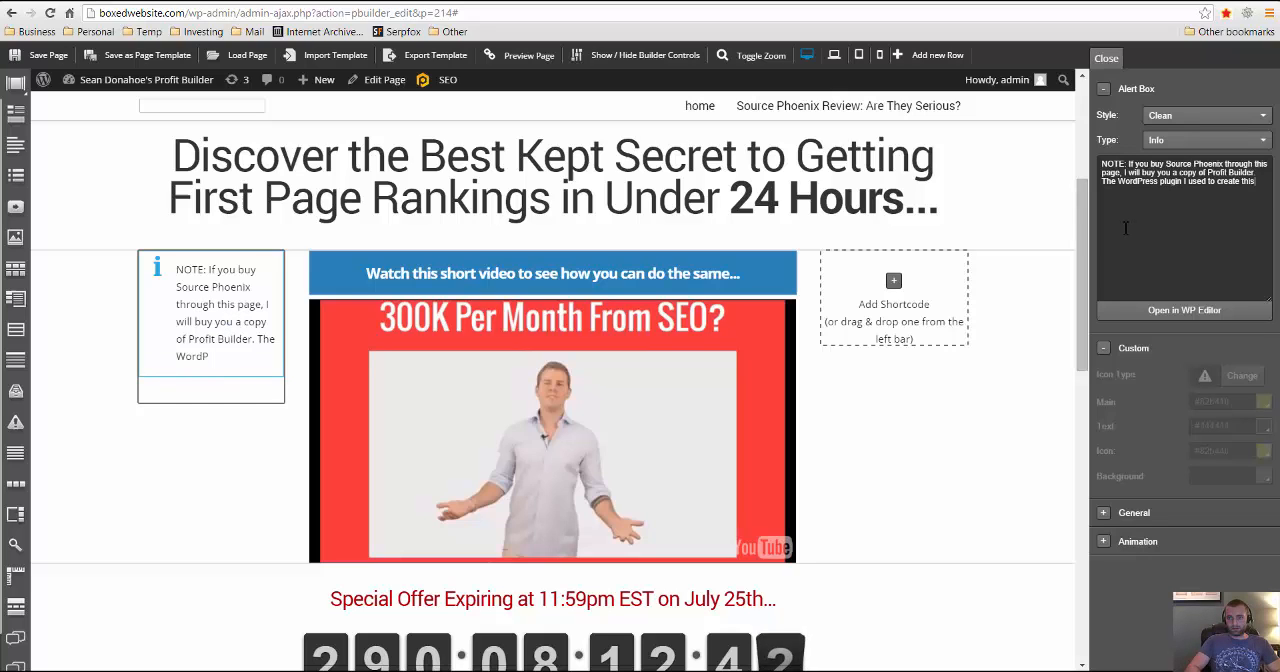
type("very landing pae")
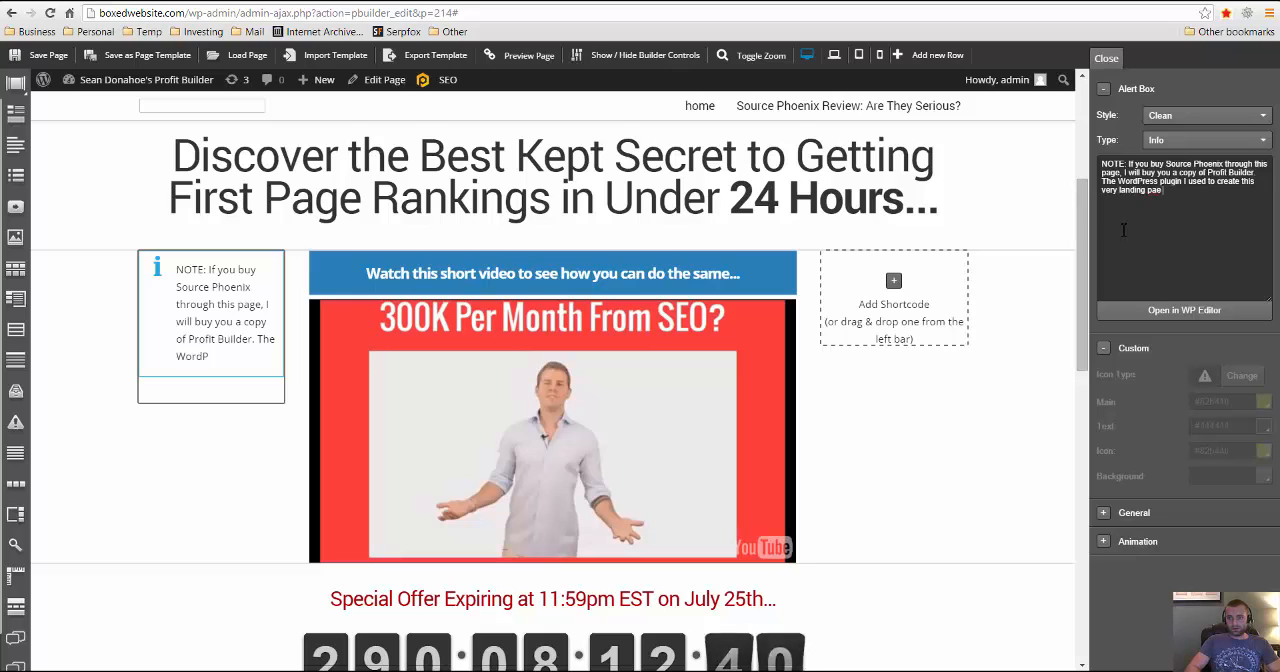
type("you're on in just minutes plus many more!")
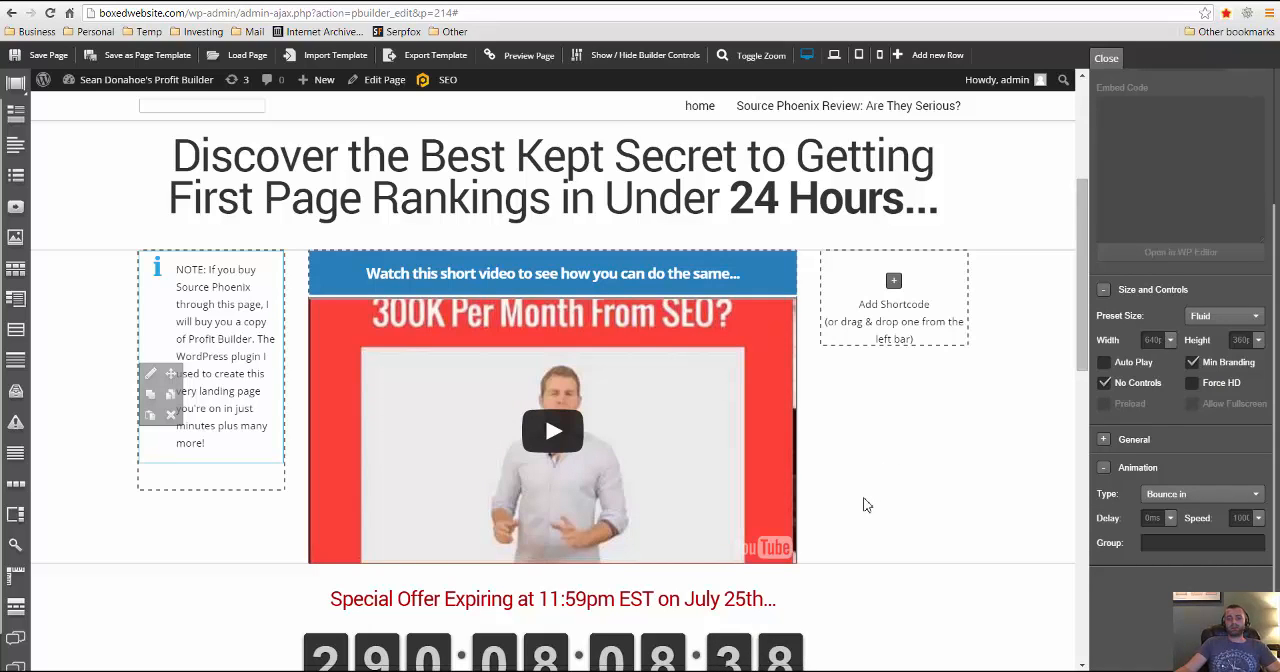
mouse_move(837, 491)
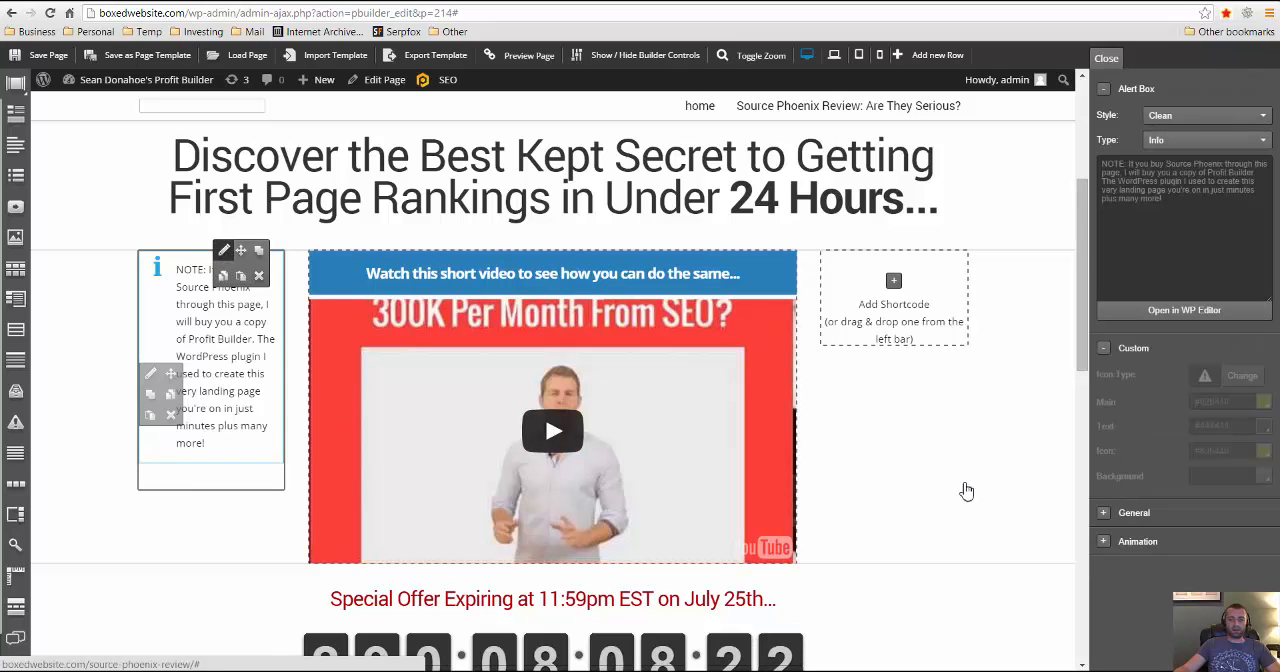
Step: Set the note's animation to Slide in from left and the video's to Bounce in from bottom
left_click(1137, 541)
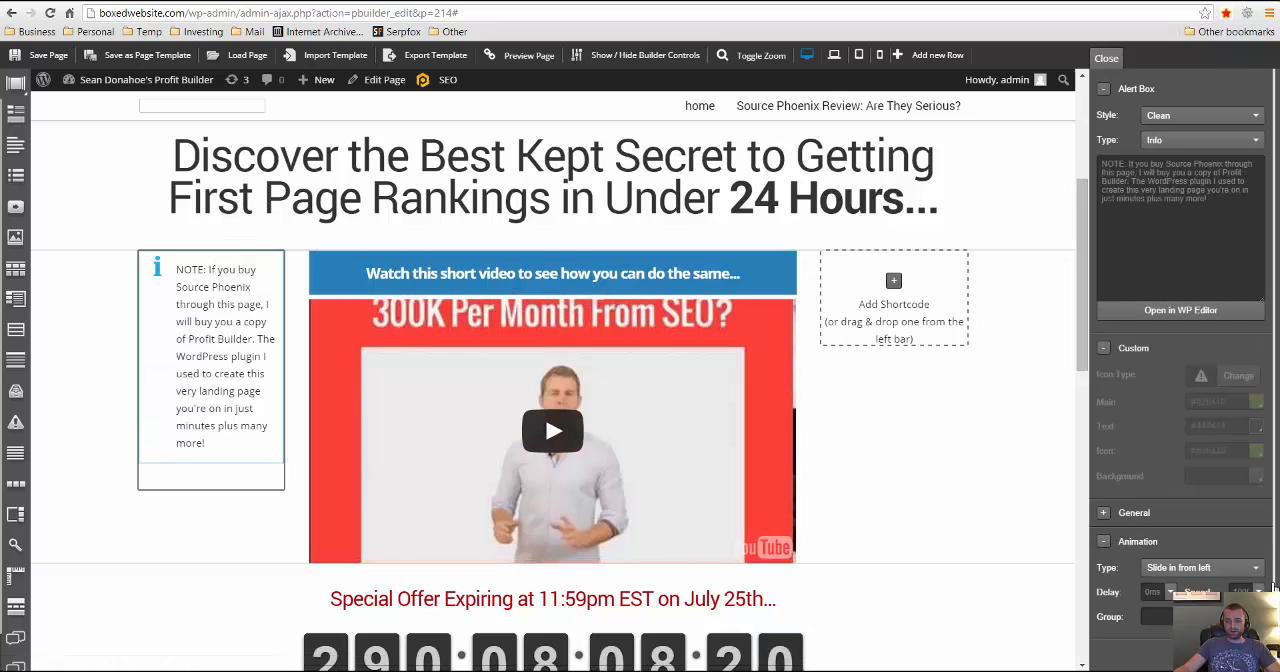
left_click(1200, 567)
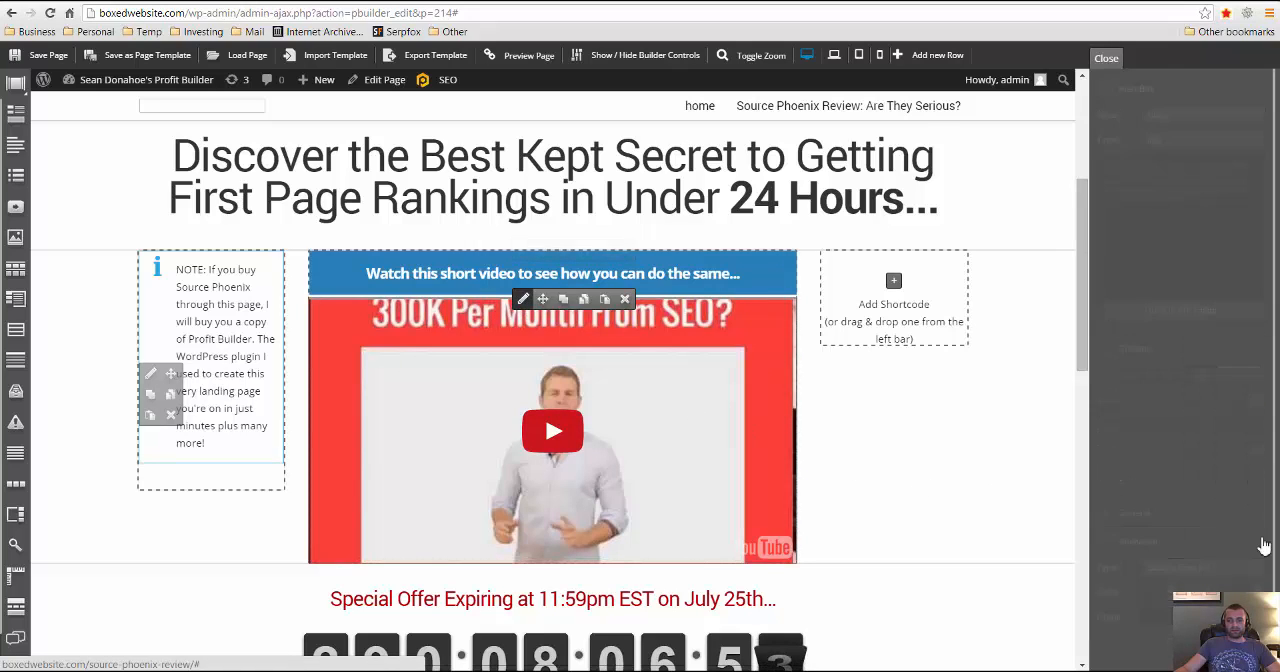
left_click(522, 298)
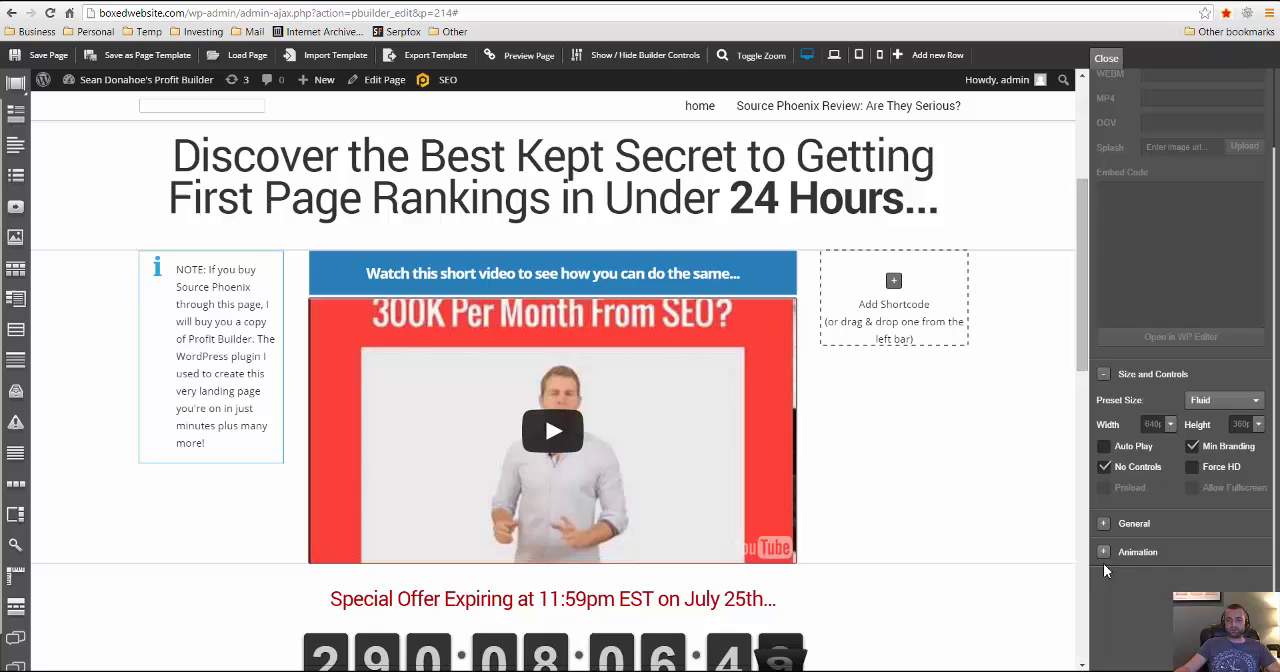
left_click(1137, 551)
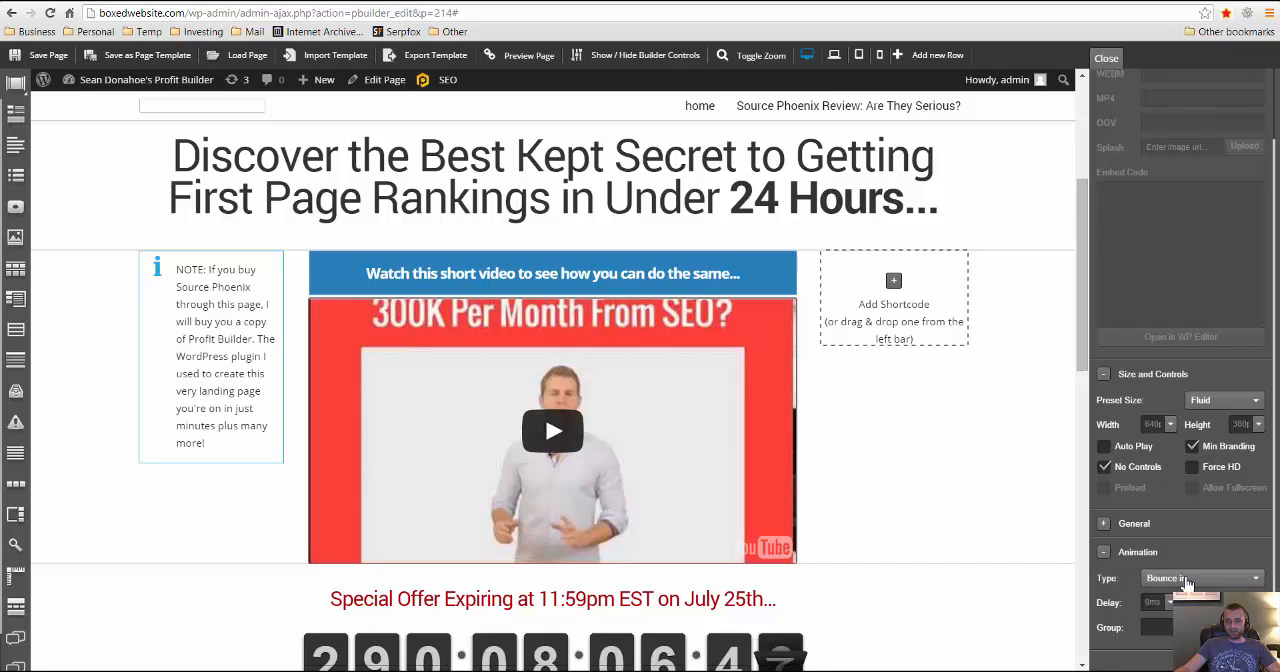
left_click(1200, 514)
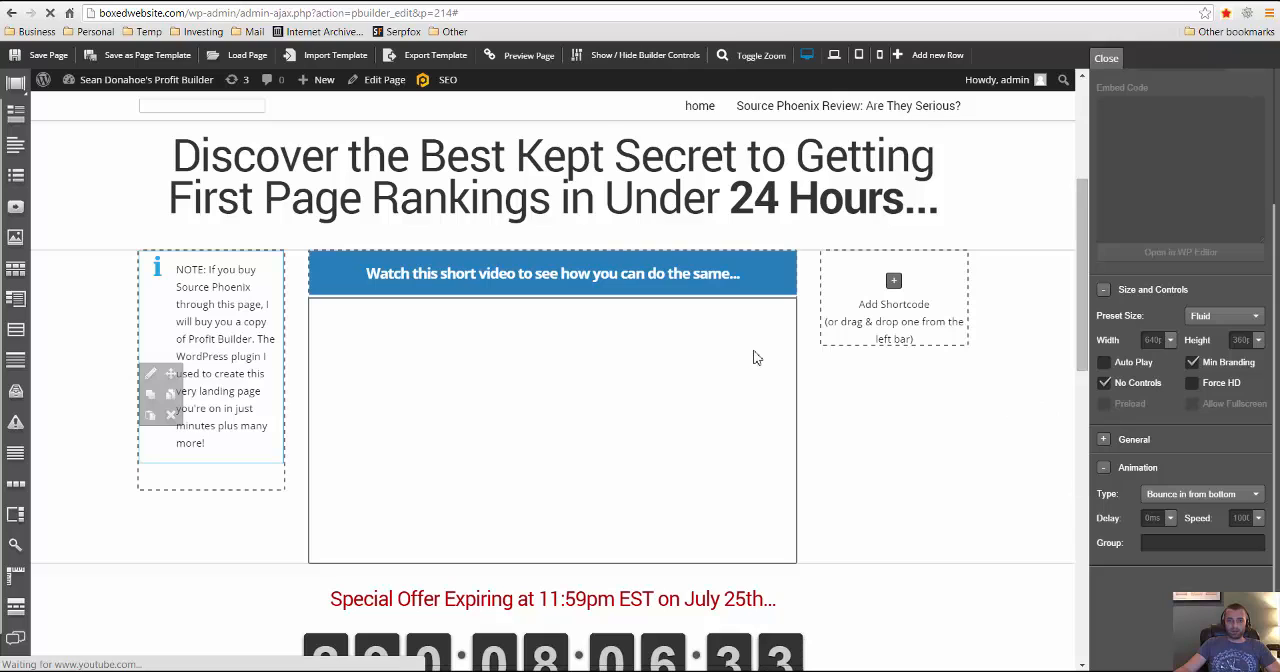
mouse_move(48, 55)
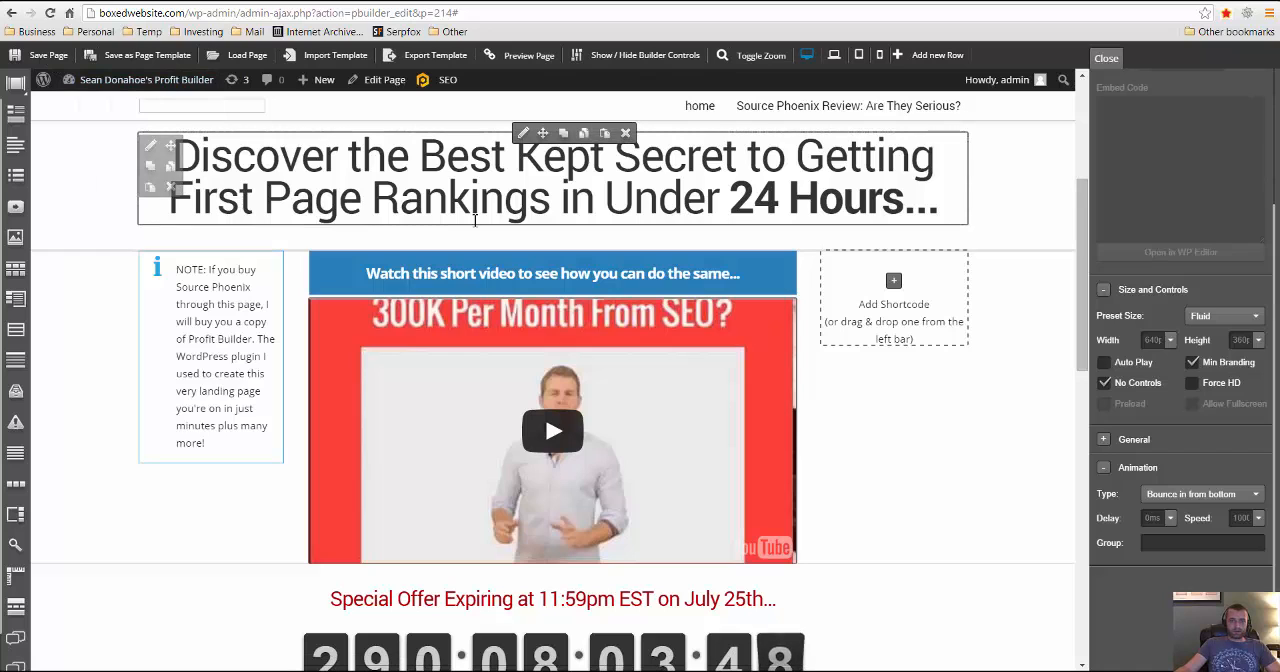
Step: Preview the live page to check the entrance animations
left_click(528, 55)
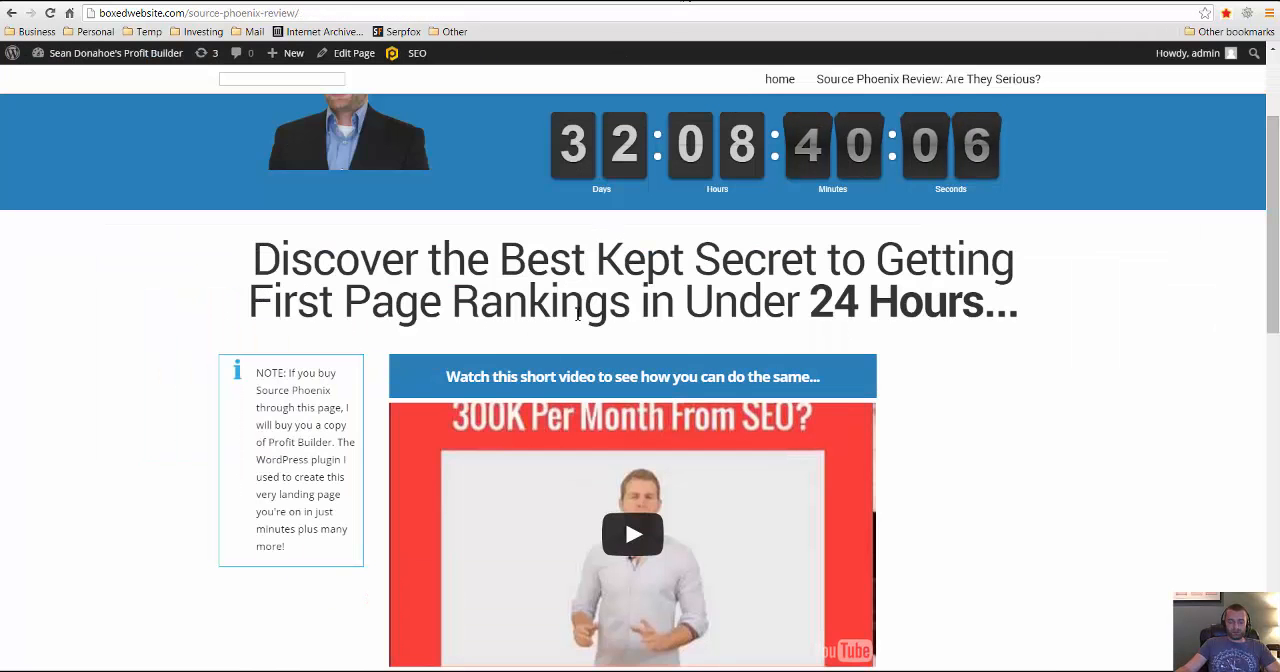
mouse_move(574, 434)
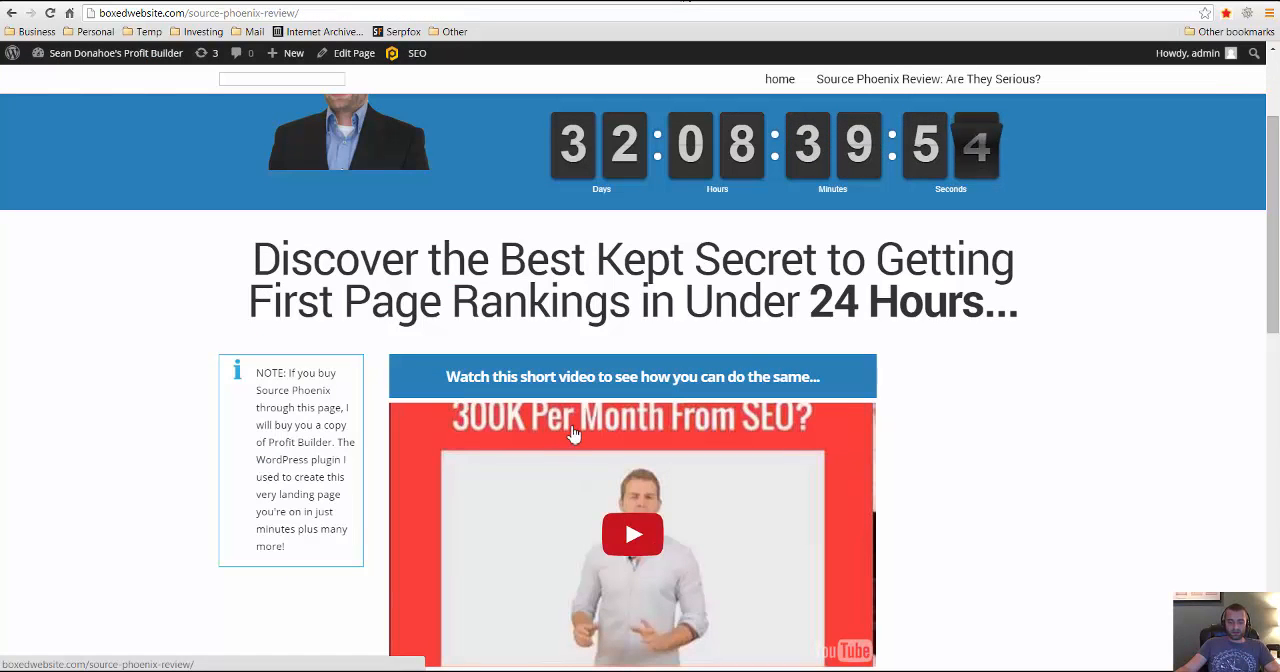
mouse_move(912, 410)
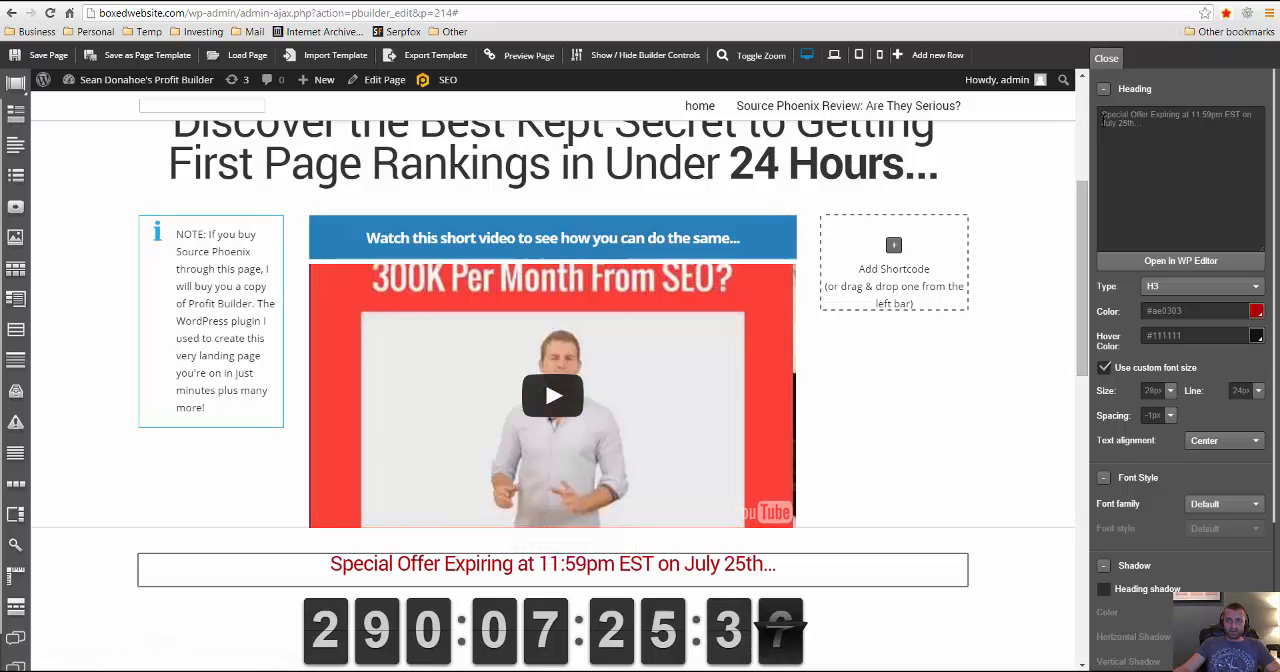
Step: Change the offer heading to 'To get Profit Builder free, you must purchase Source Phoenix in time...'
double_click(1178, 117)
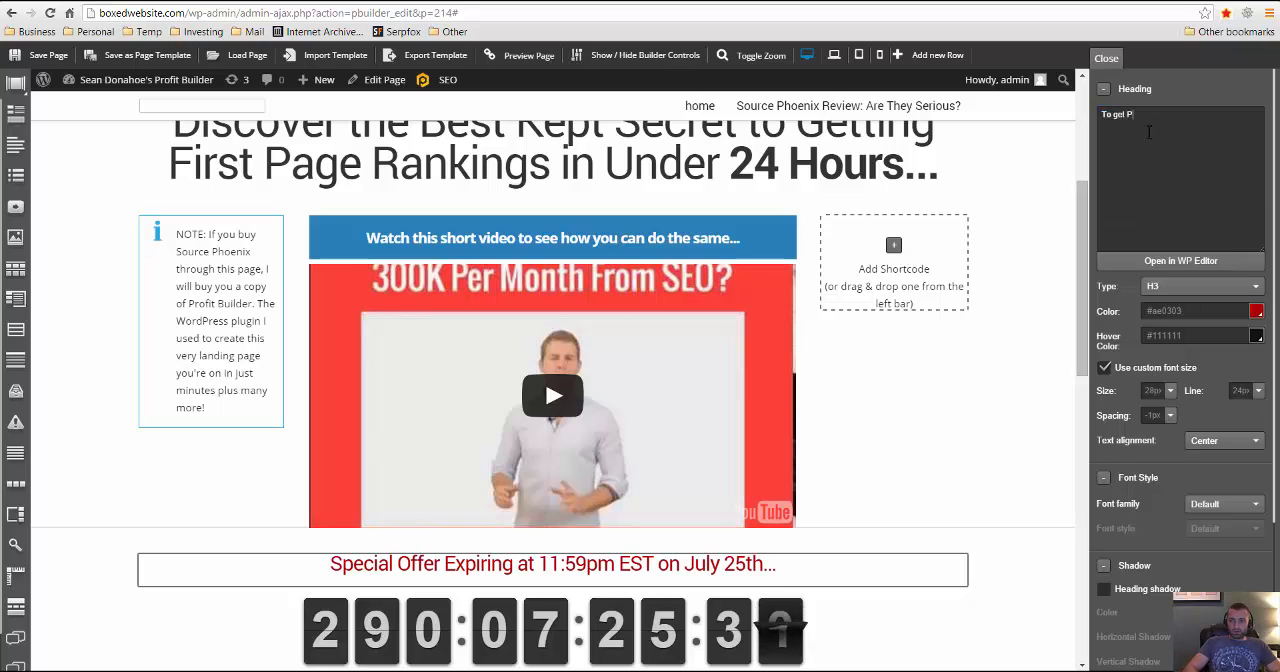
type("rofit Builder free, you must purchase Source Phoenix in time...")
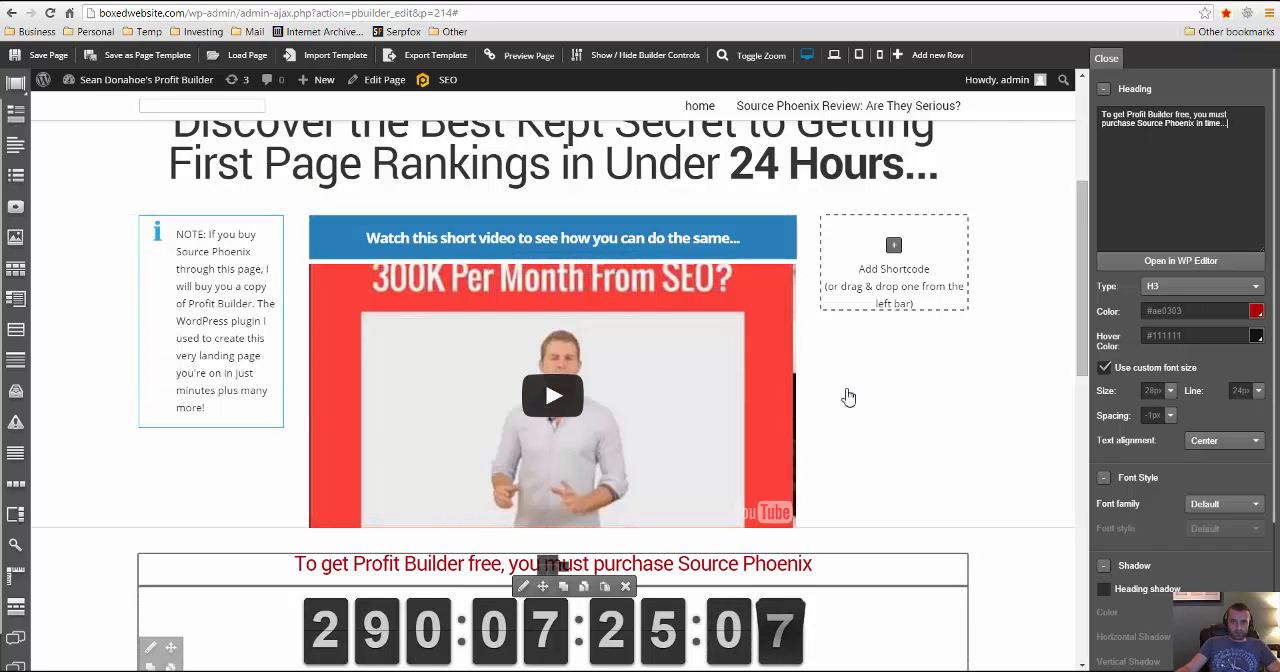
scroll("up", 3)
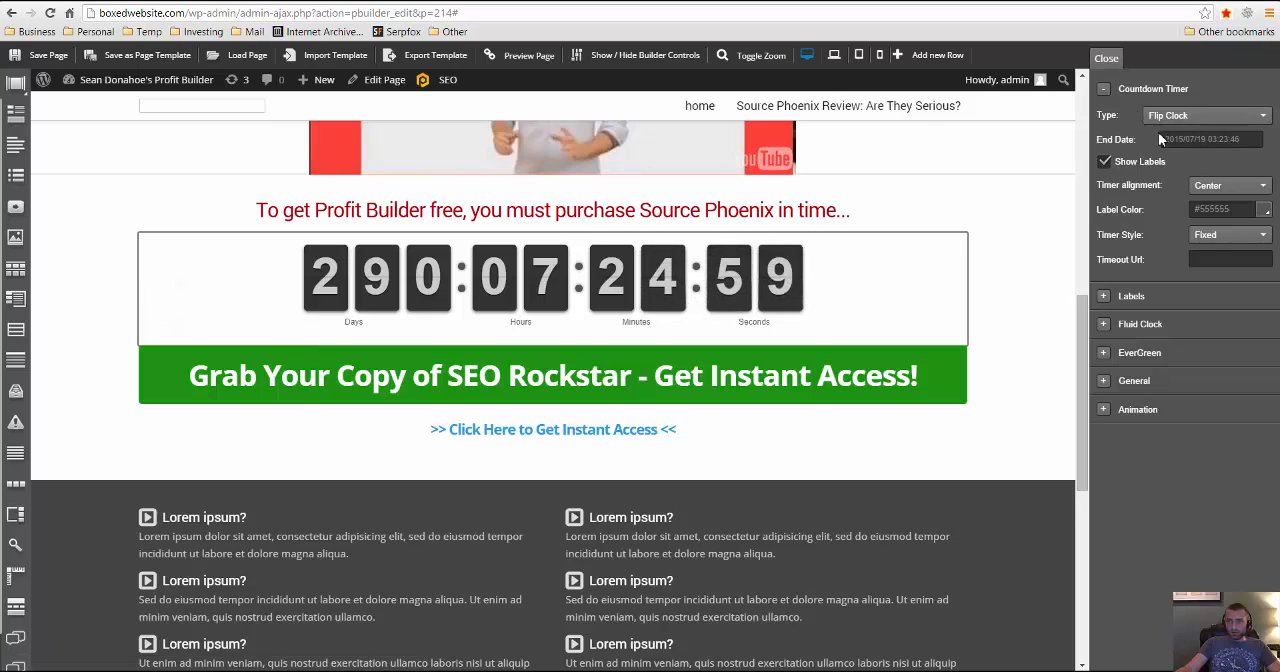
Step: Move the lower countdown's end date in the calendar so about 39 days remain
left_click(1210, 139)
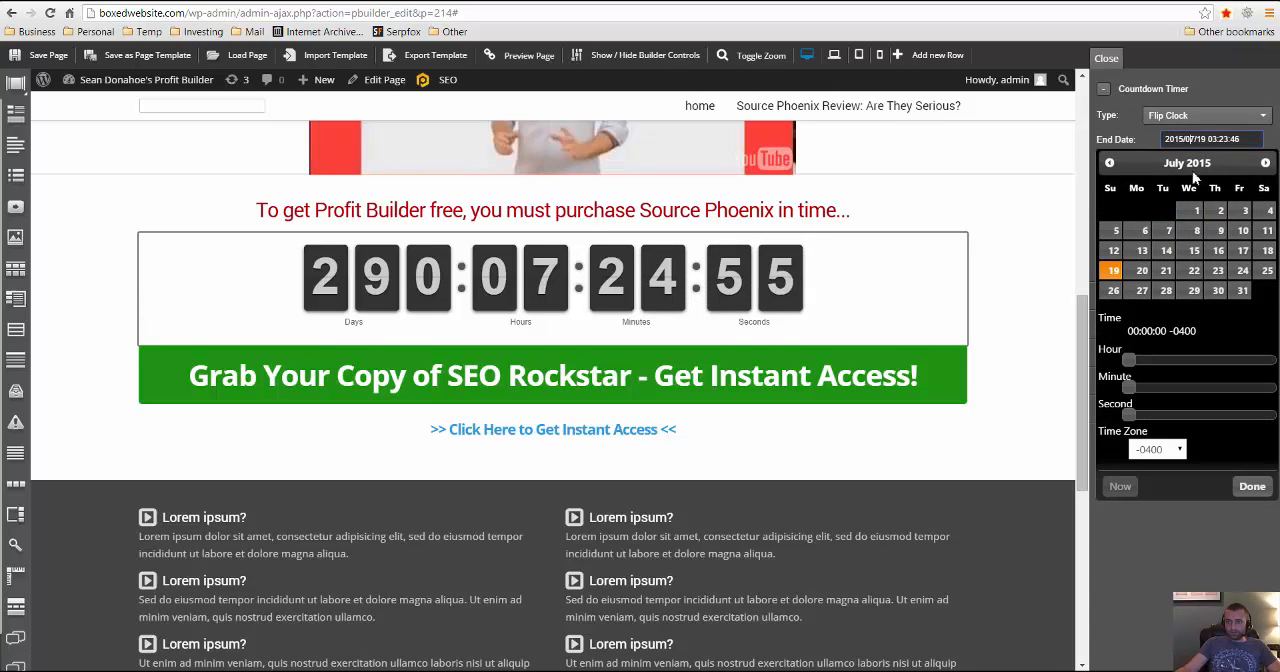
left_click(1109, 162)
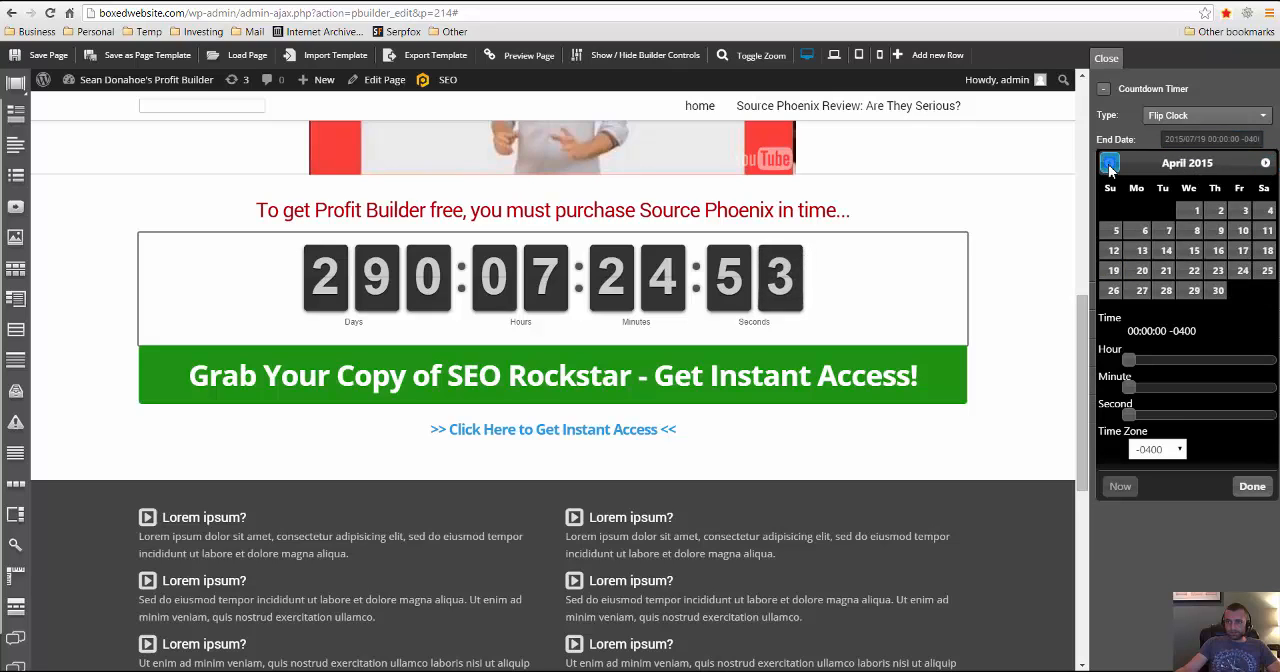
left_click(1109, 162)
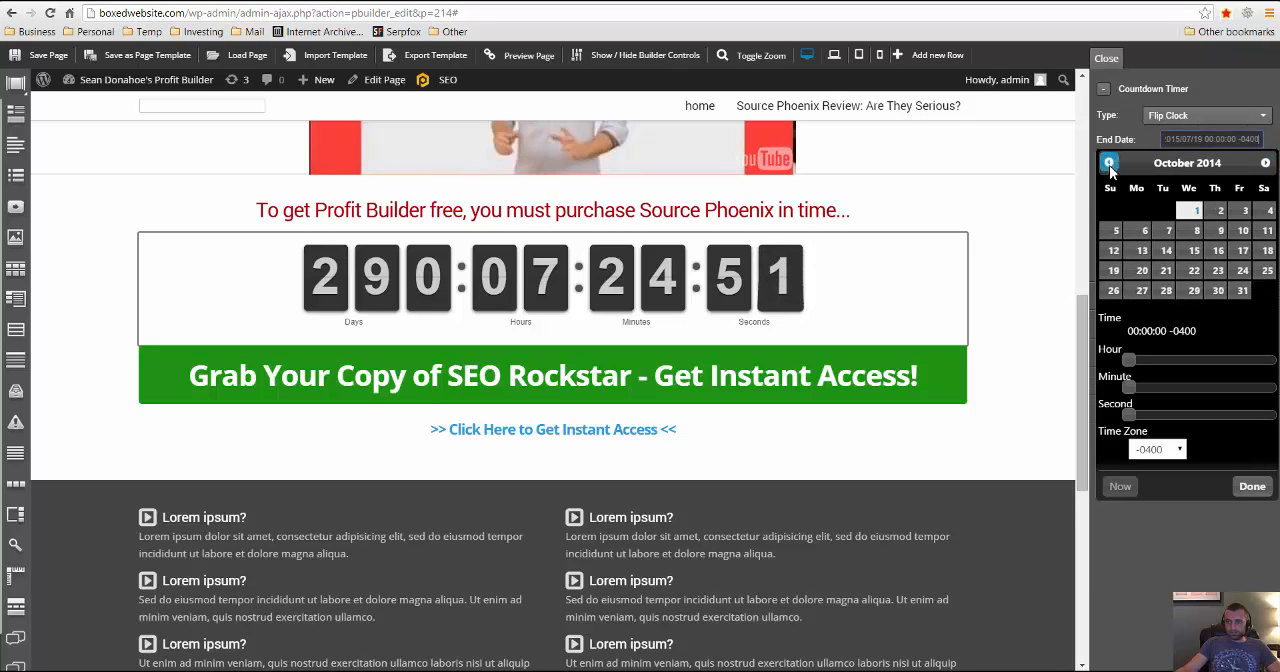
left_click(1265, 163)
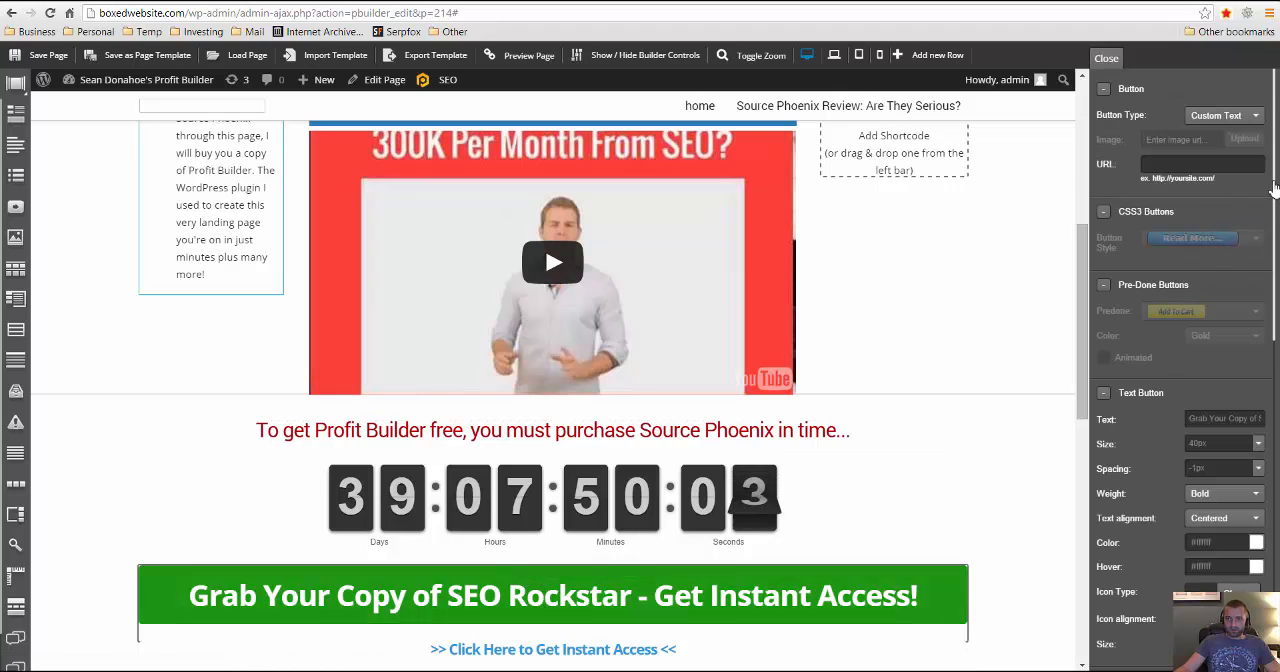
Step: Relabel the green call-to-action button 'Get Source Phoenix Here!'
scroll("down", 3)
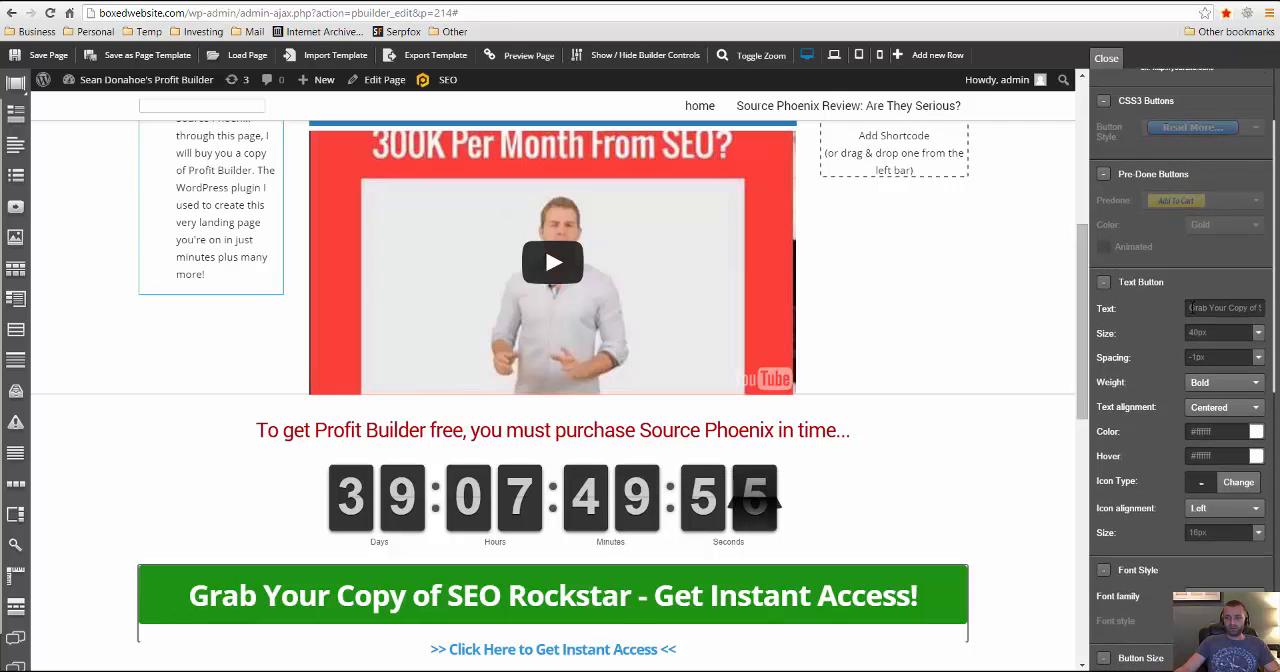
triple_click(1224, 307)
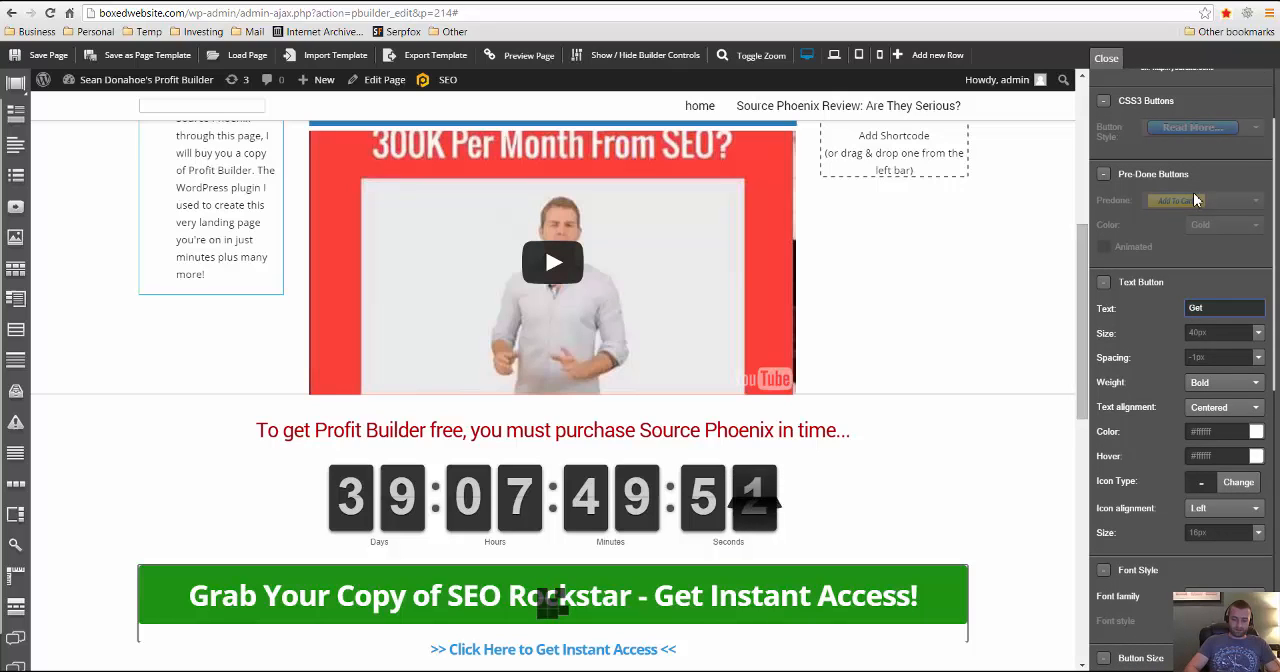
type("So")
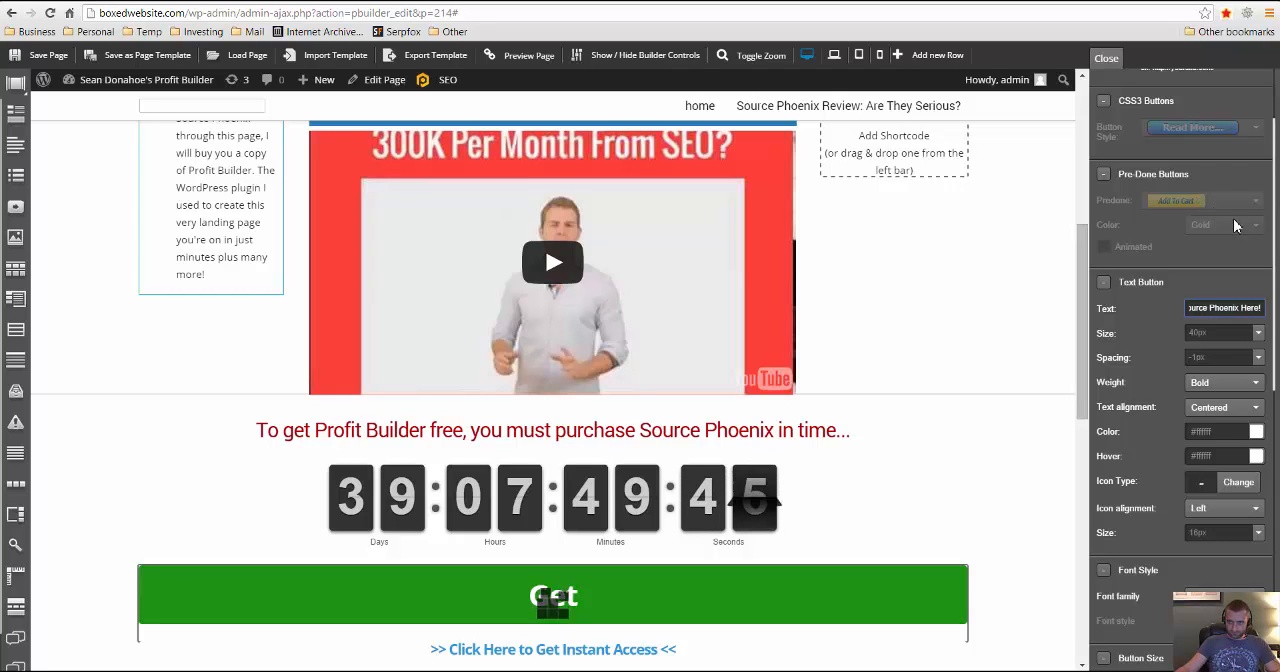
scroll("up", 3)
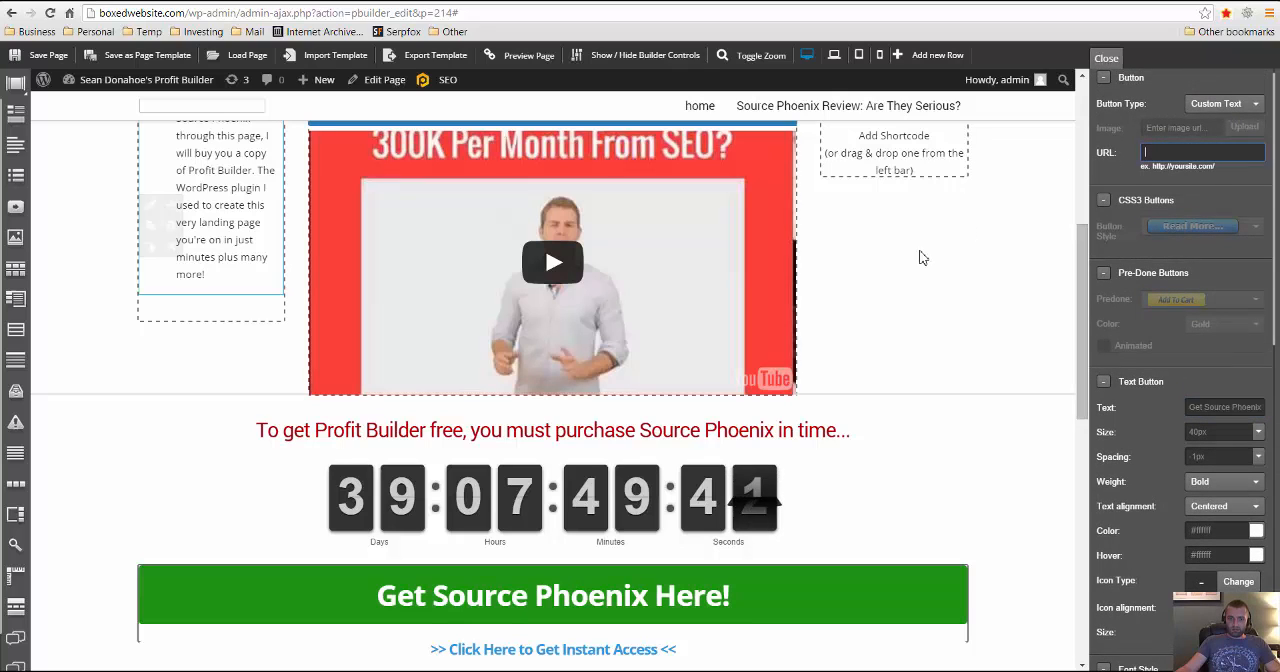
mouse_move(957, 338)
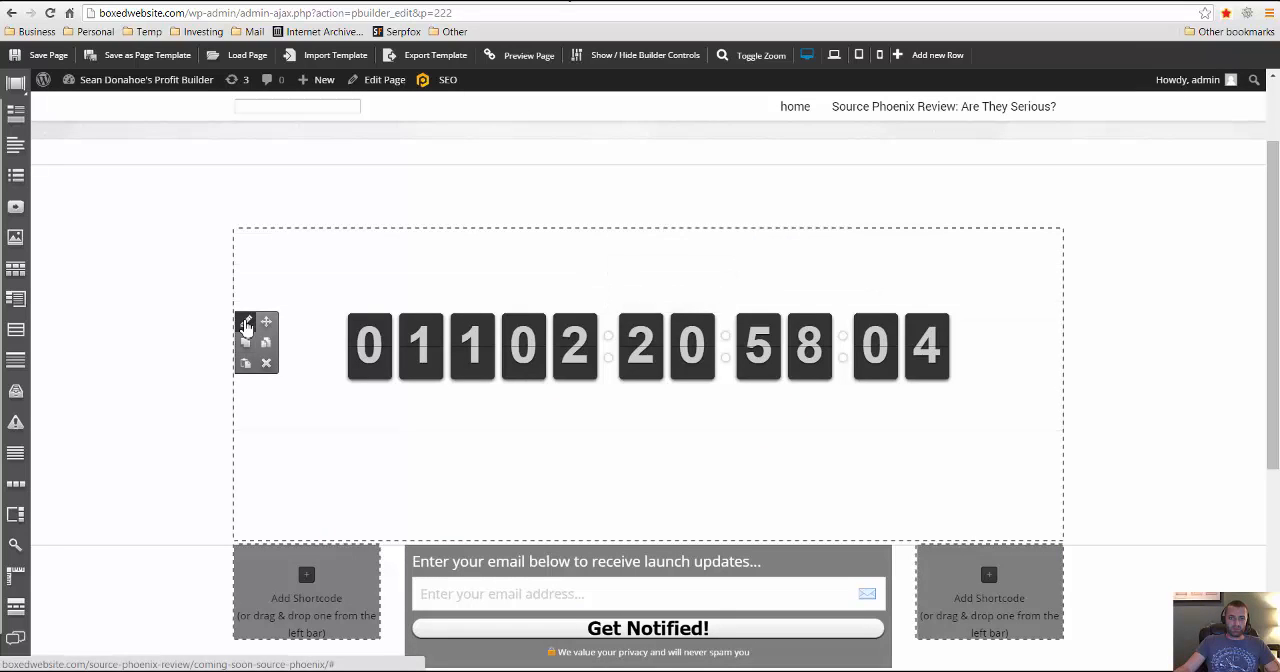
Step: Upload seoprofits1.jpg and set it as the countdown row's parallax background image
left_click(246, 321)
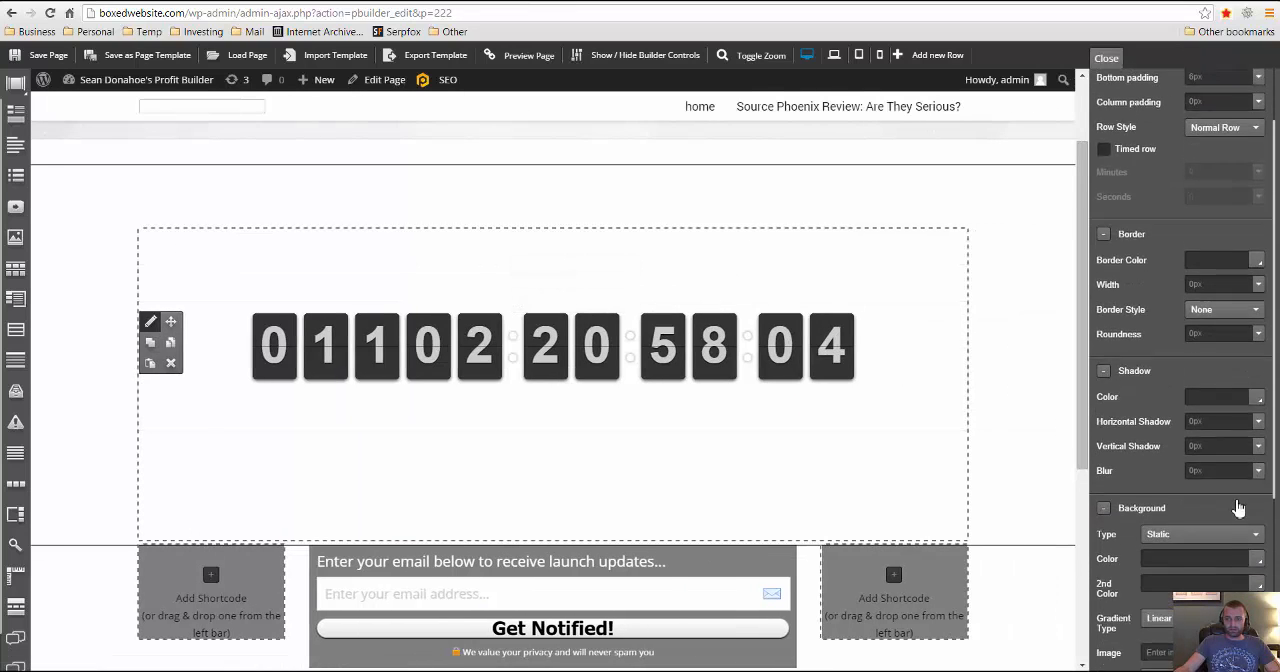
scroll("down", 3)
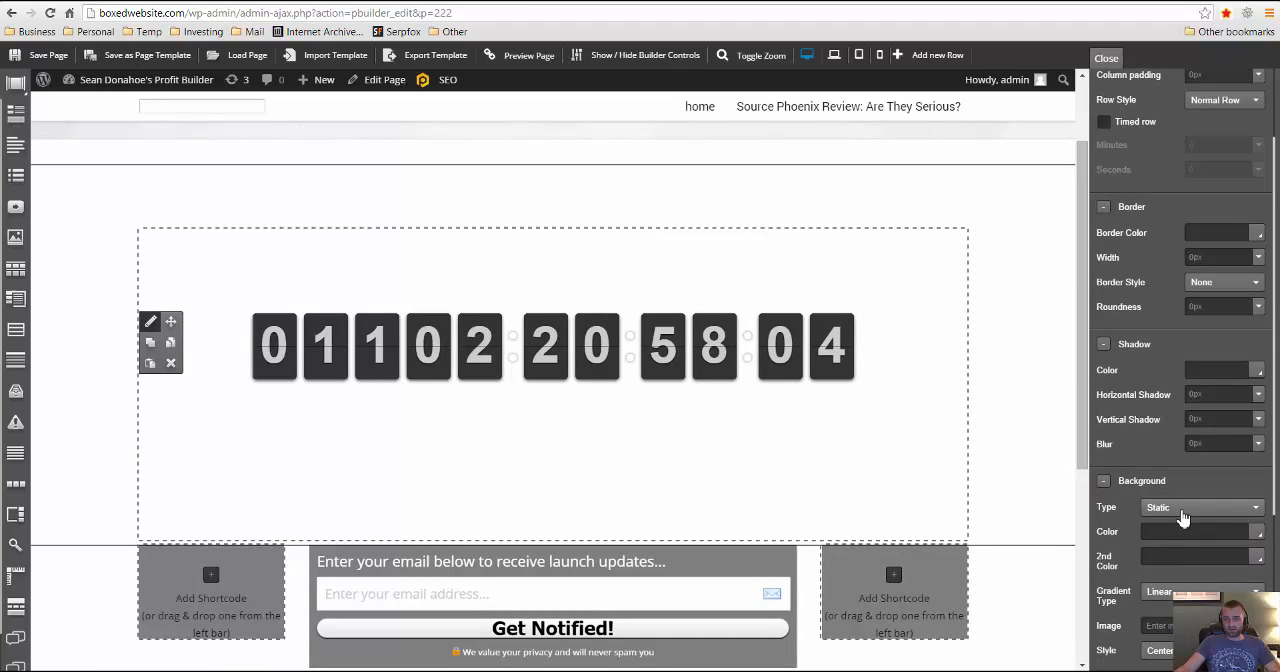
mouse_move(1200, 578)
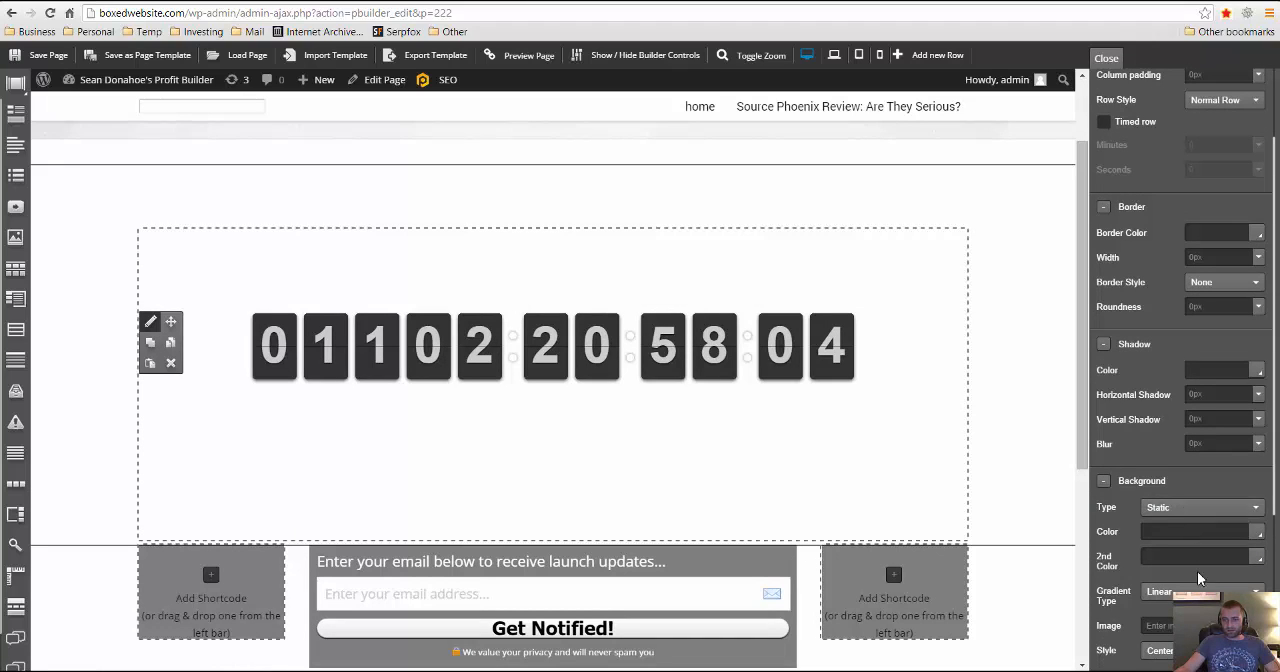
scroll("down", 3)
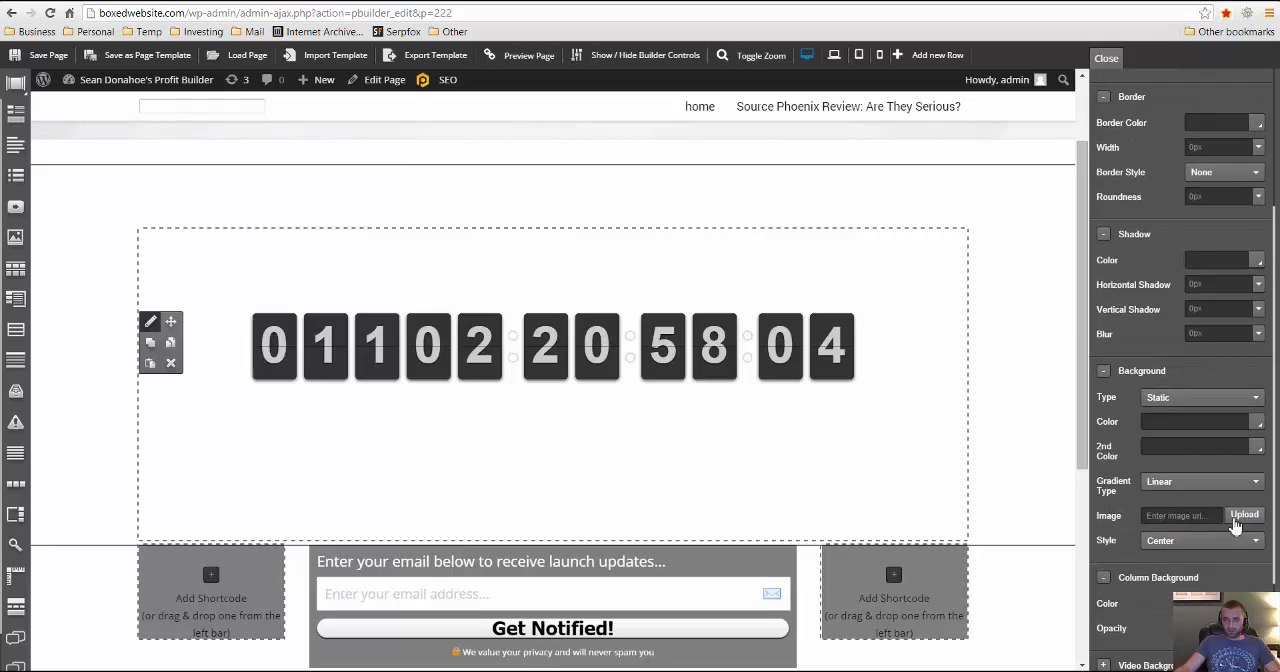
left_click(1244, 515)
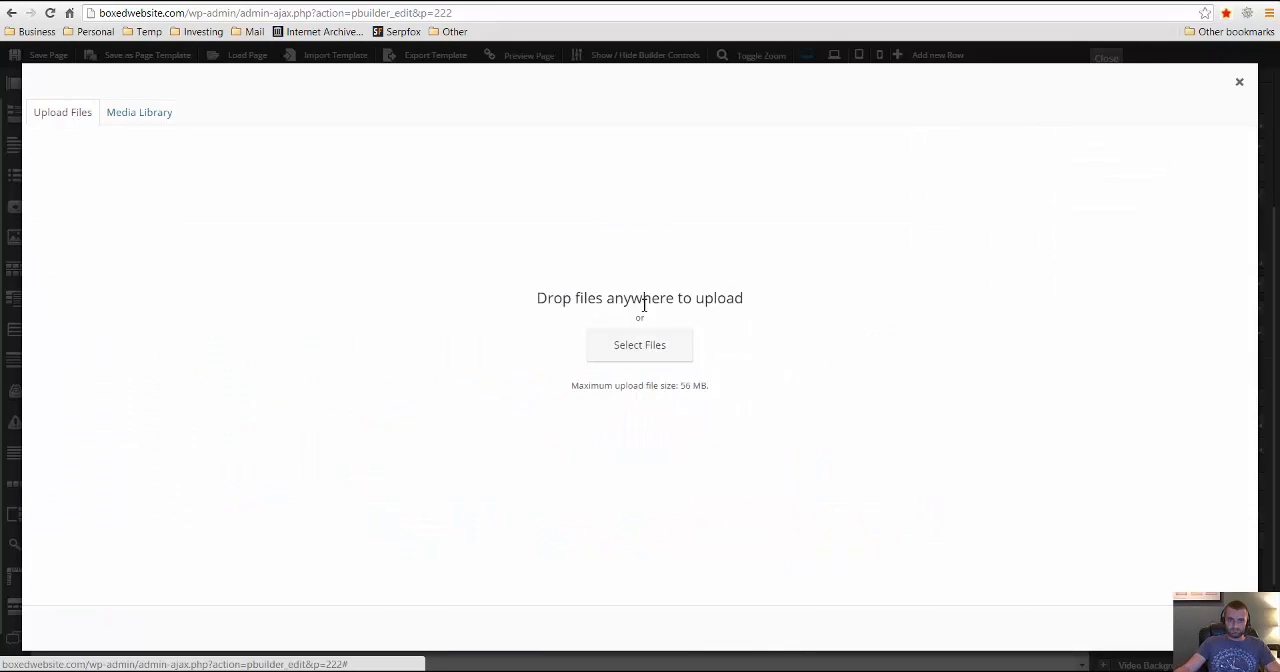
left_click(639, 344)
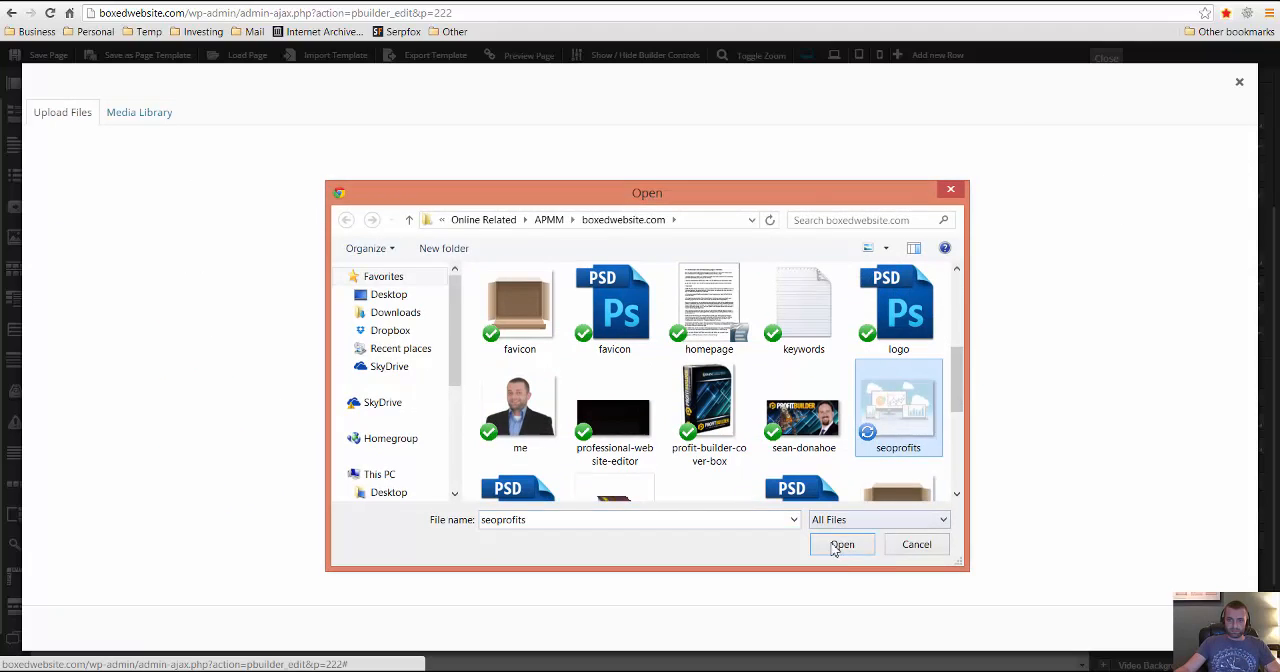
left_click(841, 544)
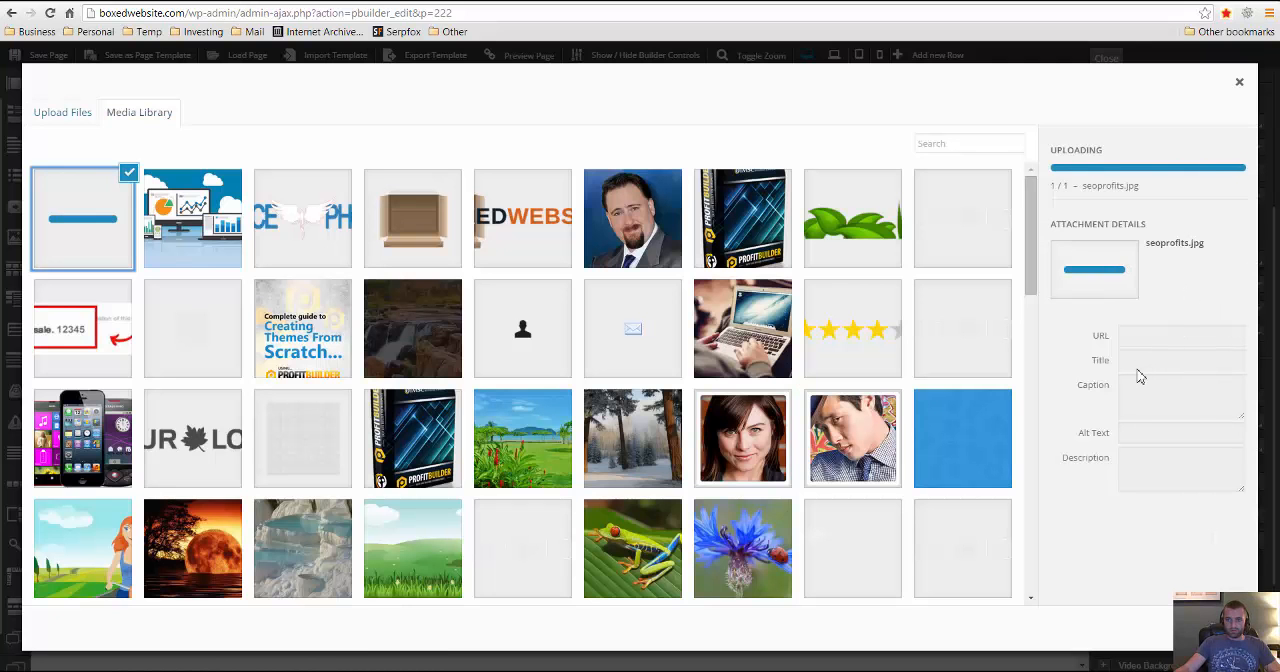
mouse_move(1147, 375)
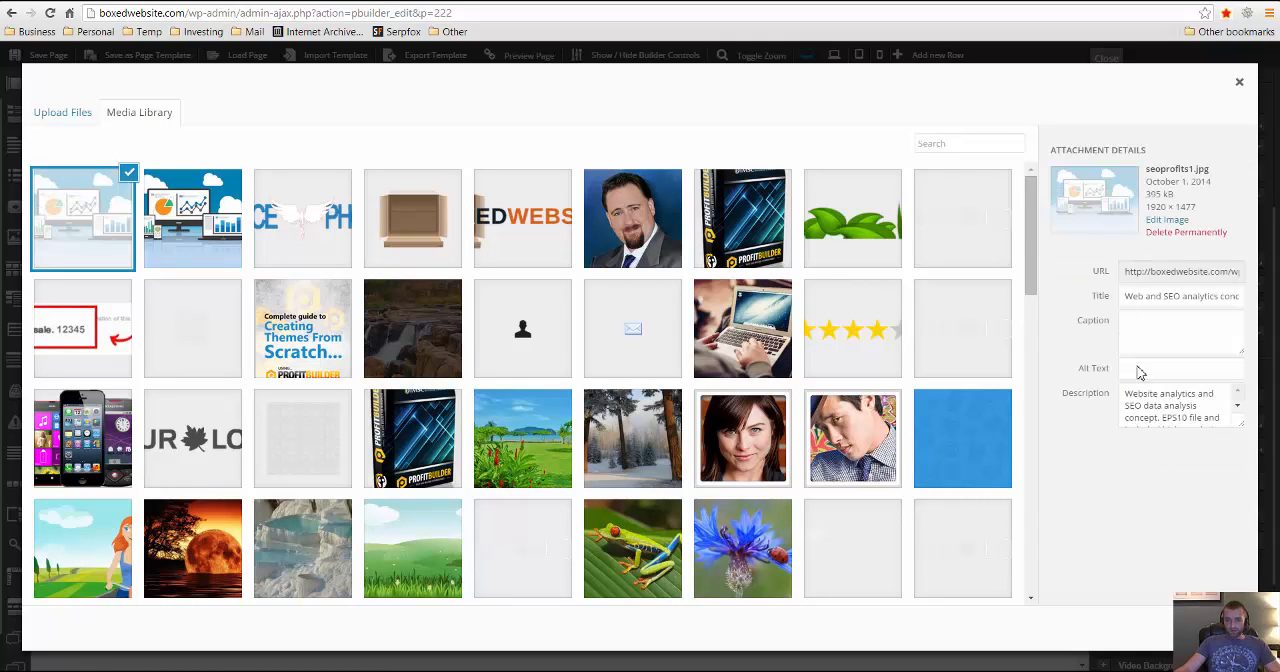
left_click(1181, 296)
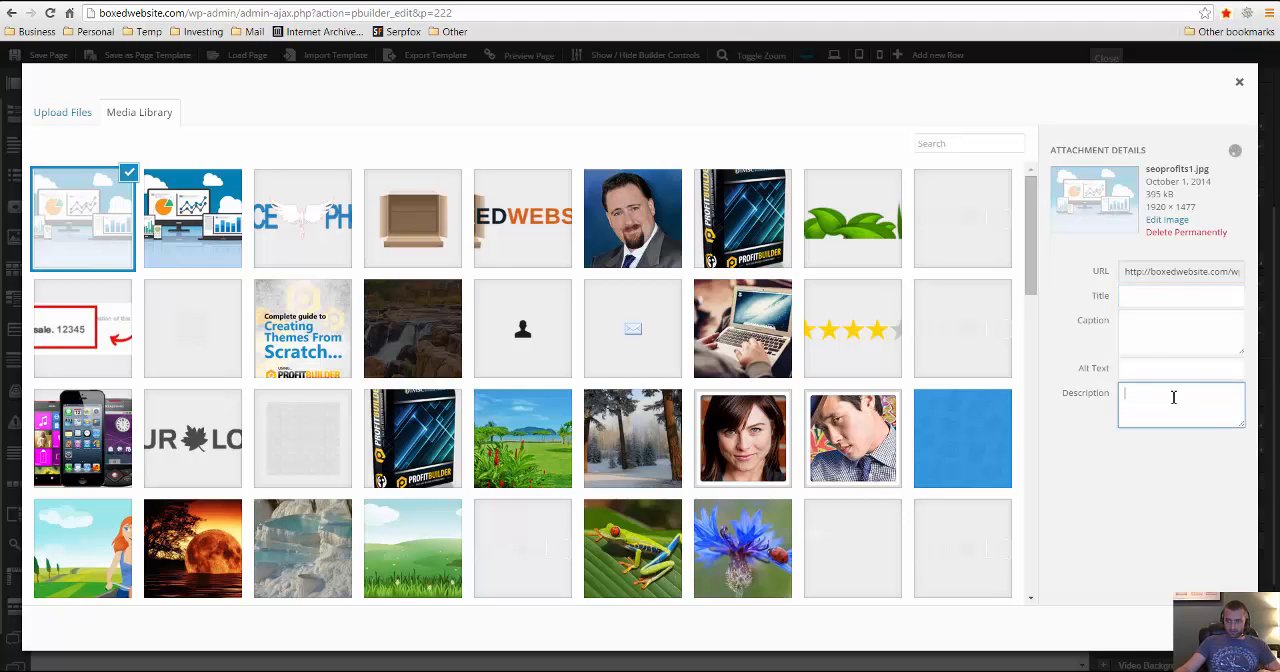
left_click(1240, 81)
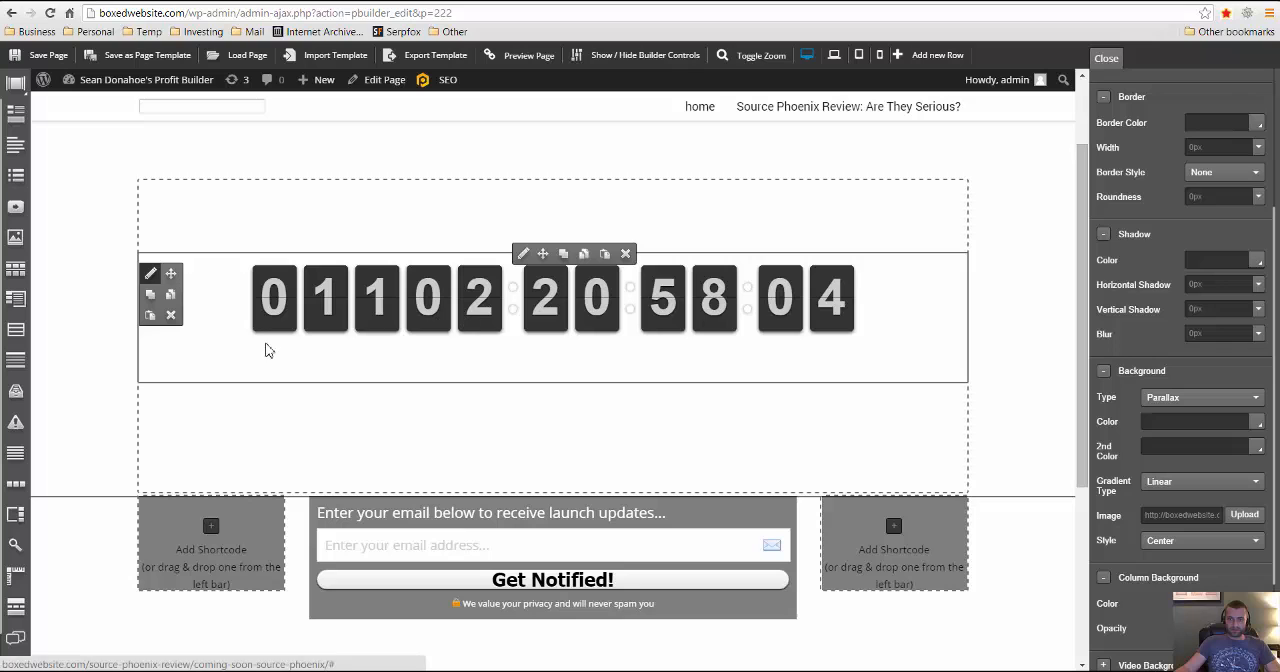
mouse_move(133, 410)
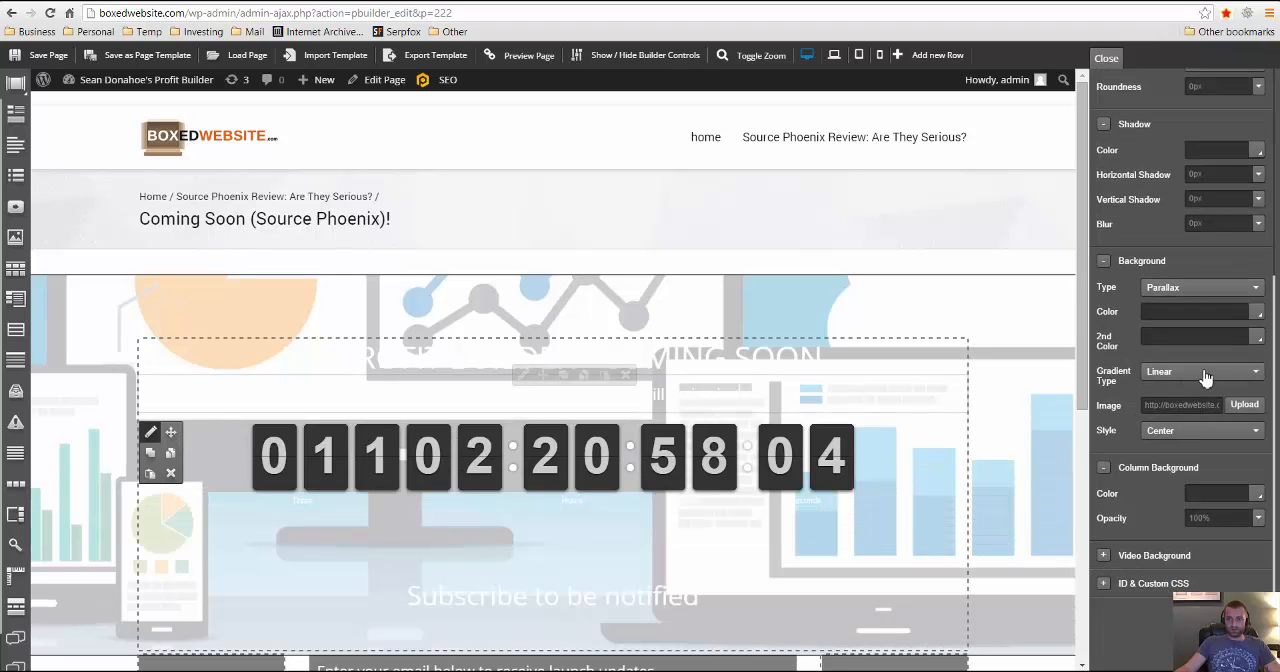
Step: Apply the parallax background so the analytics image fills the coming-soon row
left_click(1200, 287)
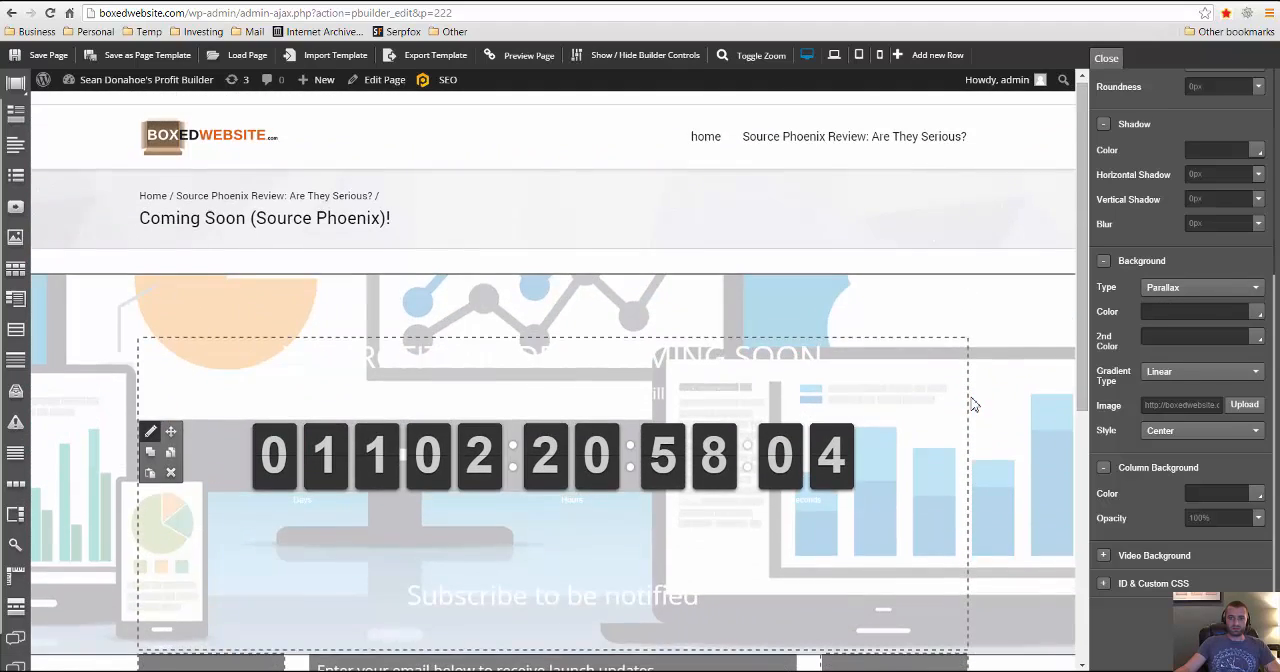
mouse_move(965, 417)
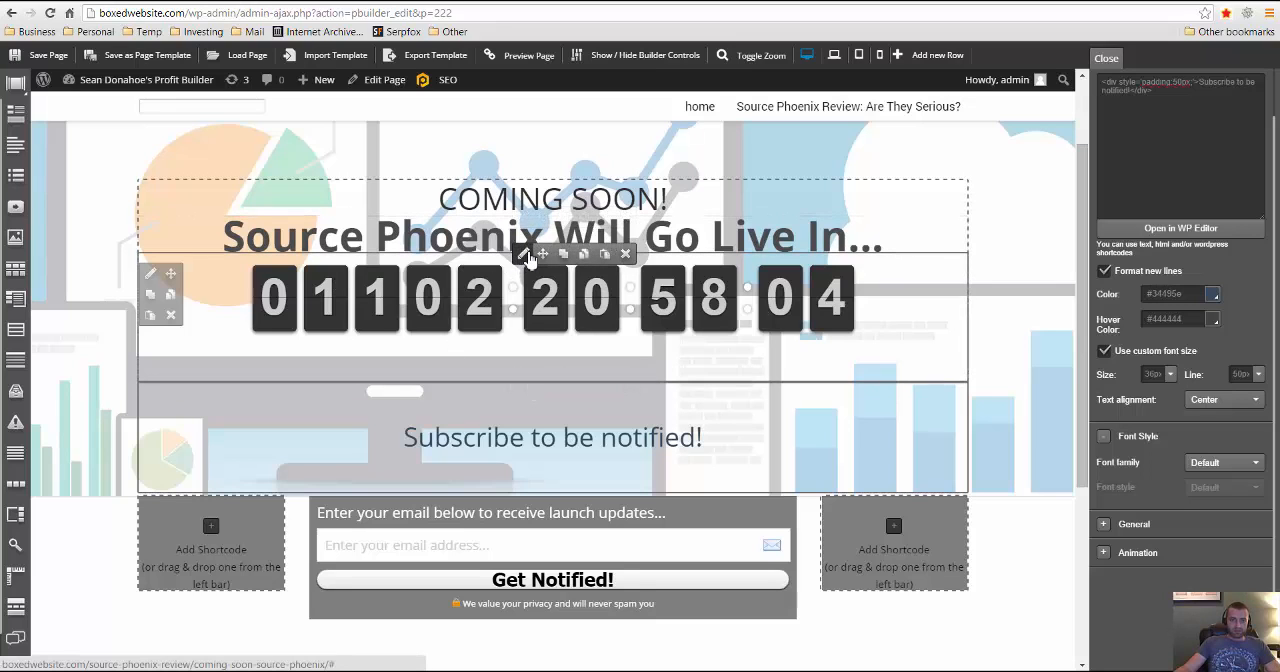
Step: Set the coming-soon countdown's end date to 3 November 2014
left_click(575, 297)
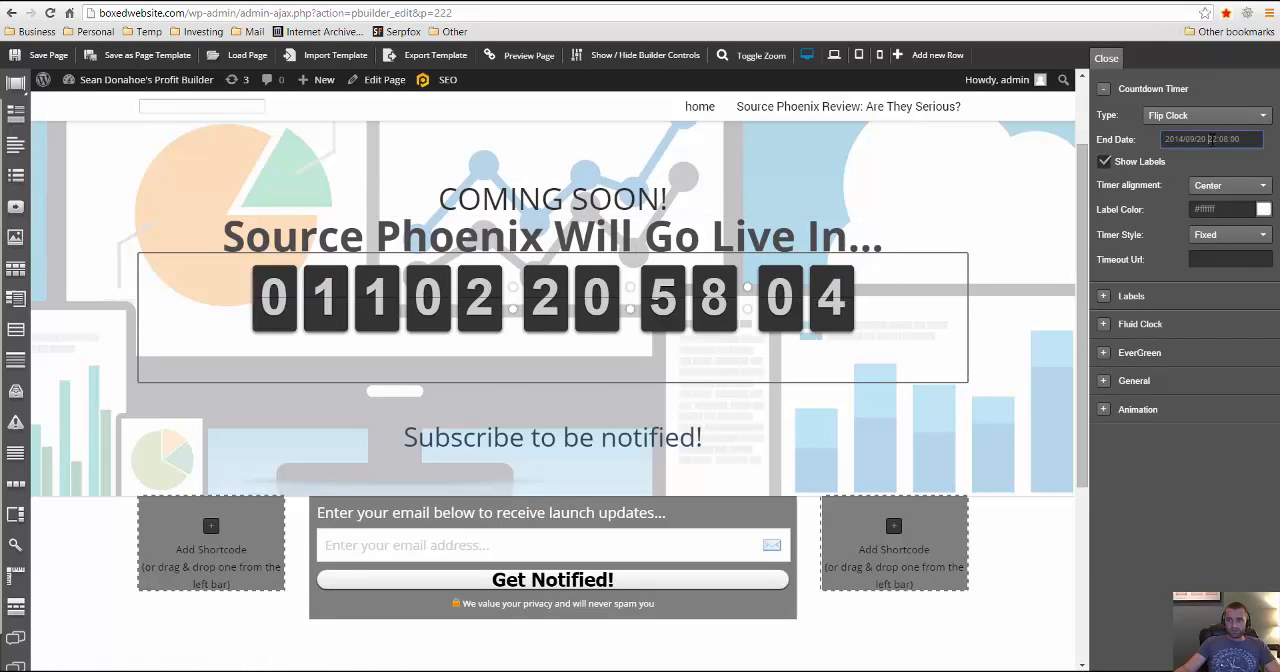
left_click(1210, 139)
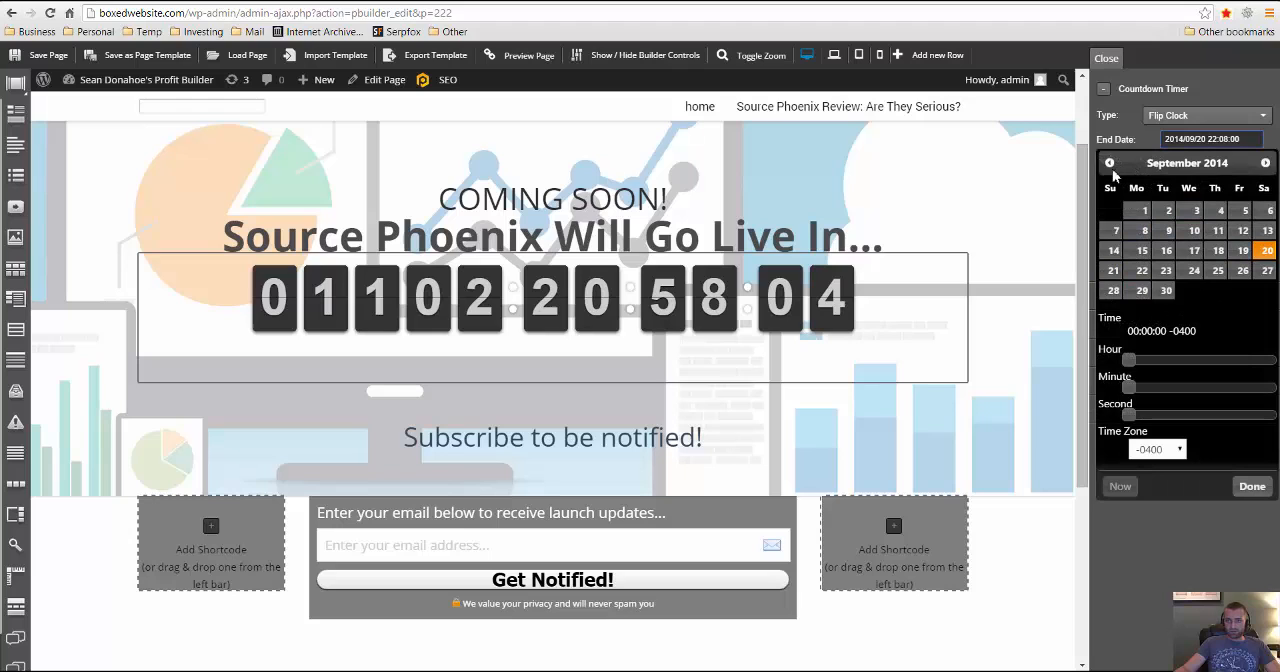
left_click(1264, 162)
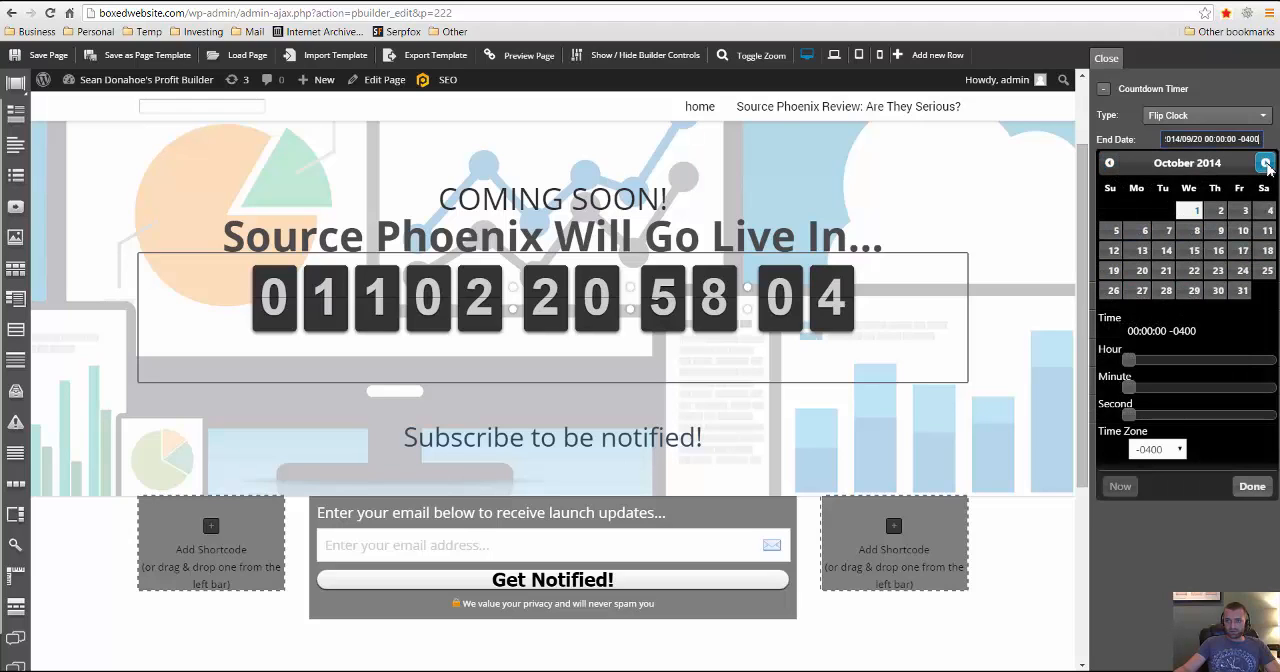
left_click(1264, 163)
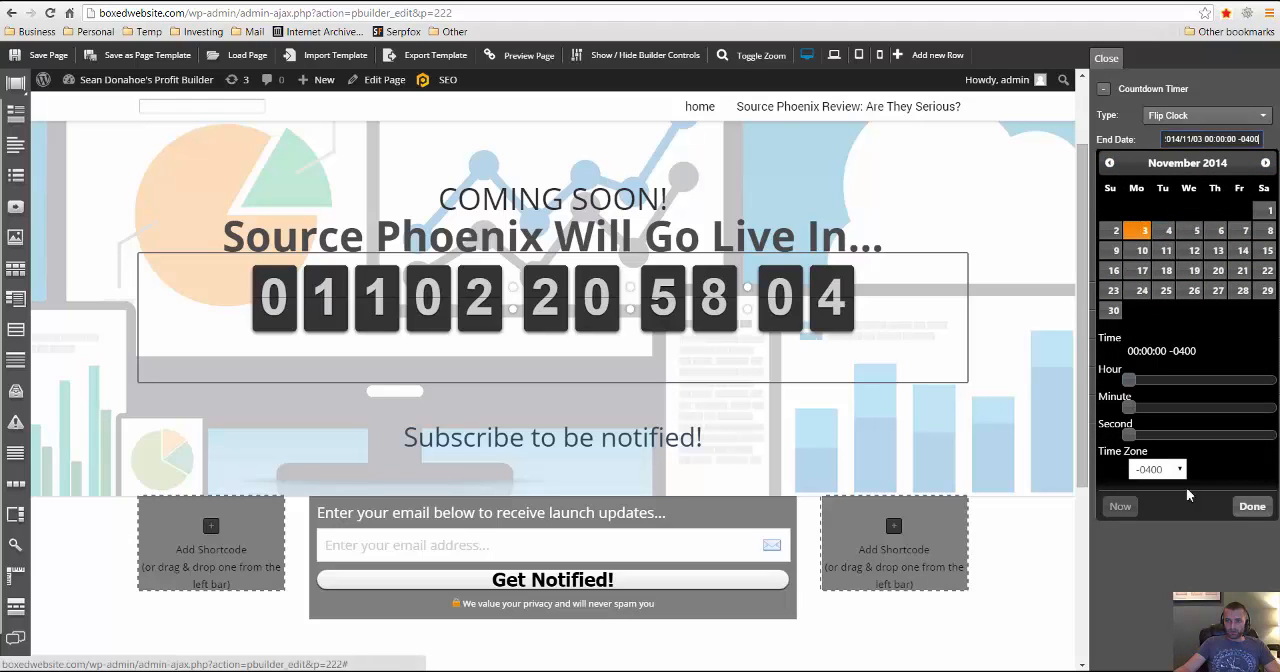
left_click(1252, 506)
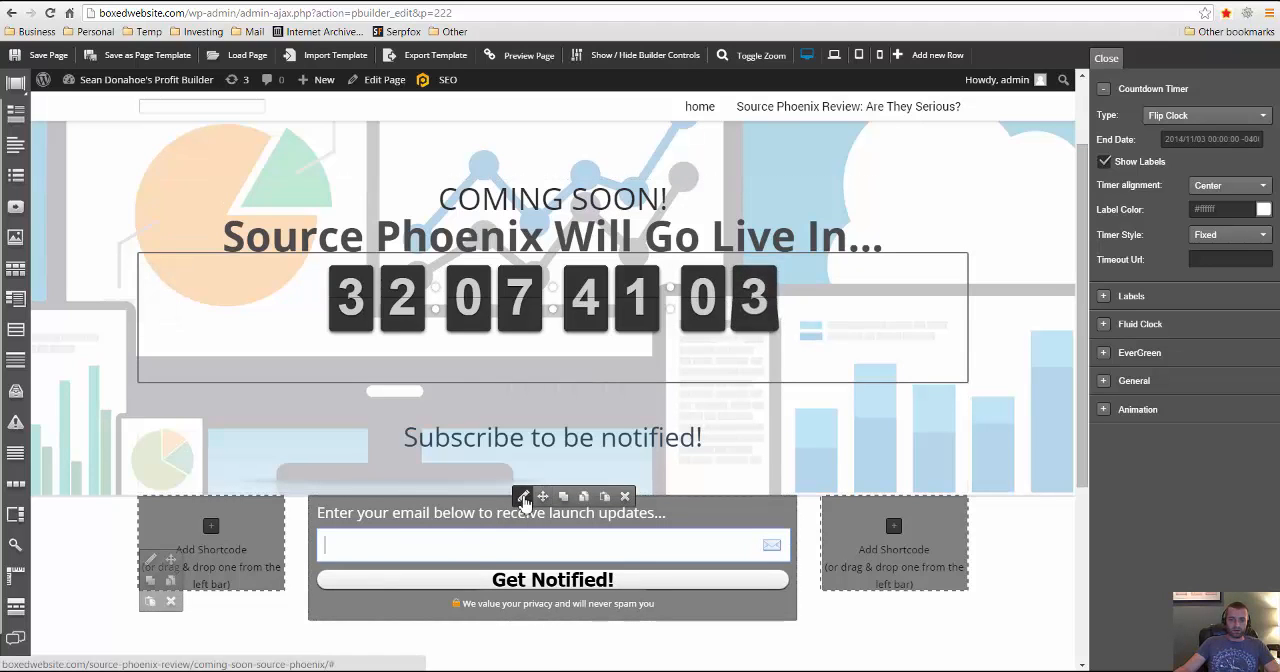
left_click(523, 496)
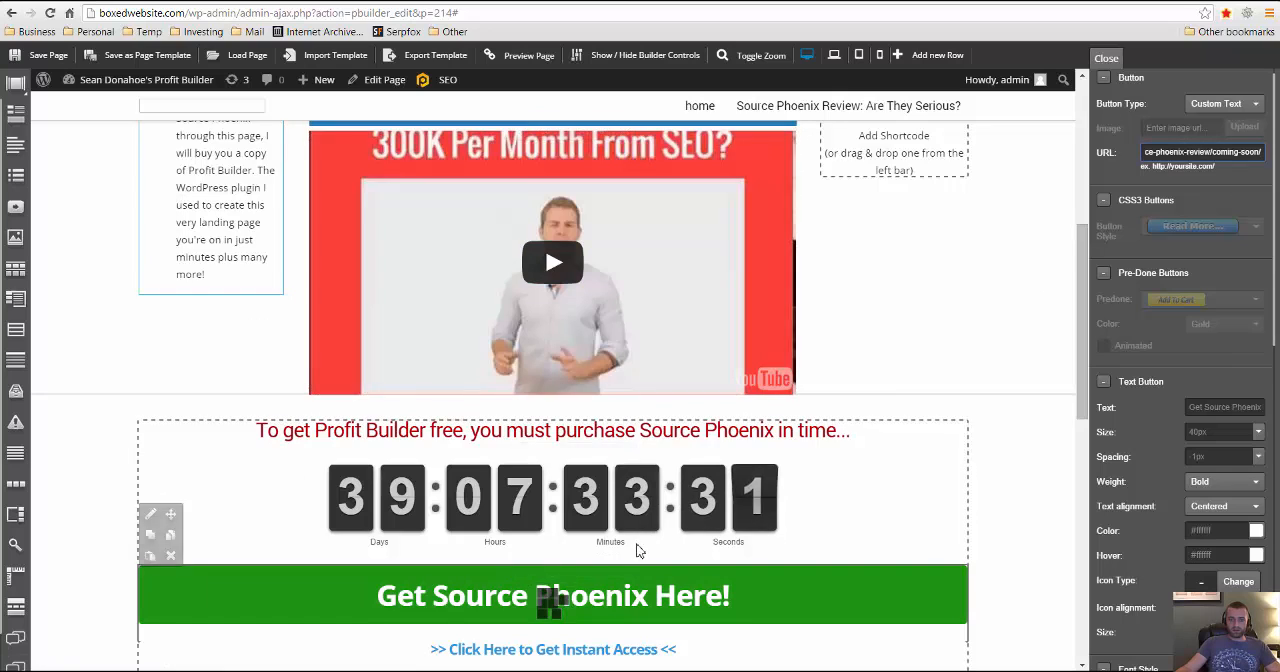
Step: Scroll over the edited page, then view the published Source Phoenix review page
scroll("down", 3)
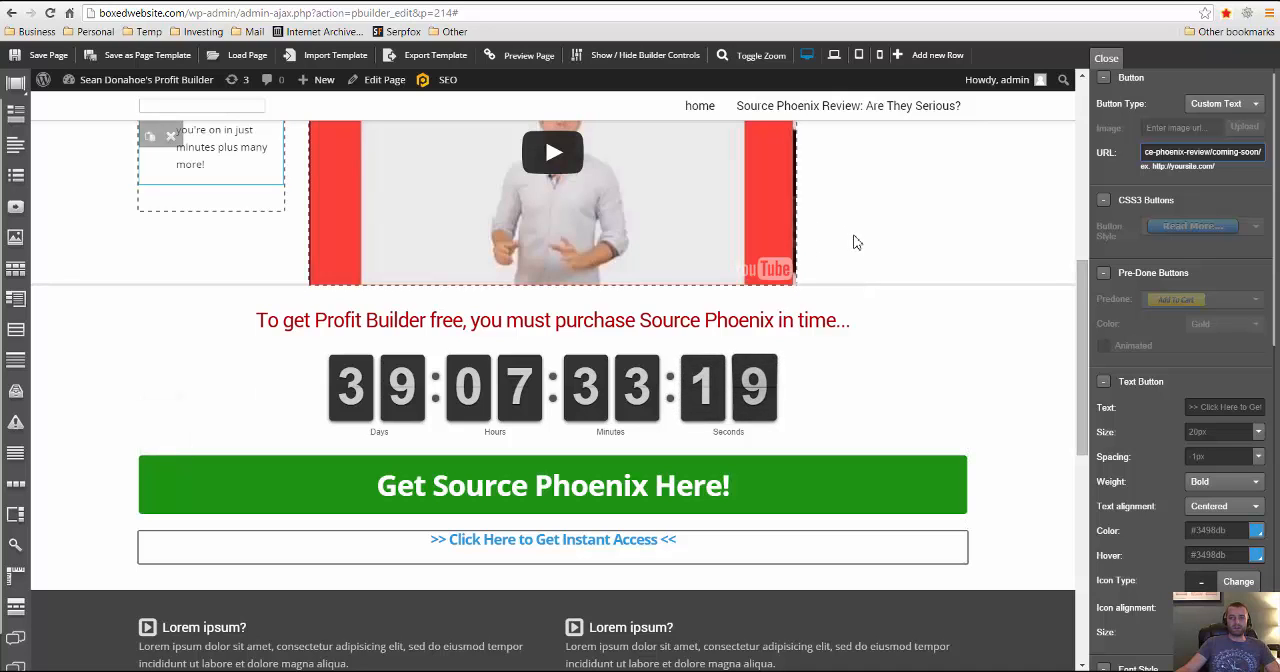
scroll("up", 3)
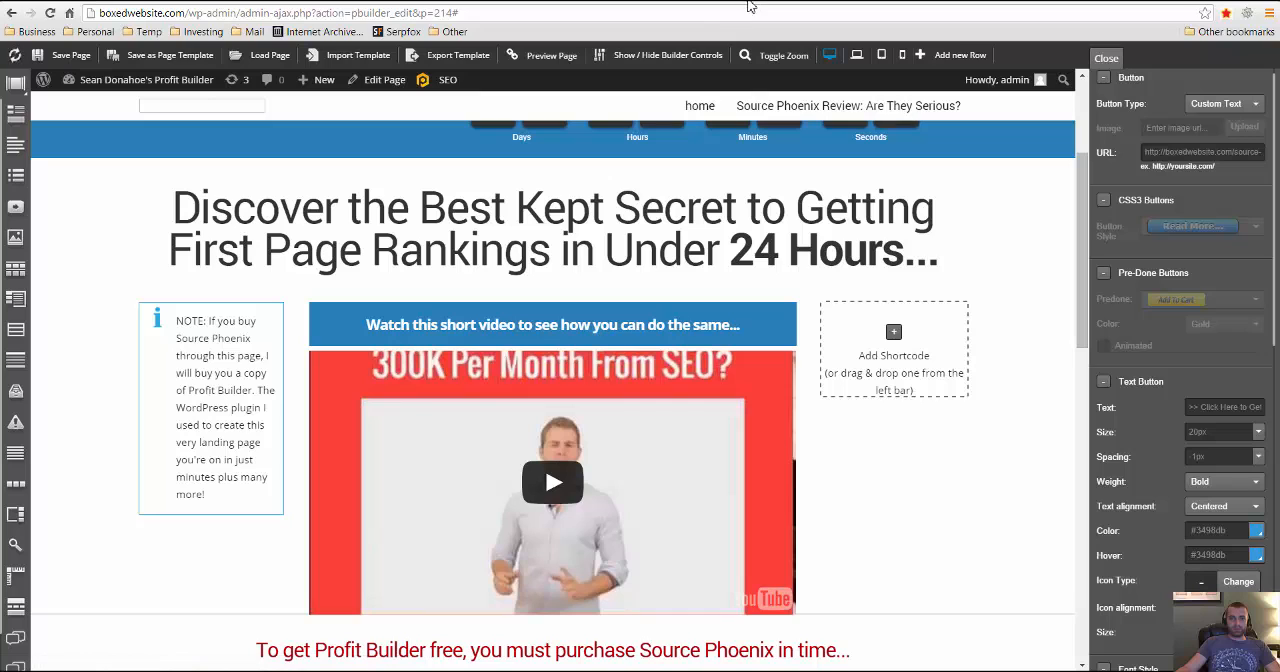
left_click(551, 55)
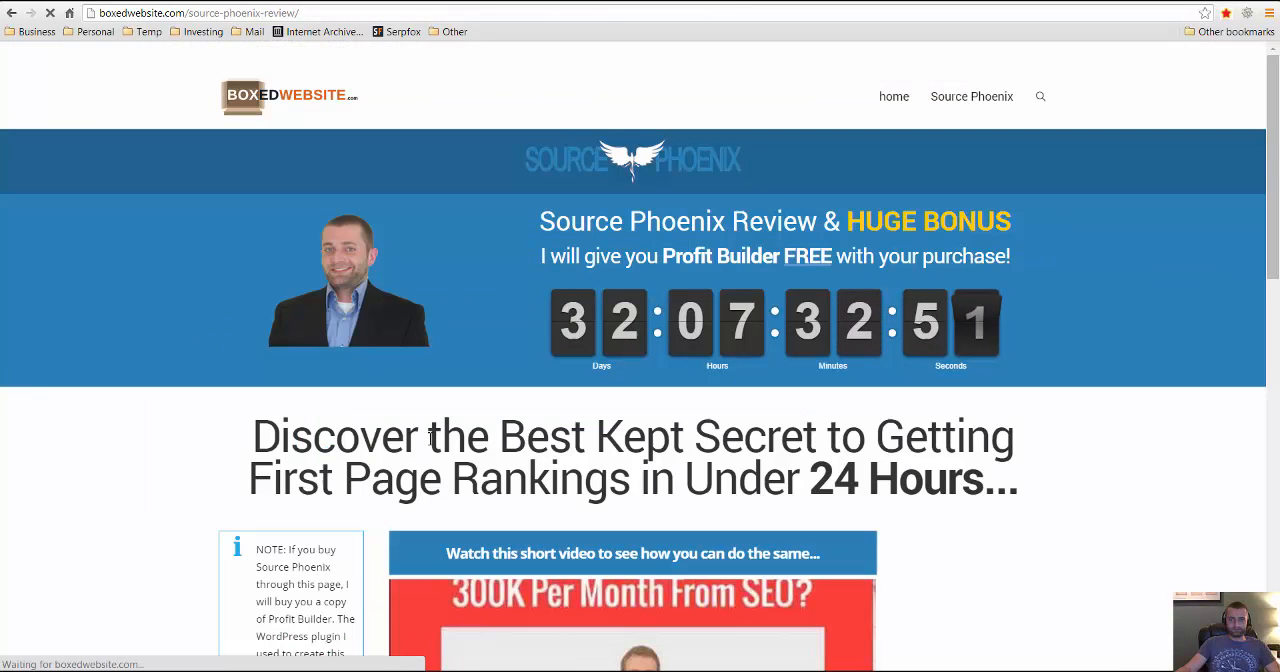
Step: Scroll down the live page and test the green Get Source Phoenix Here! button
scroll("down", 3)
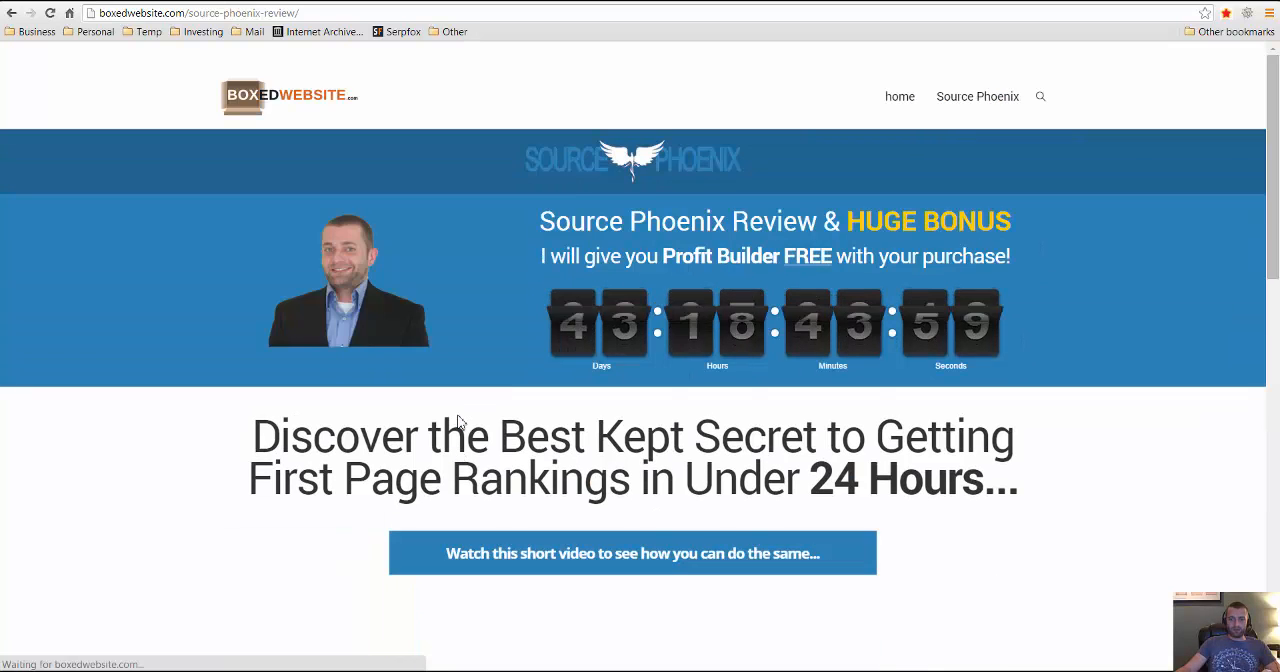
scroll("down", 3)
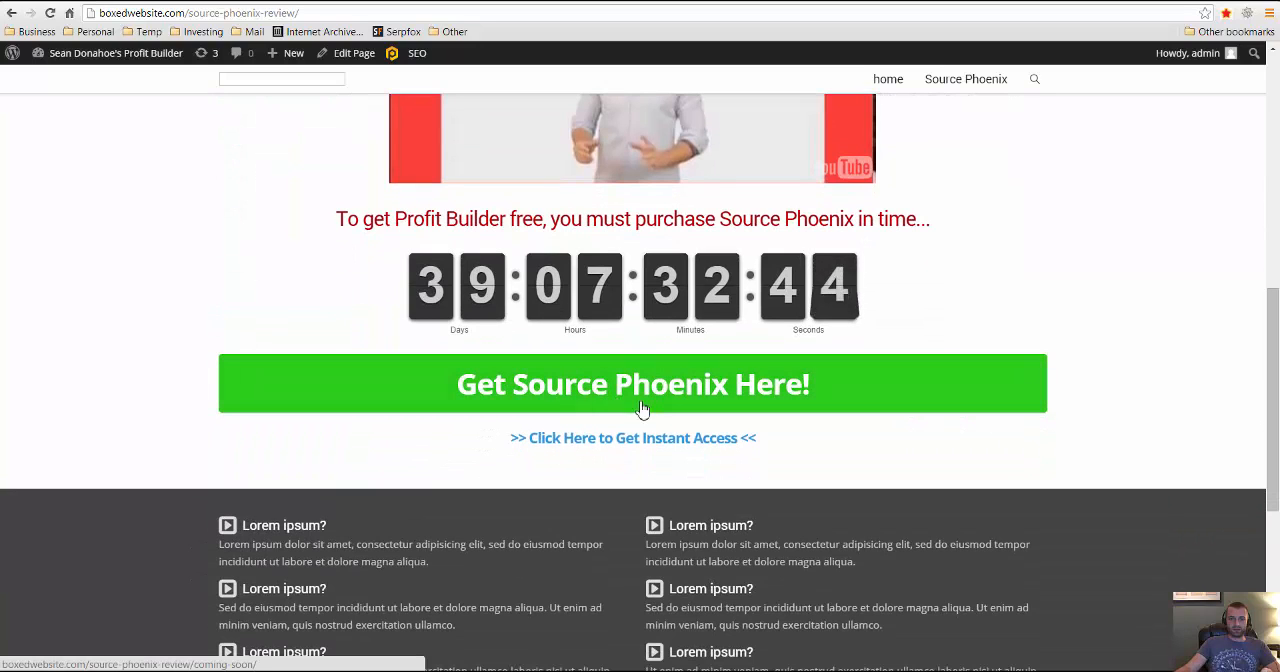
left_click(633, 384)
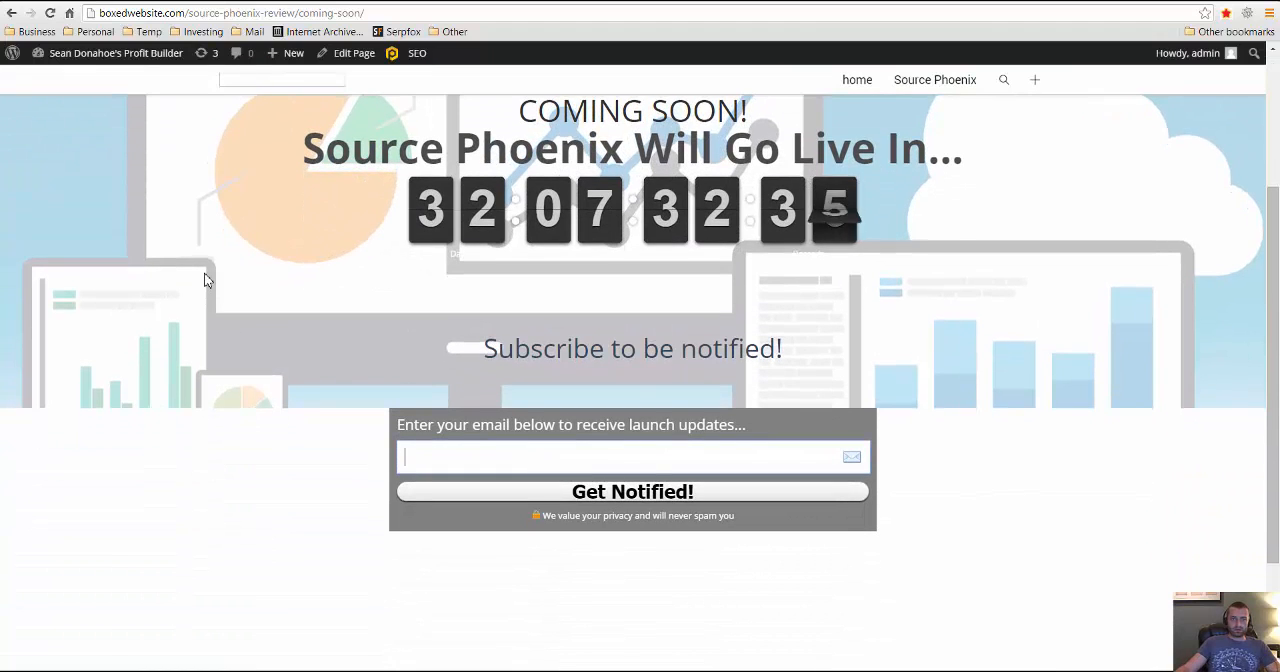
scroll("up", 3)
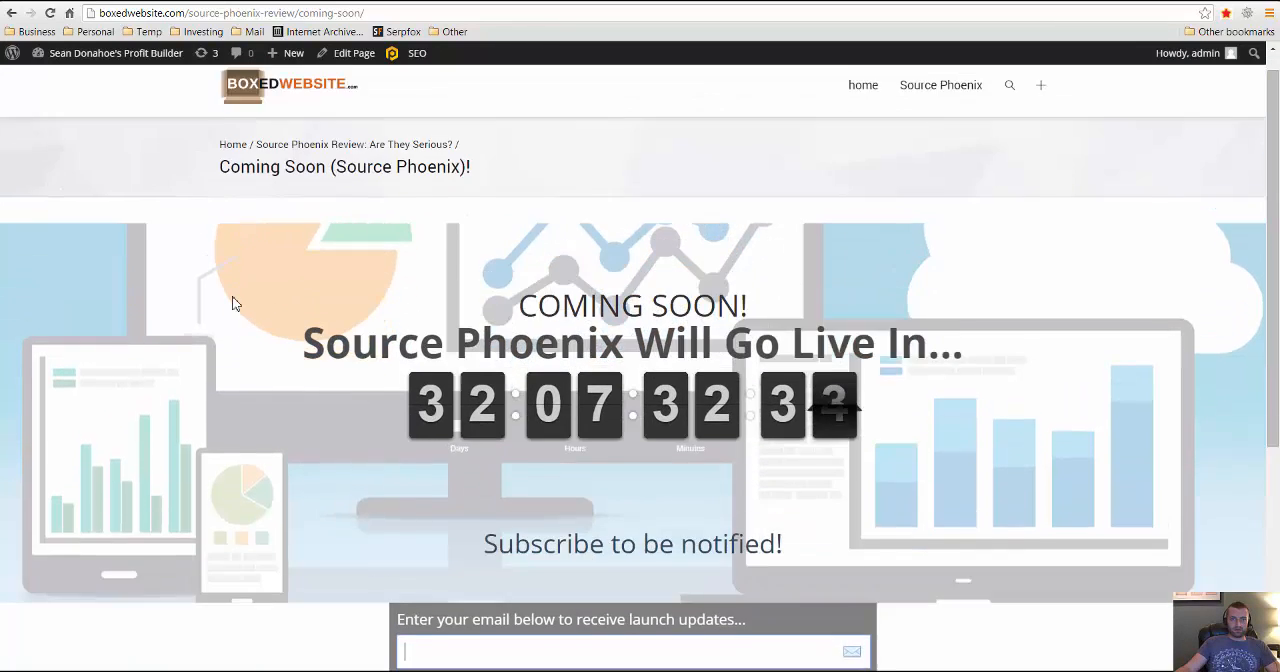
scroll("down", 3)
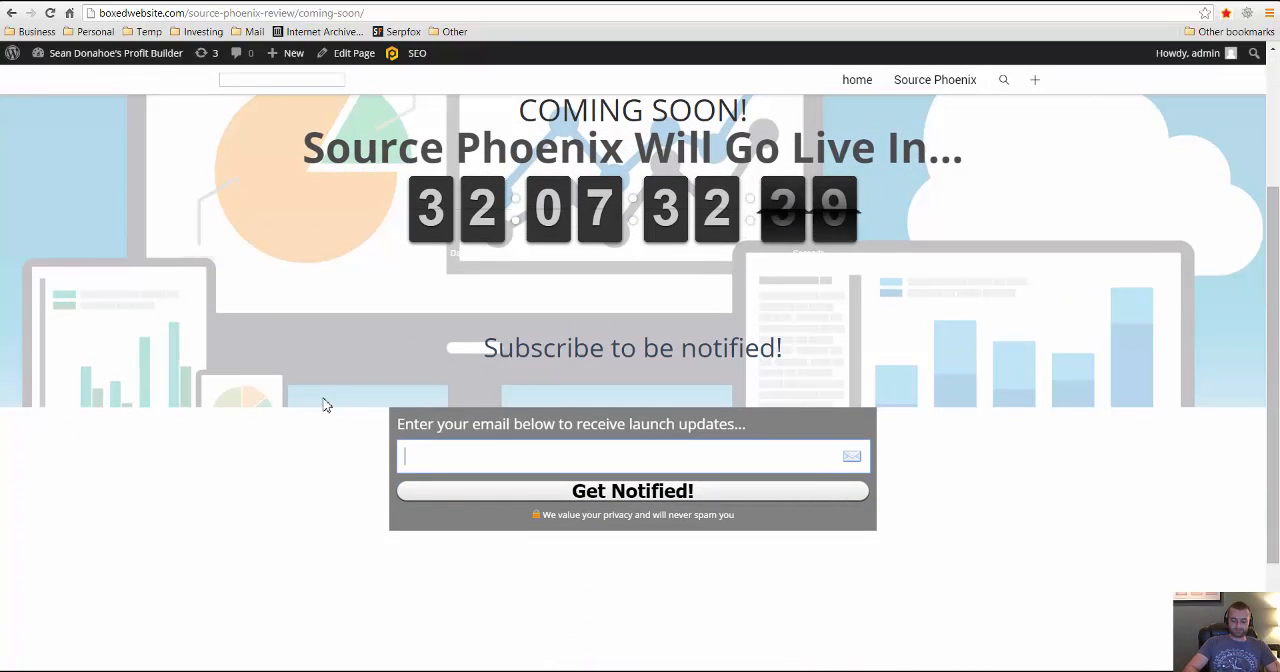
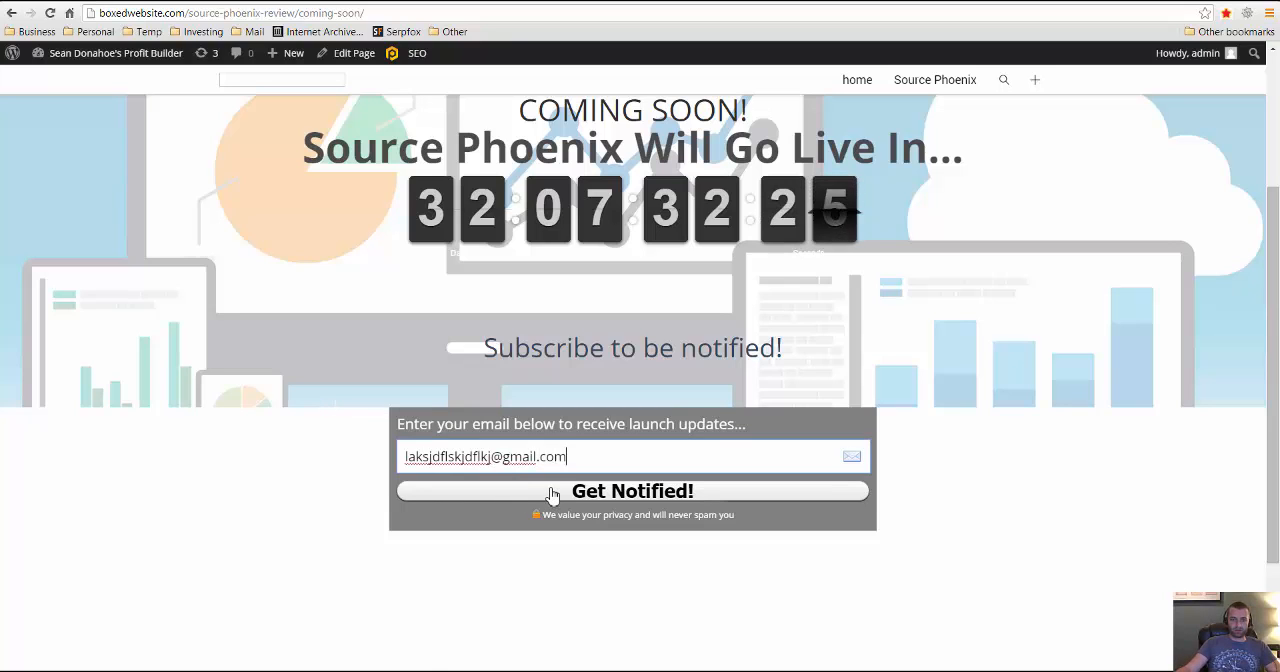
left_click(632, 490)
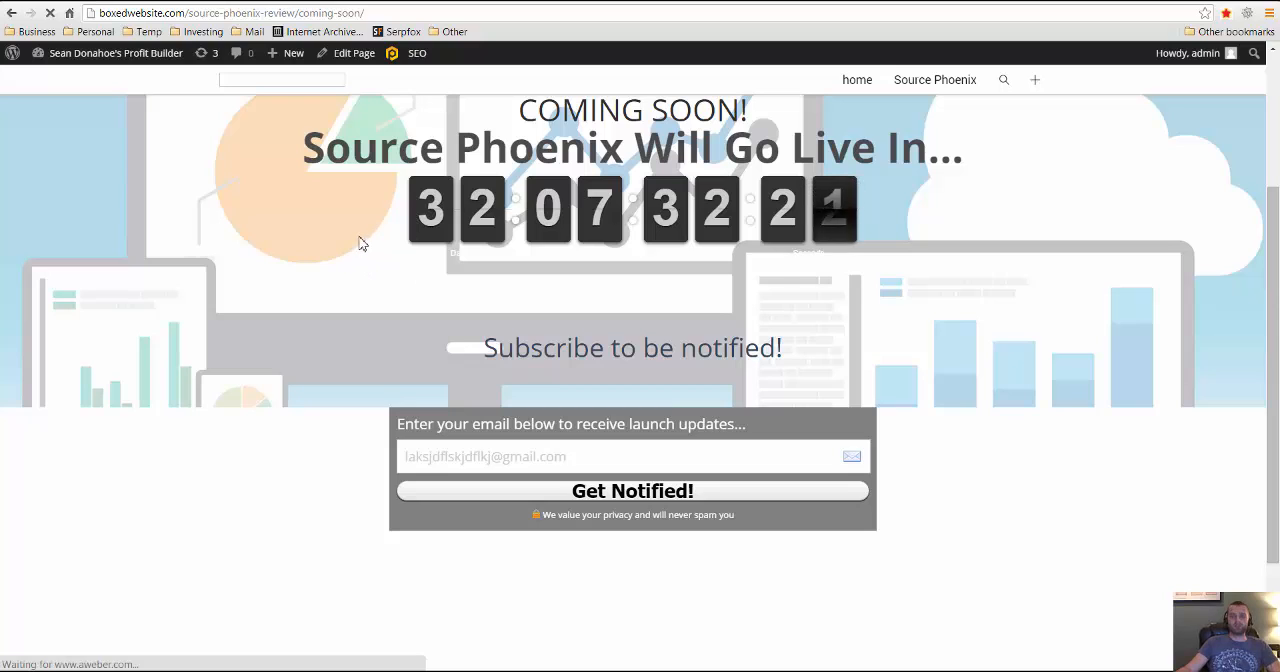
left_click(632, 490)
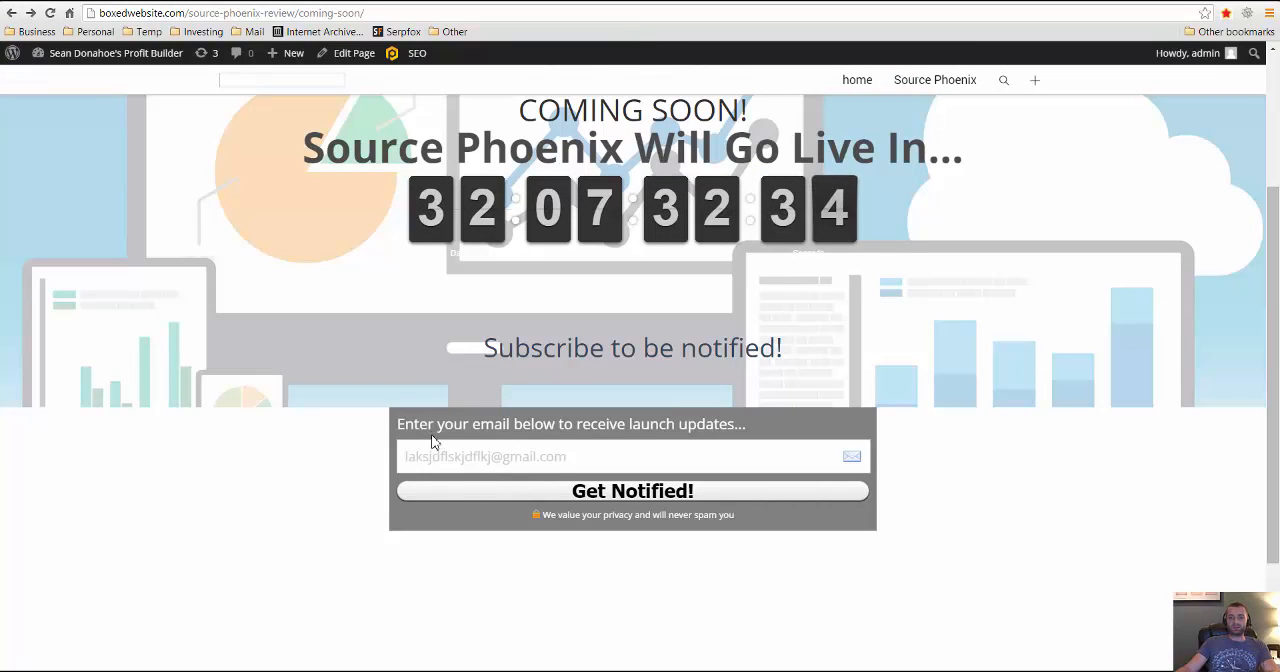
left_click(354, 53)
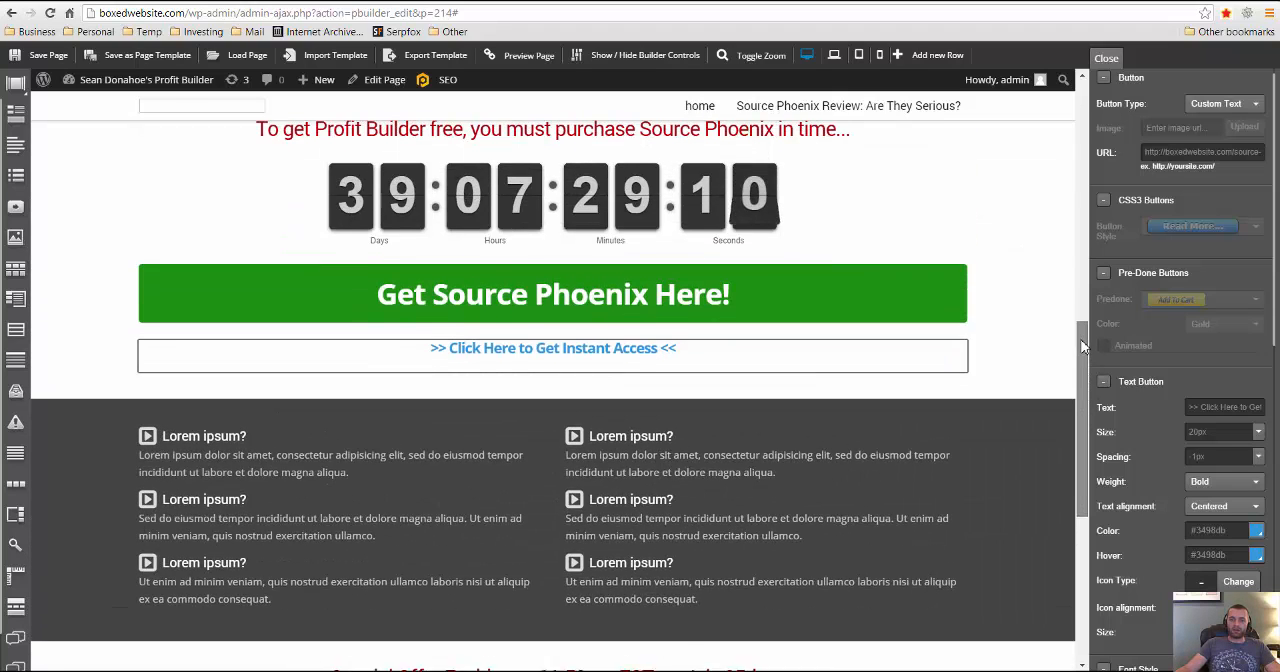
Step: Scroll down and open the Add new Row row-type chooser
scroll("down", 3)
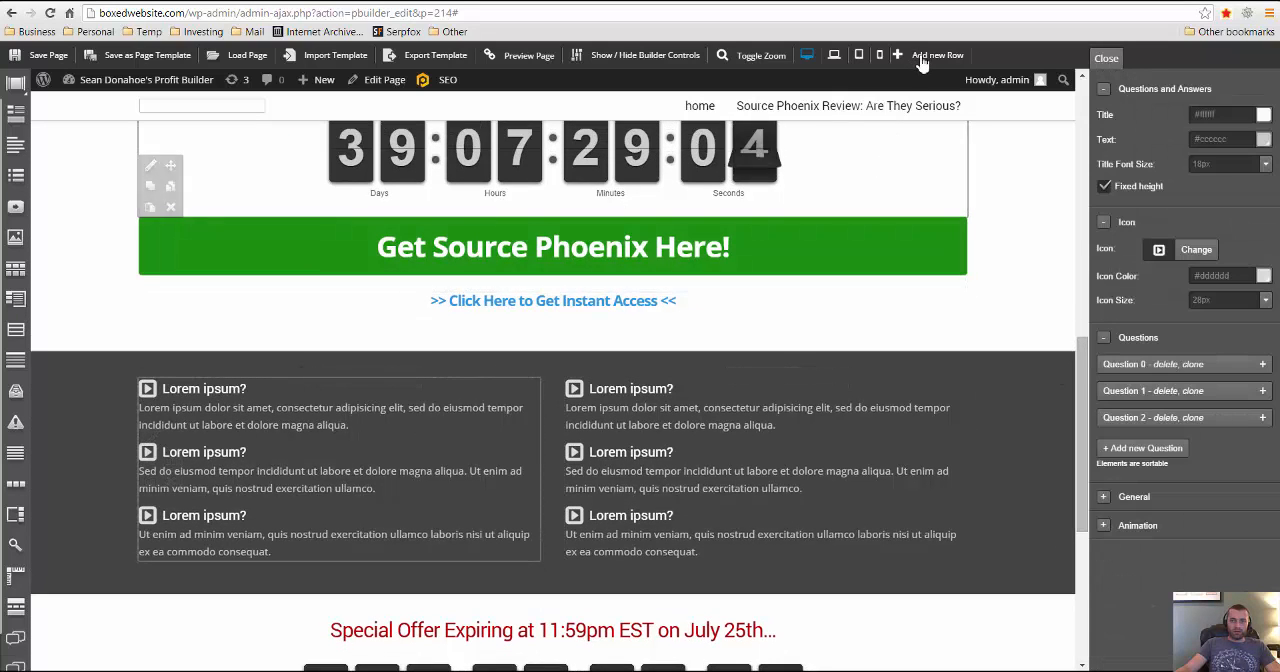
left_click(937, 55)
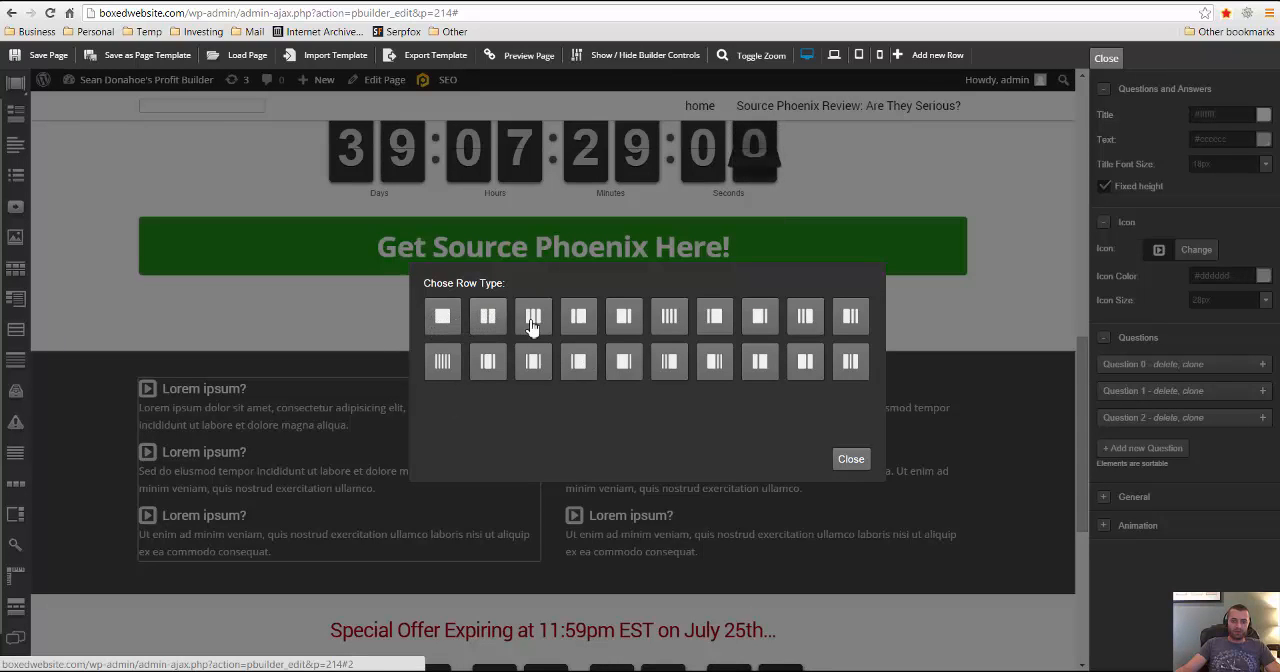
Step: Insert a three-column row and add a Progress Bar to the second column
left_click(533, 316)
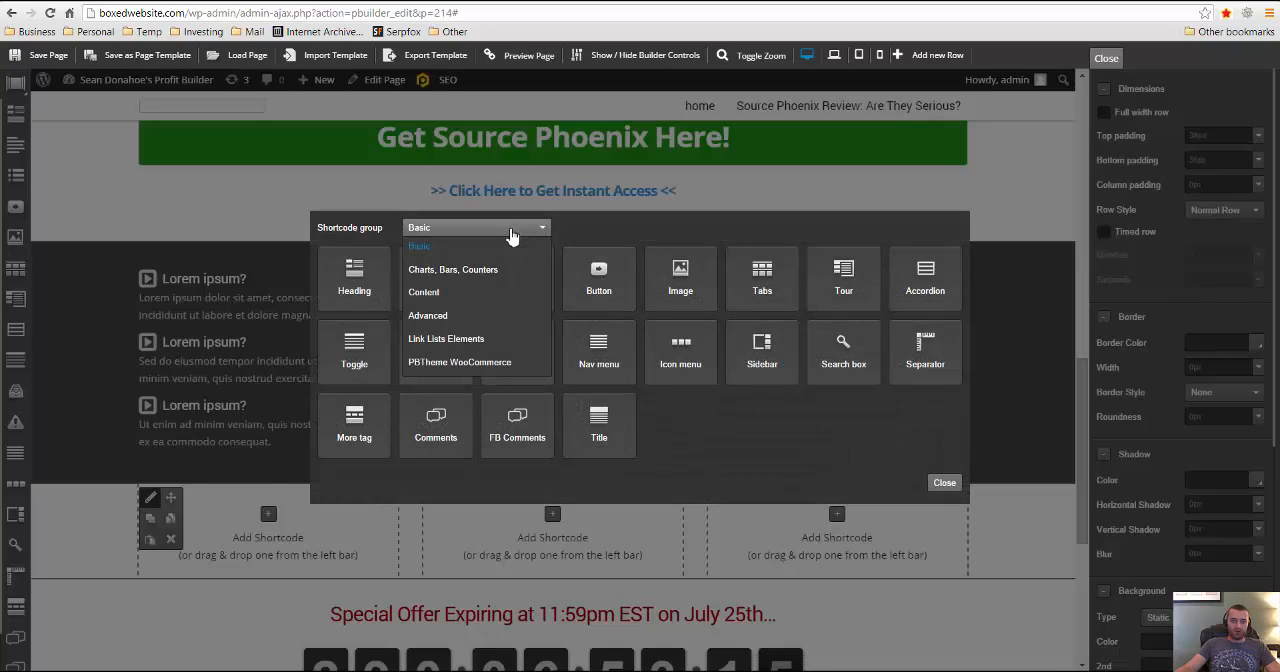
left_click(453, 269)
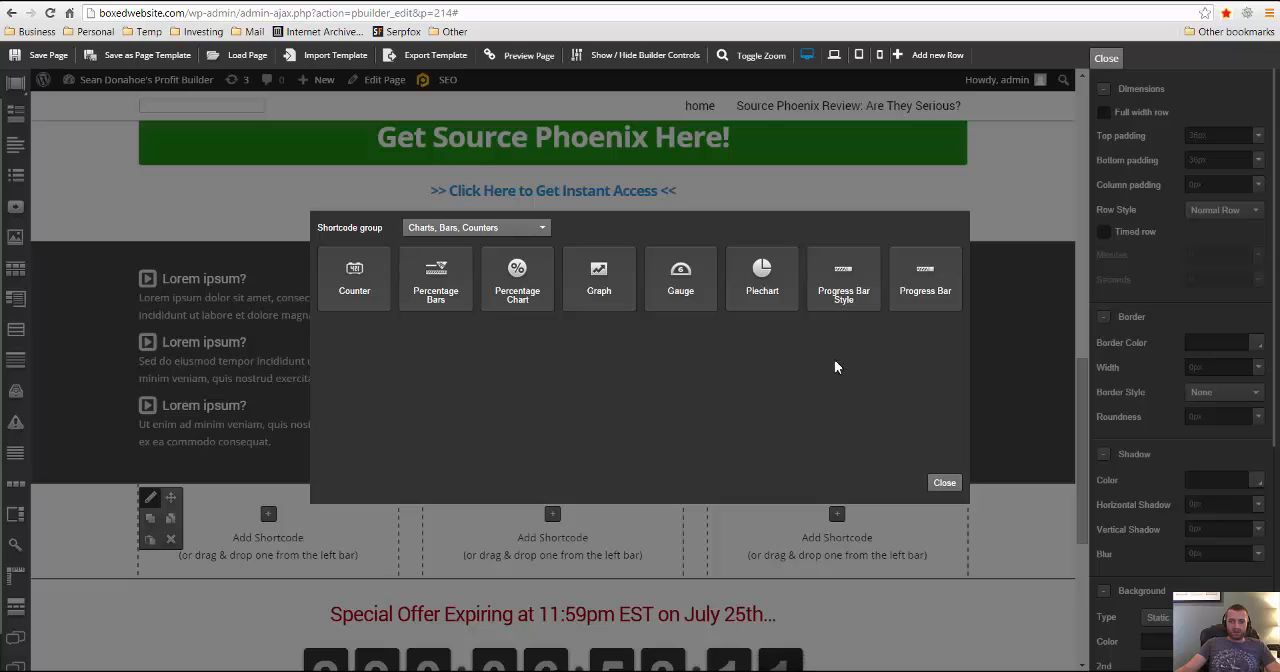
mouse_move(843, 305)
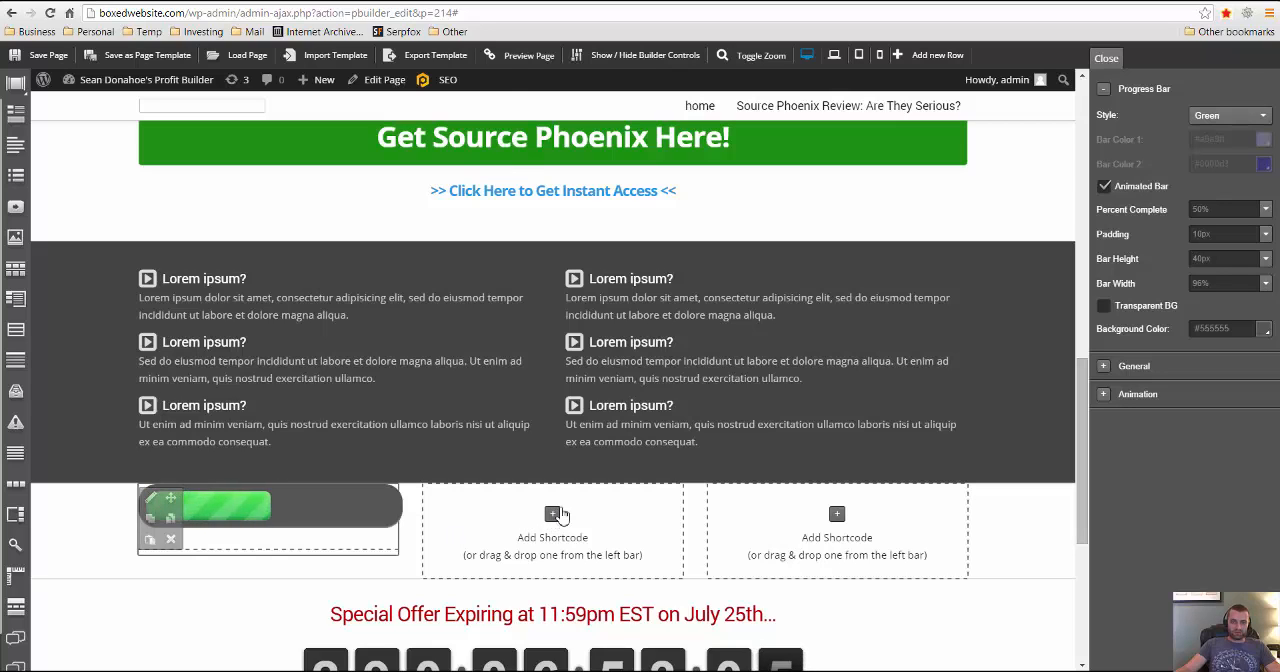
left_click(553, 513)
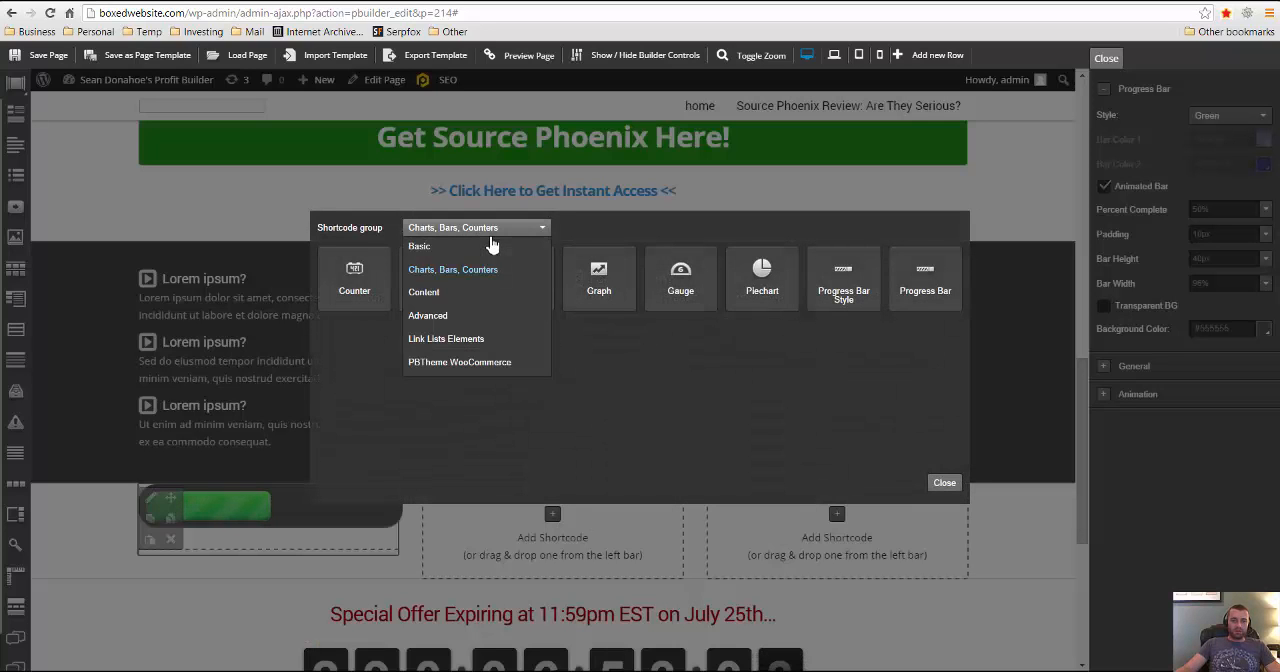
mouse_move(453, 269)
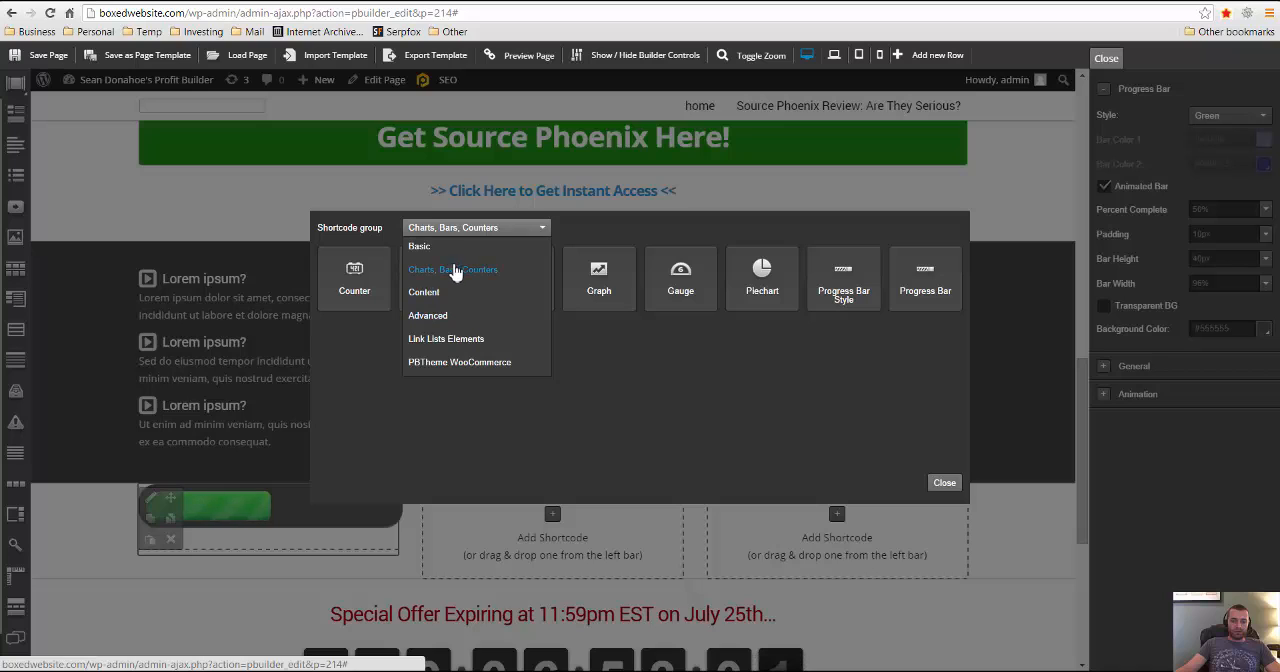
mouse_move(424, 292)
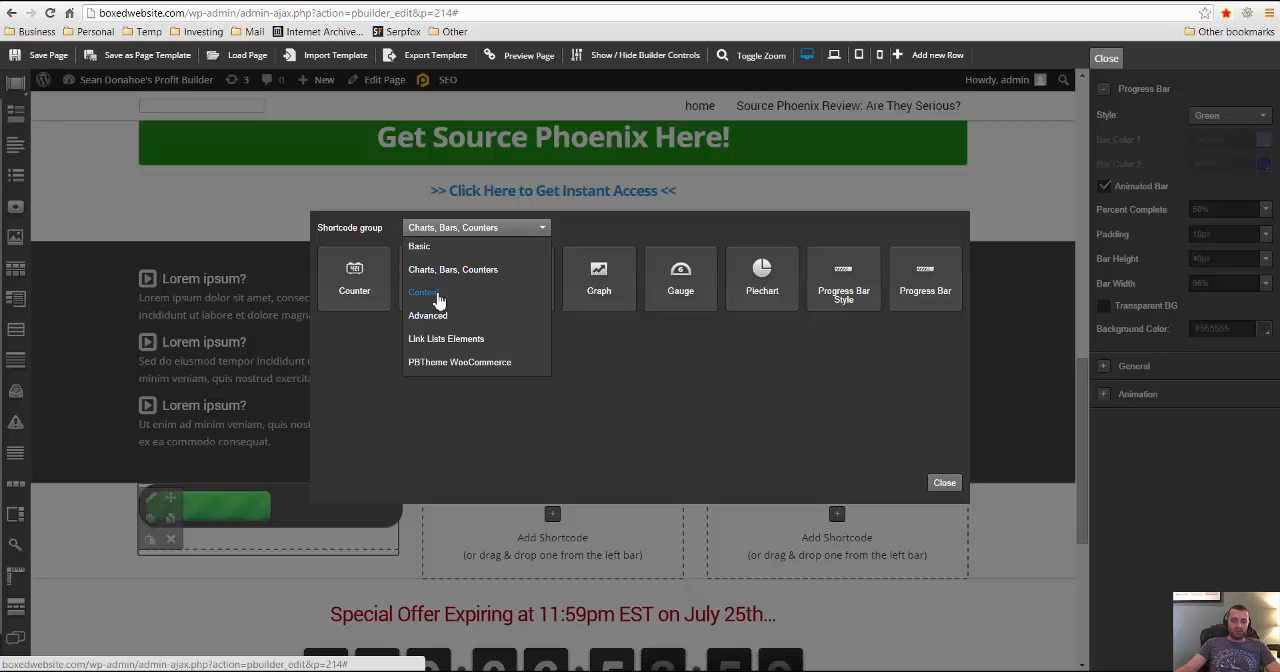
Step: Insert a Video element into the second column, then close the element chooser
left_click(423, 291)
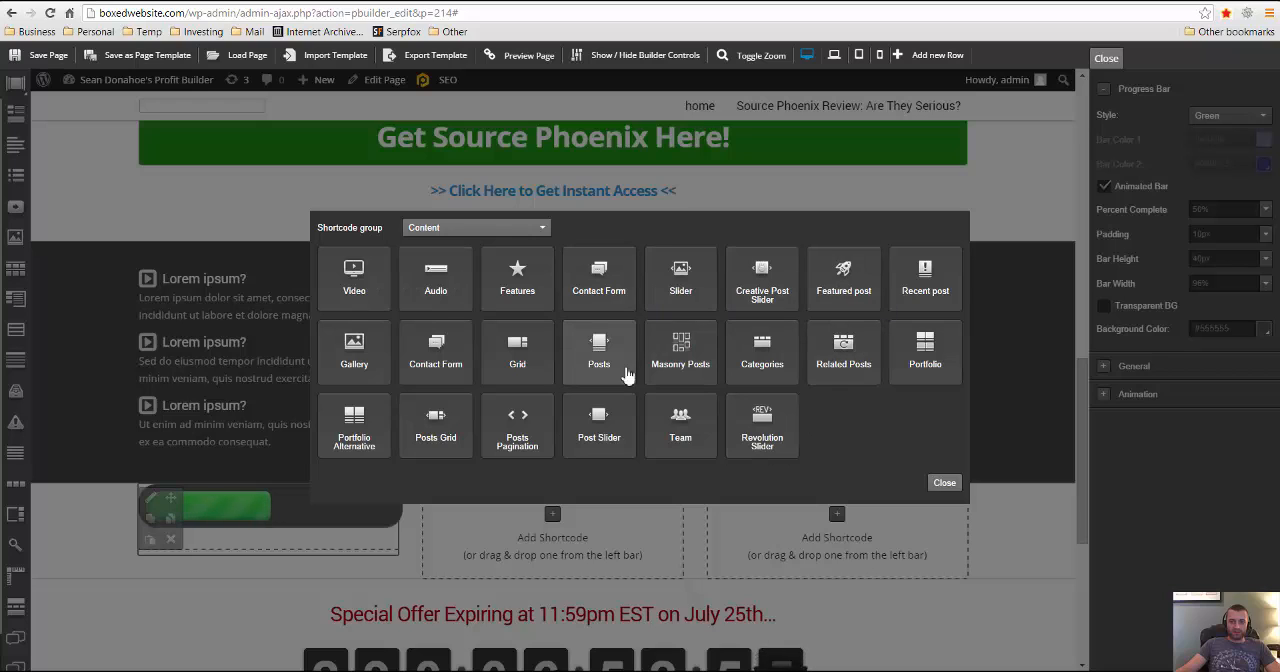
mouse_move(599, 350)
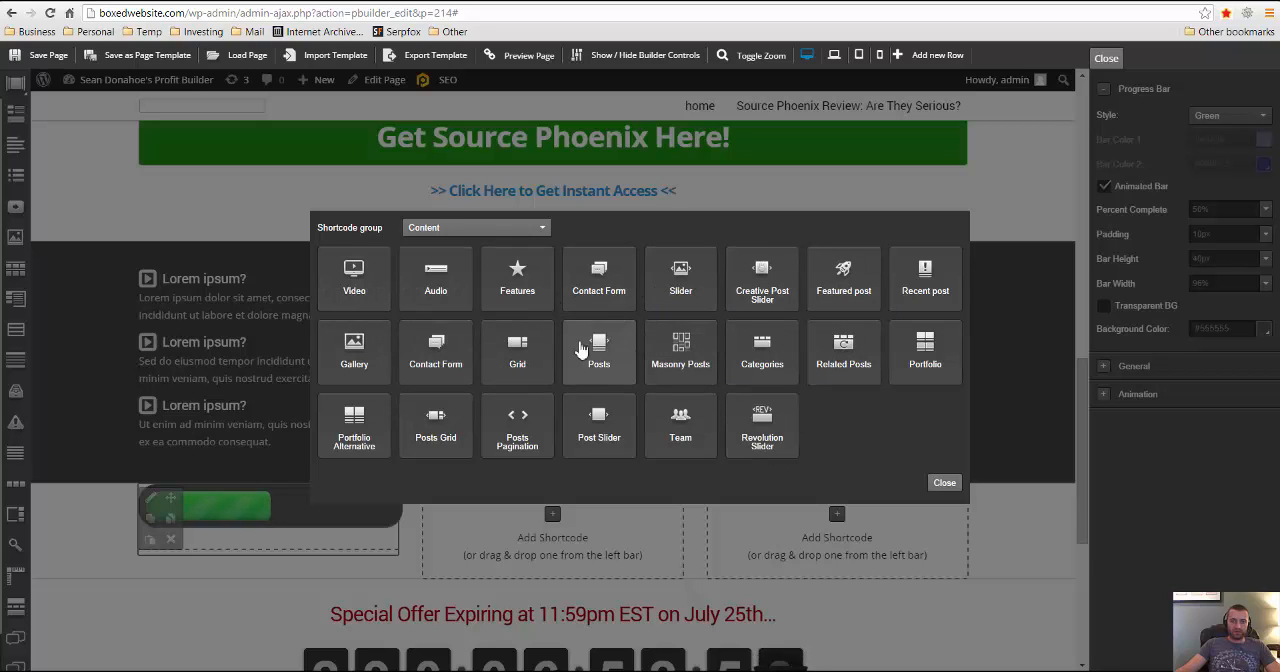
left_click(476, 227)
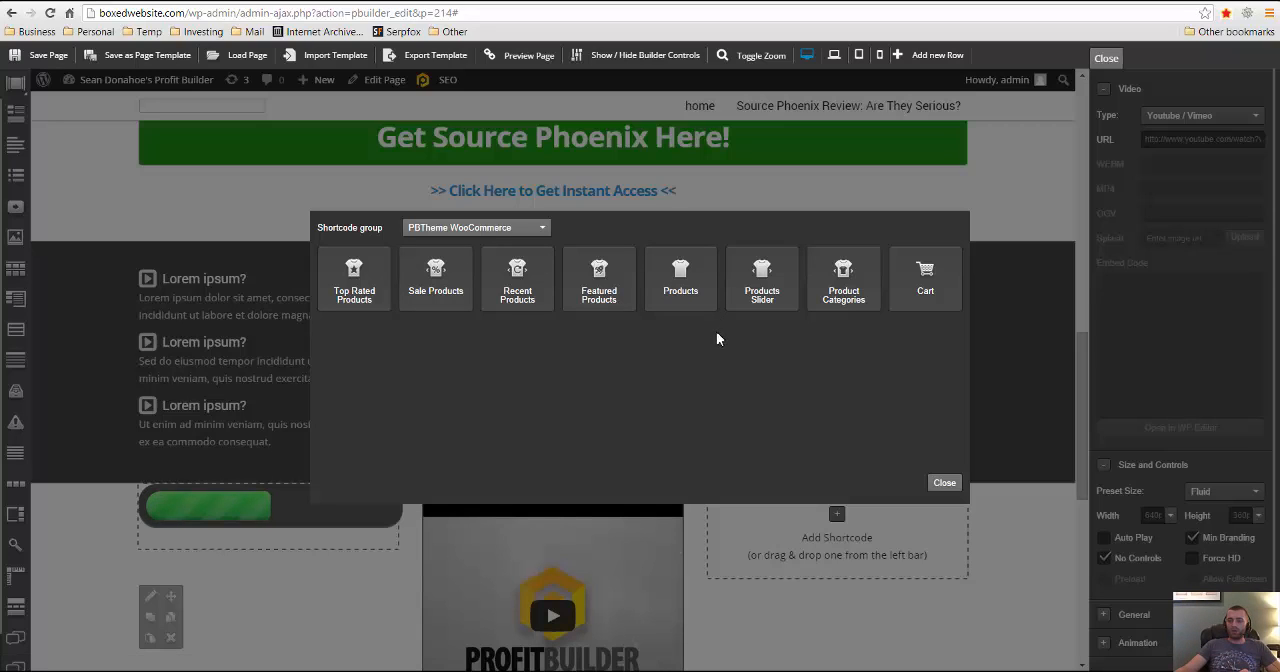
mouse_move(746, 385)
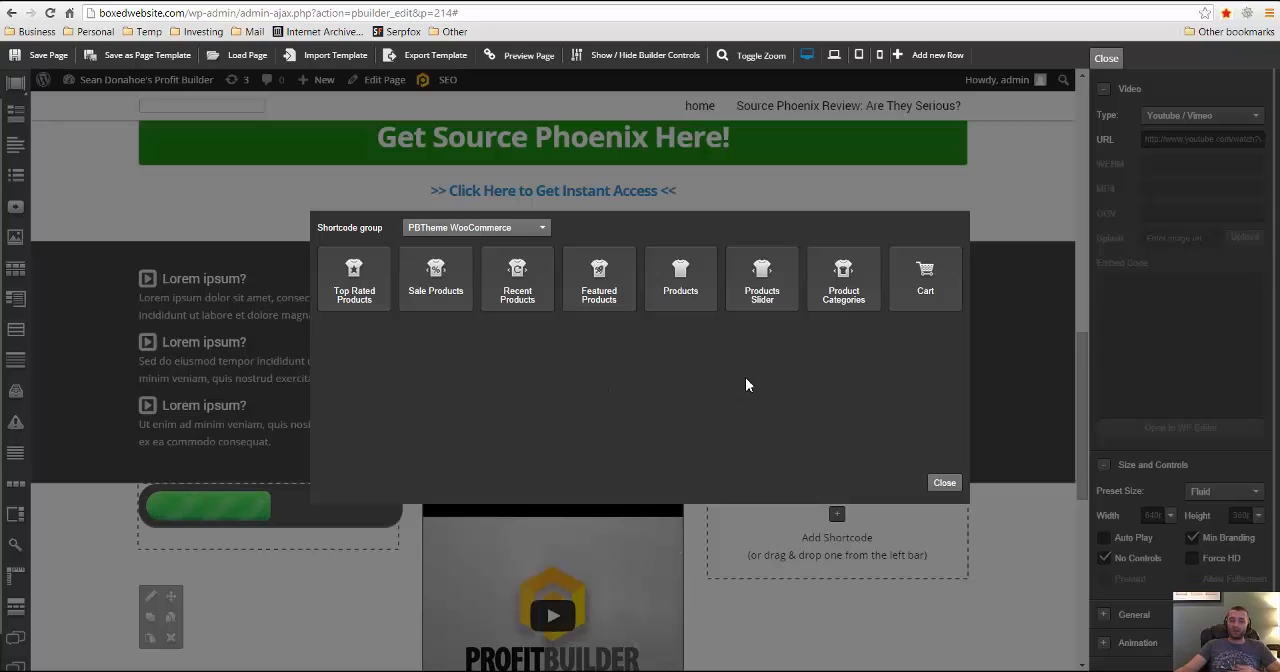
mouse_move(746, 372)
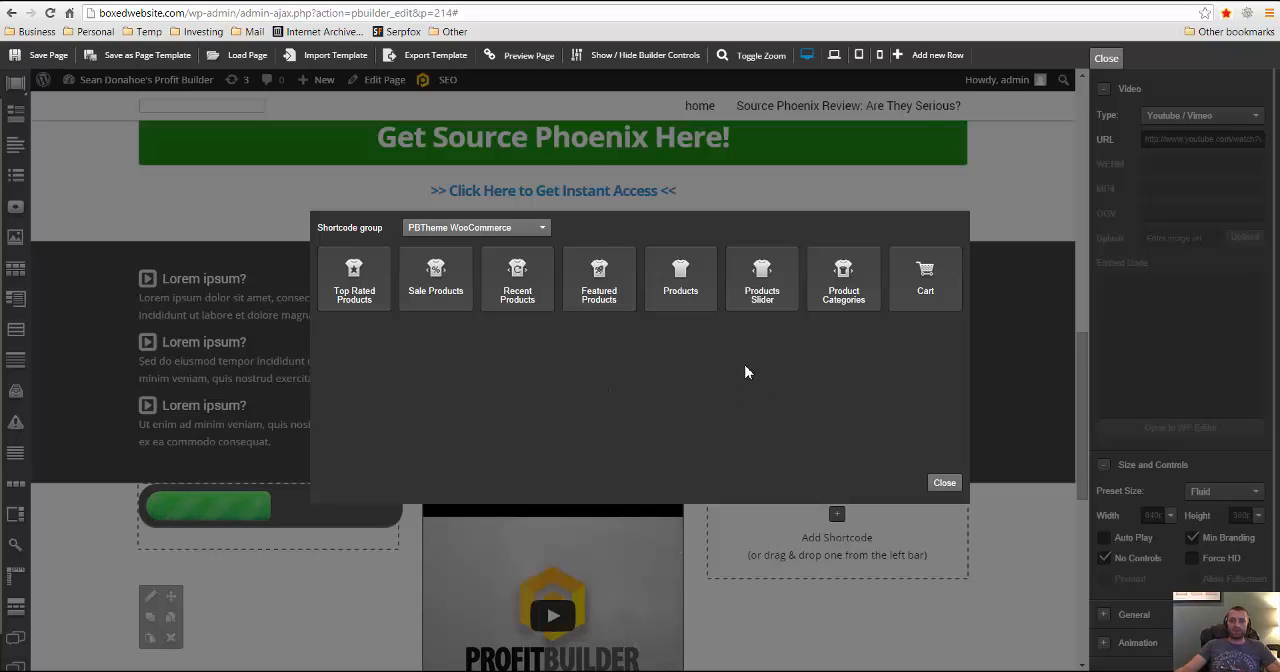
left_click(943, 482)
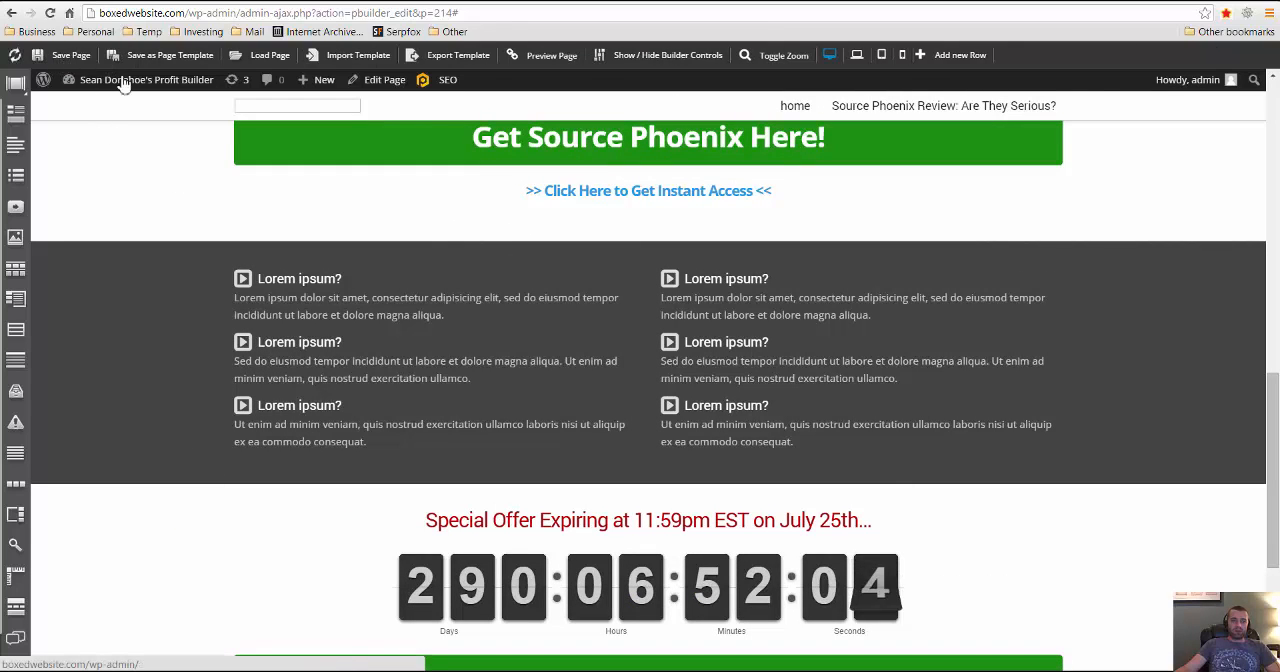
Step: Load the affiliate-launch-page template from the saved page templates
left_click(146, 55)
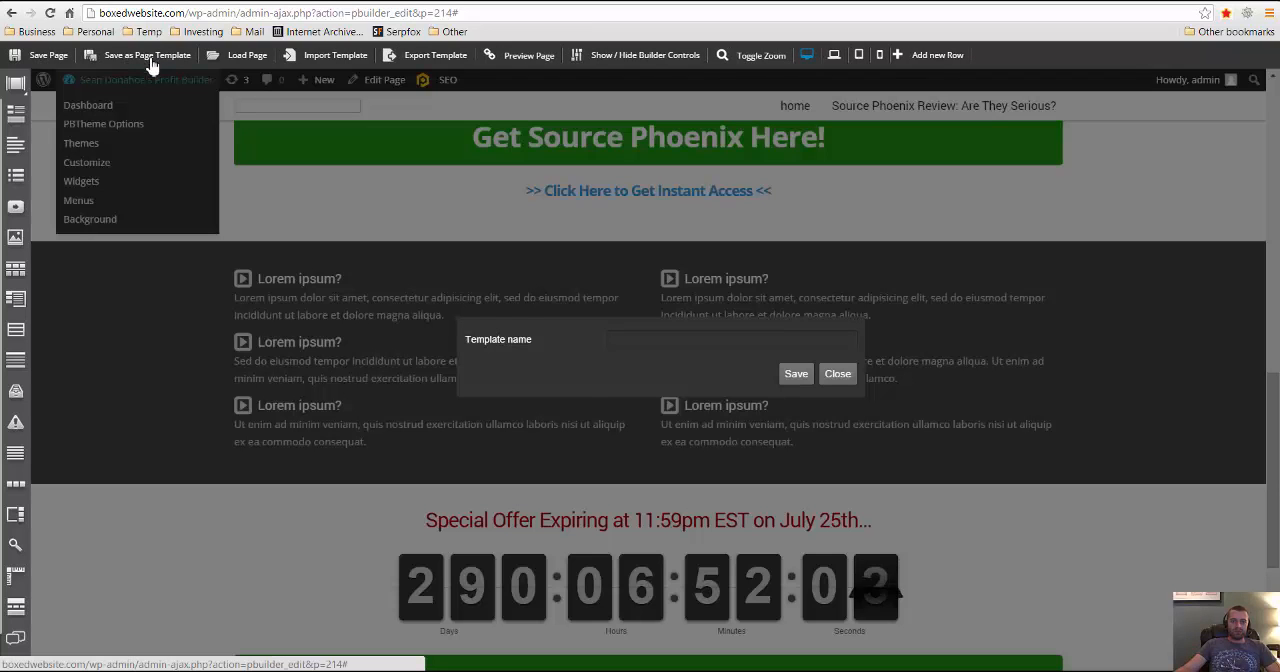
left_click(838, 373)
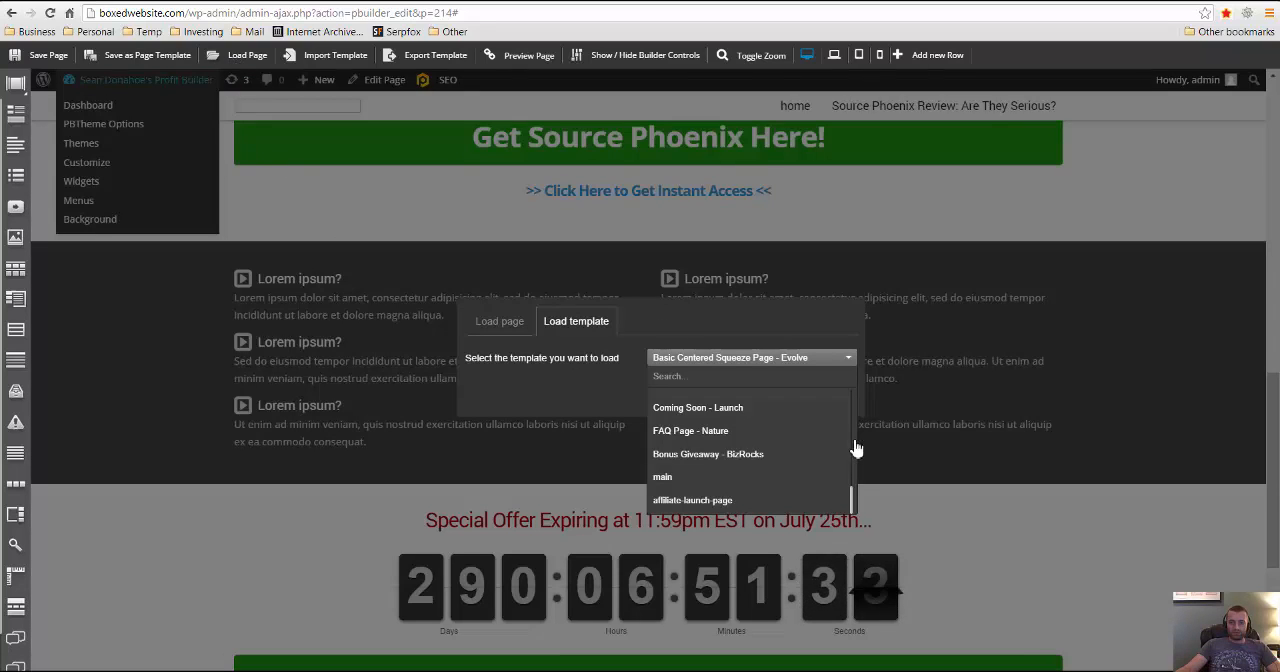
left_click(692, 499)
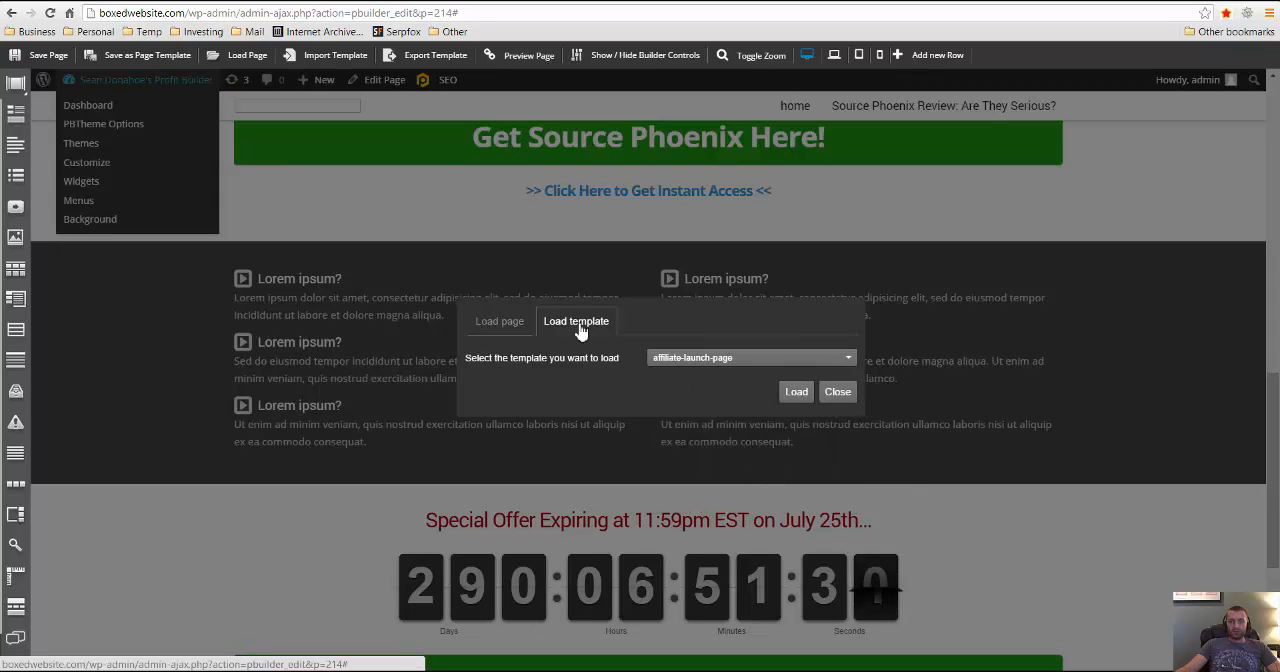
left_click(838, 391)
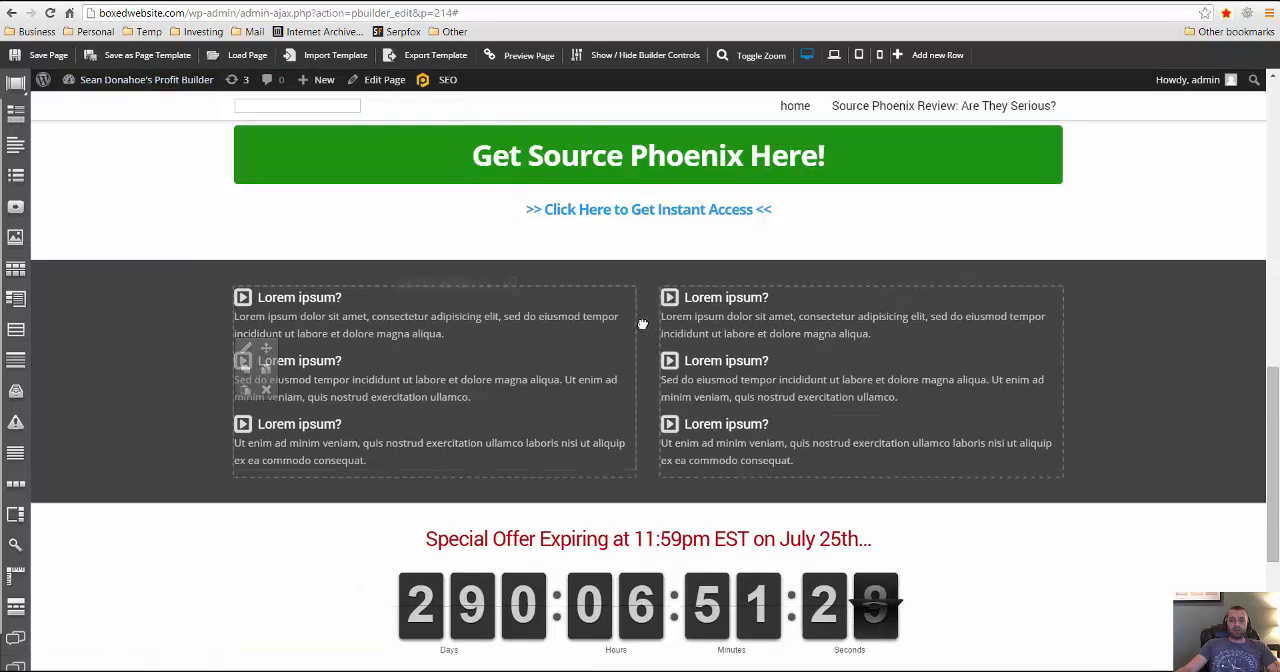
Step: Scroll through the loaded Source Phoenix layout and select the first-page-rankings headline
scroll("up", 3)
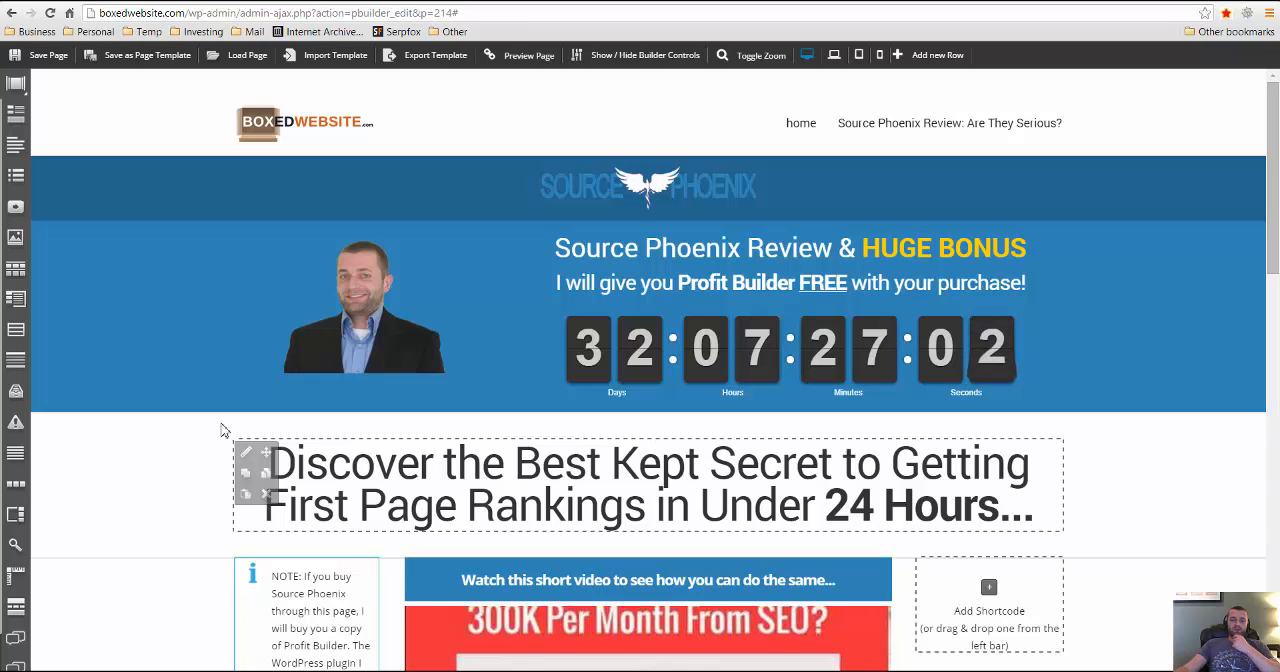
scroll("down", 3)
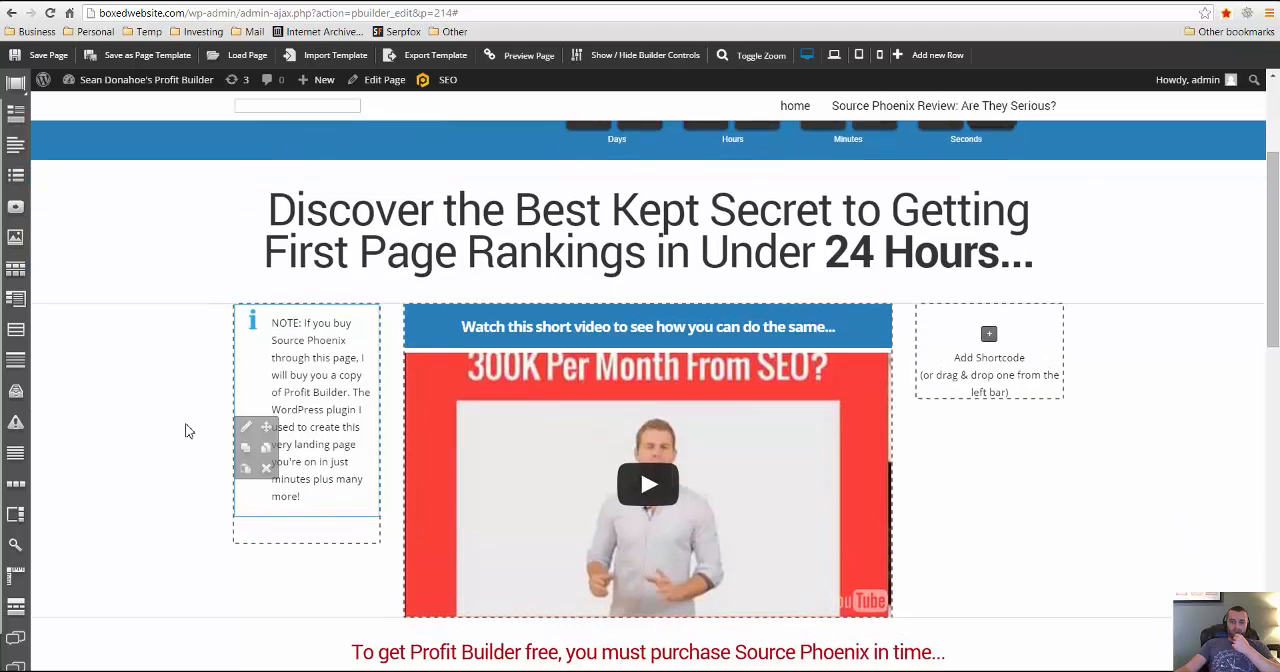
scroll("down", 3)
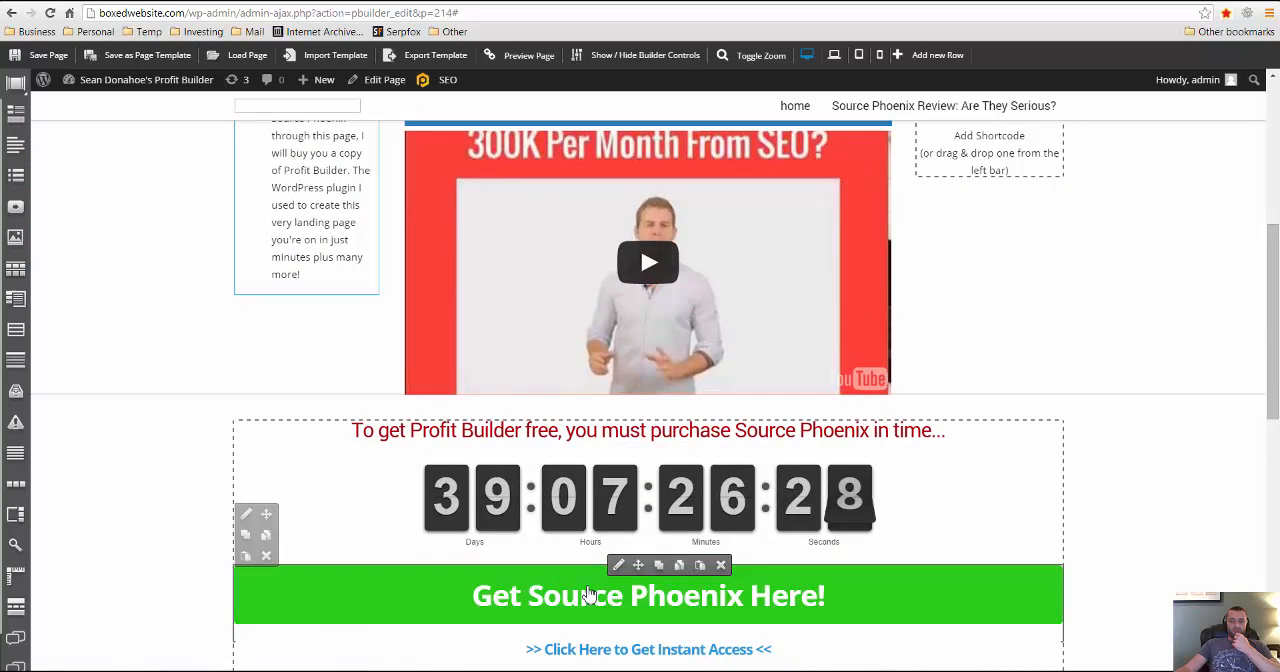
scroll("up", 3)
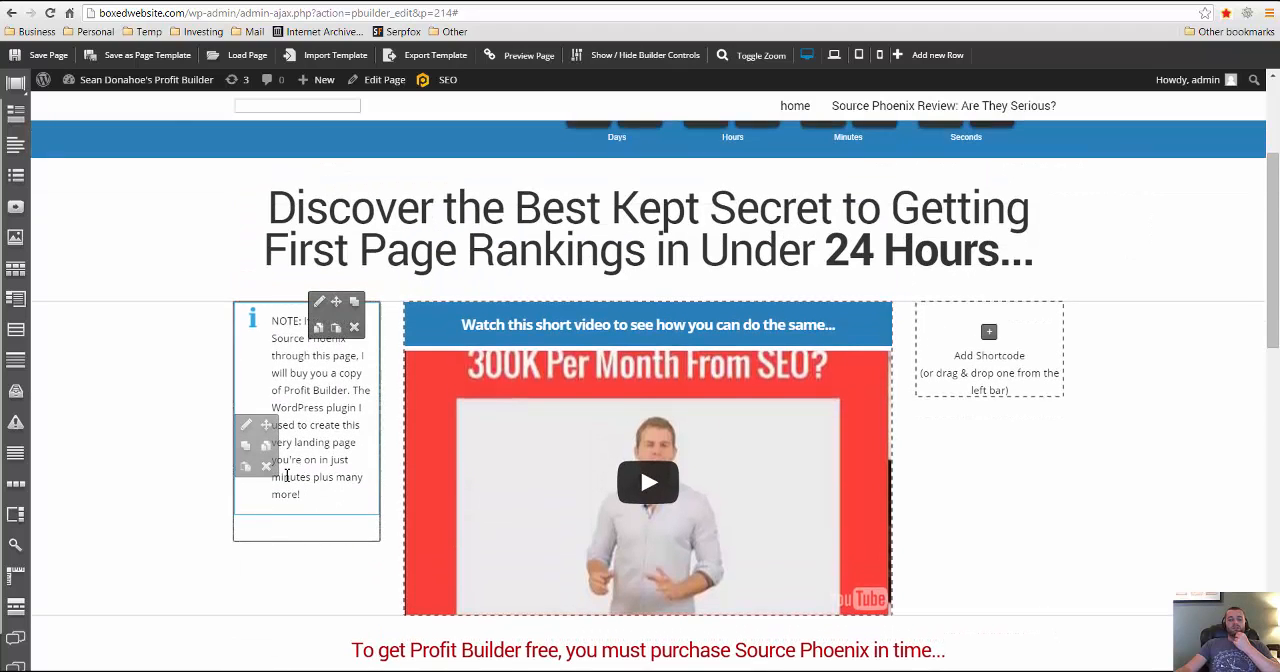
scroll("up", 3)
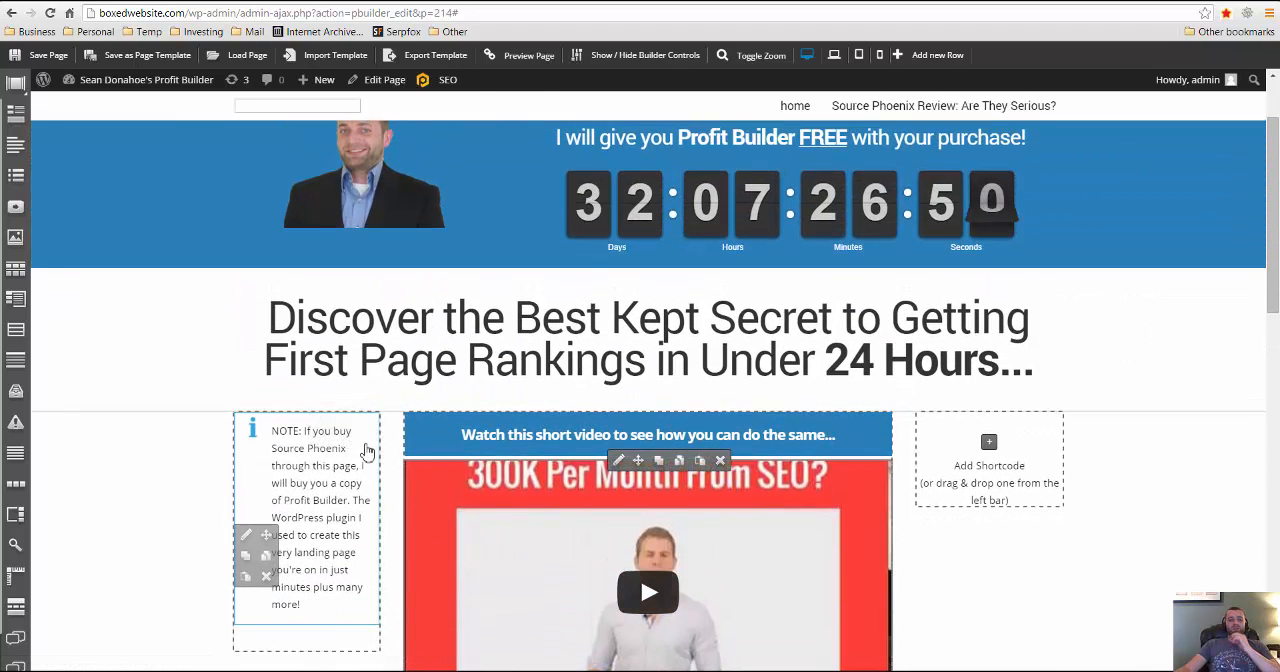
left_click(647, 338)
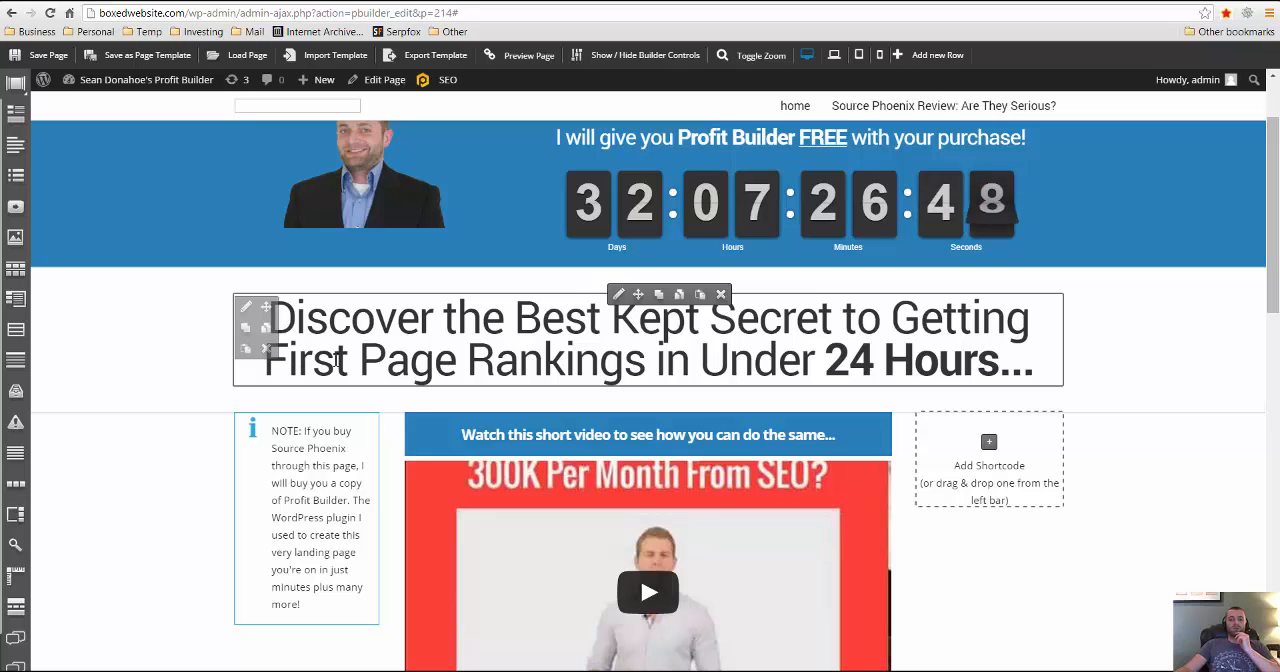